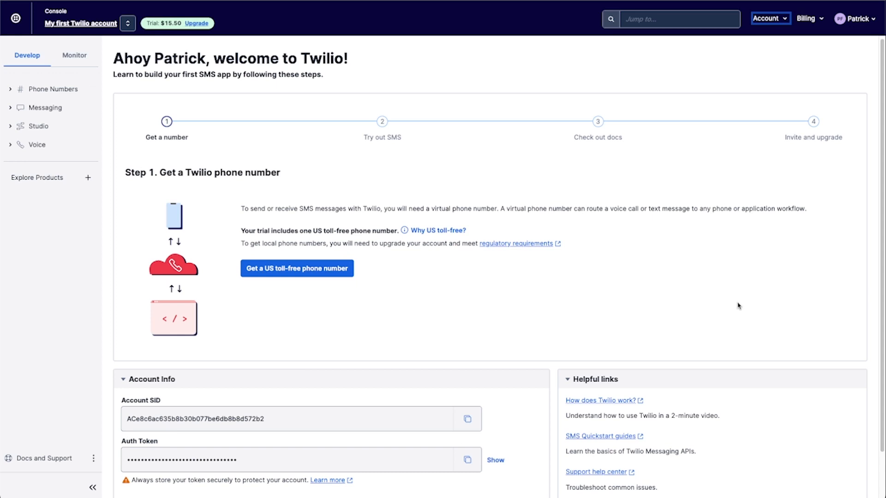
{"action": "mouse_move", "coordinate": [422, 10]}
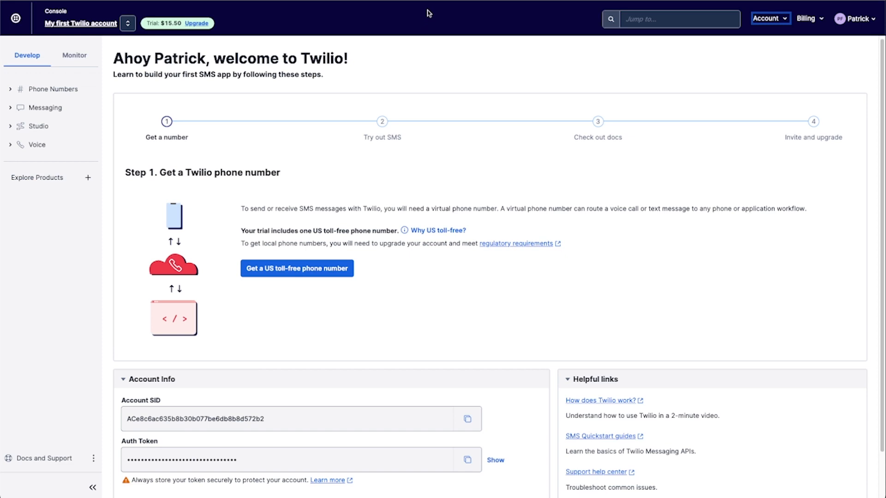
{"action": "mouse_move", "coordinate": [428, 13]}
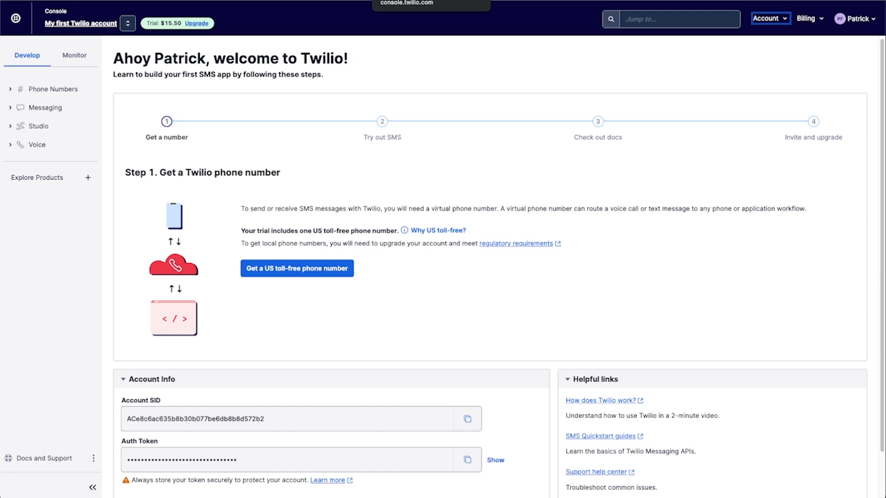
{"action": "mouse_move", "coordinate": [424, 18]}
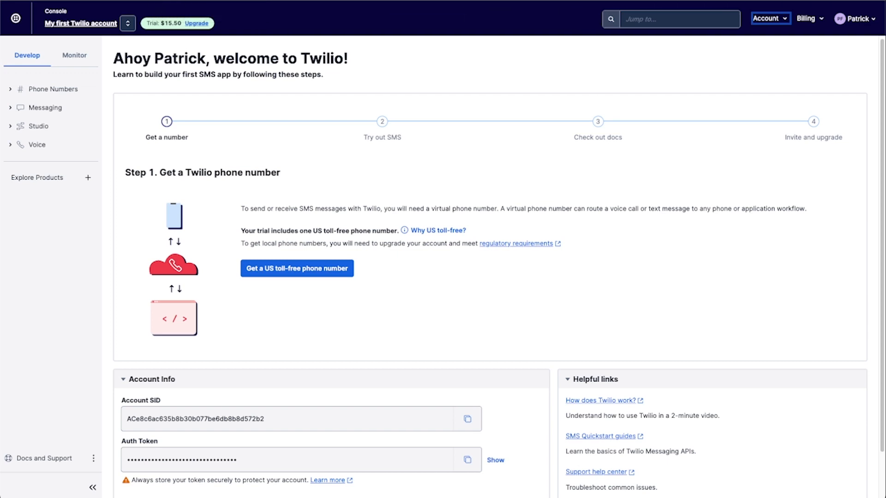
{"action": "mouse_move", "coordinate": [426, 177]}
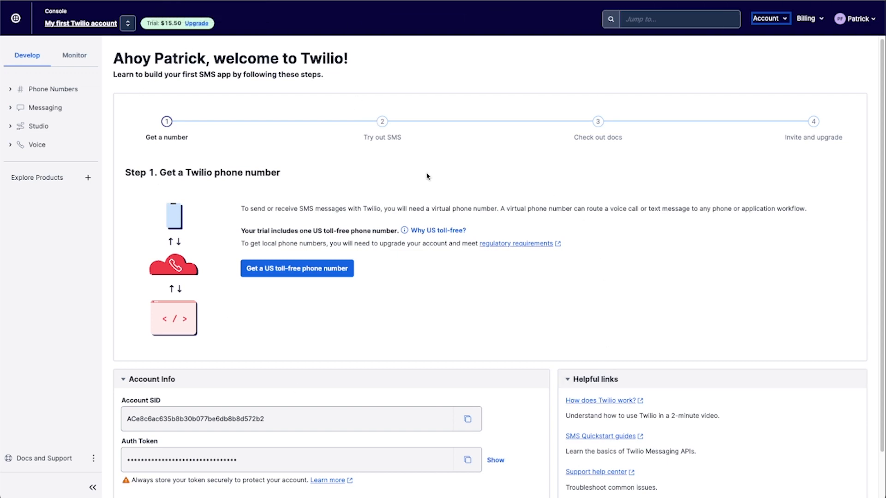
{"action": "mouse_move", "coordinate": [413, 192]}
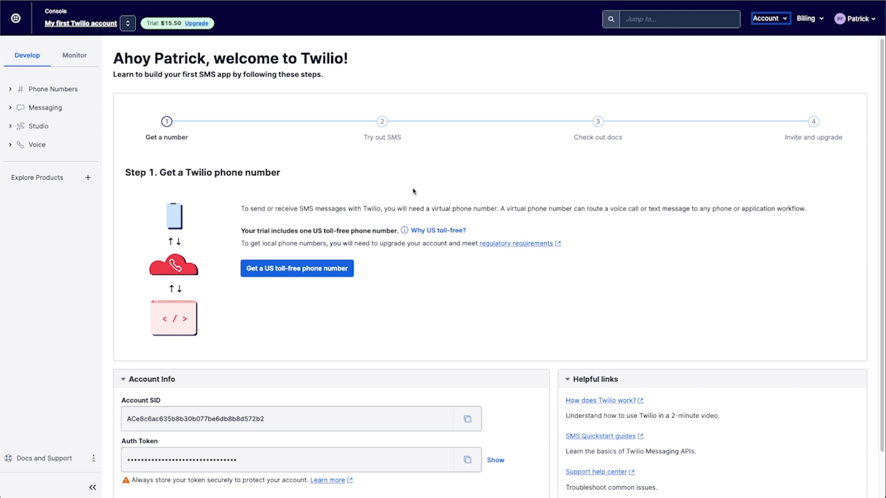
{"action": "mouse_move", "coordinate": [562, 328]}
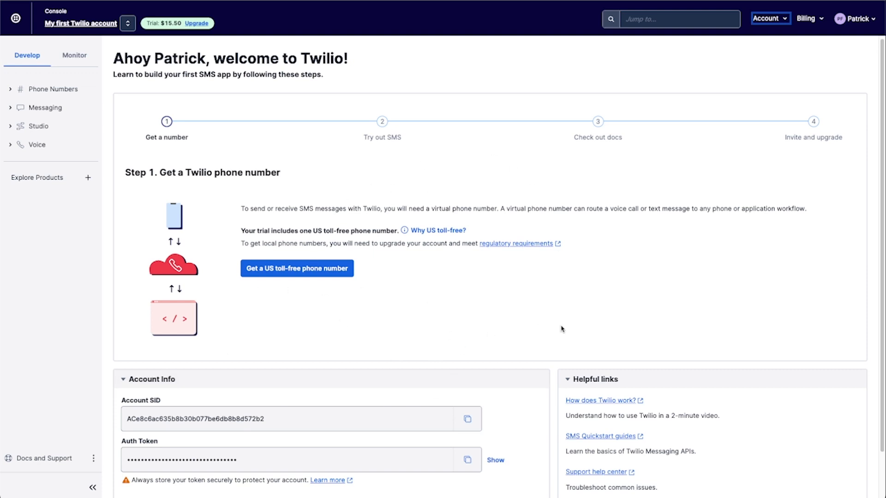
{"action": "mouse_move", "coordinate": [232, 177]}
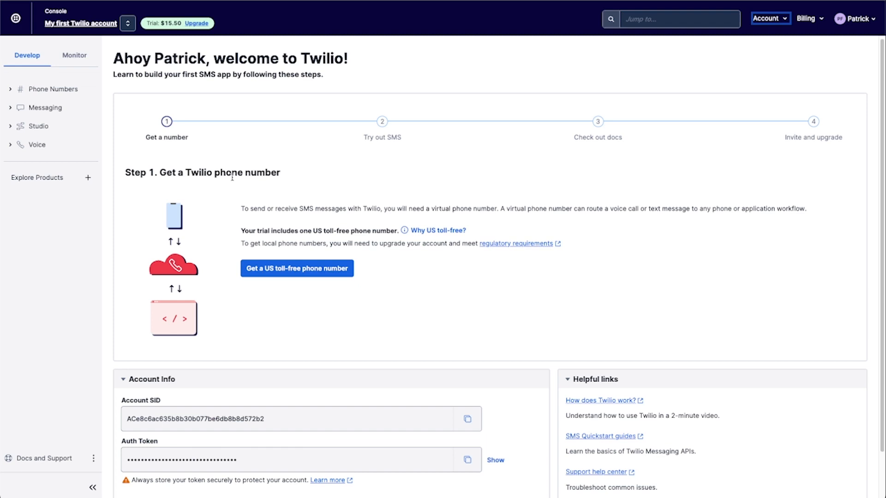
{"action": "mouse_move", "coordinate": [187, 164]}
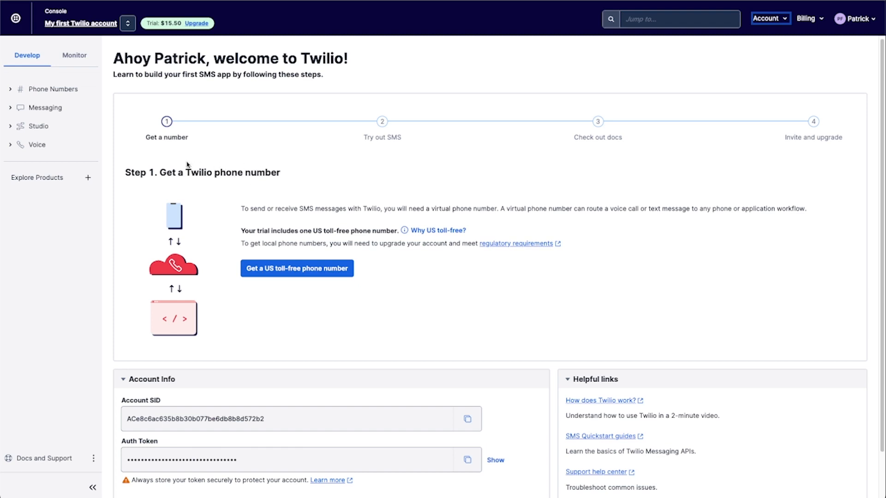
{"action": "mouse_move", "coordinate": [364, 306]}
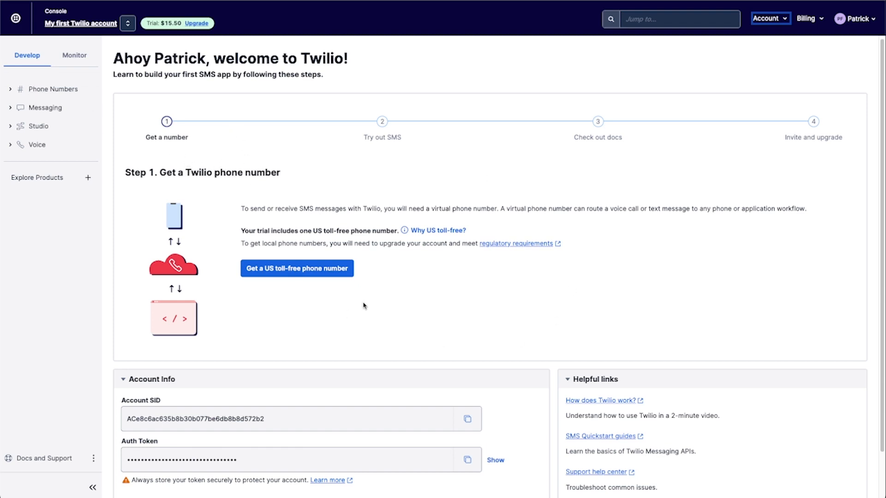
Request a US toll-free trial phone number and scroll to Account Info showing it with SID and token
{"action": "left_click", "coordinate": [54, 89]}
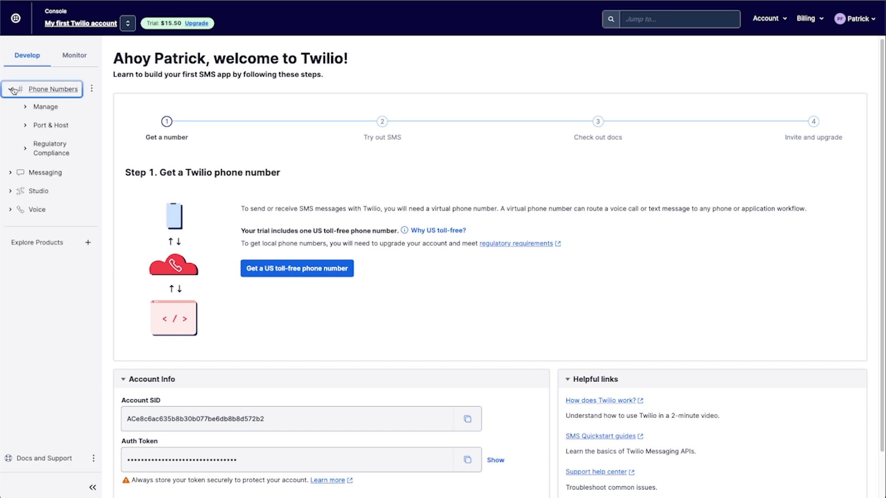
{"action": "mouse_move", "coordinate": [39, 108]}
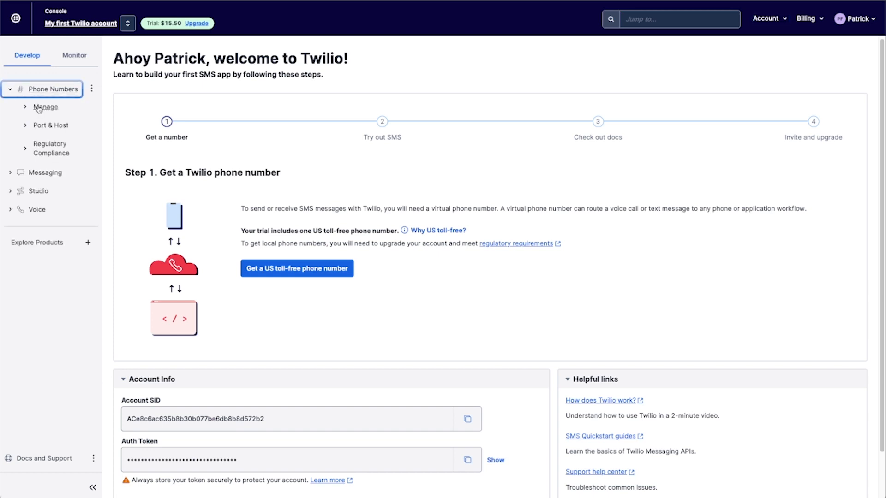
{"action": "left_click", "coordinate": [45, 107]}
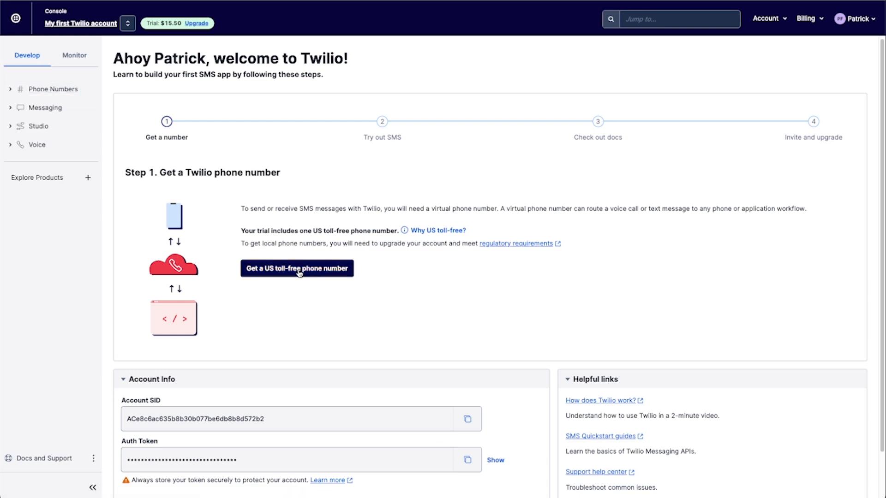
{"action": "left_click", "coordinate": [296, 268]}
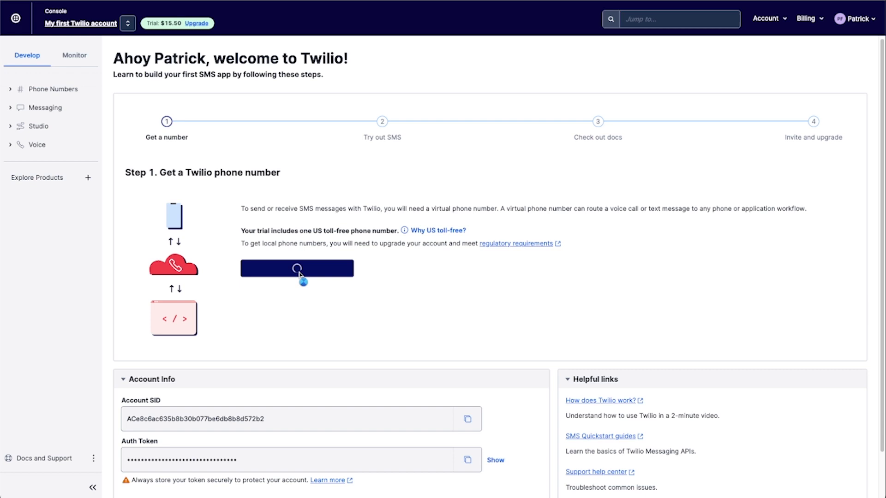
{"action": "left_click", "coordinate": [297, 268]}
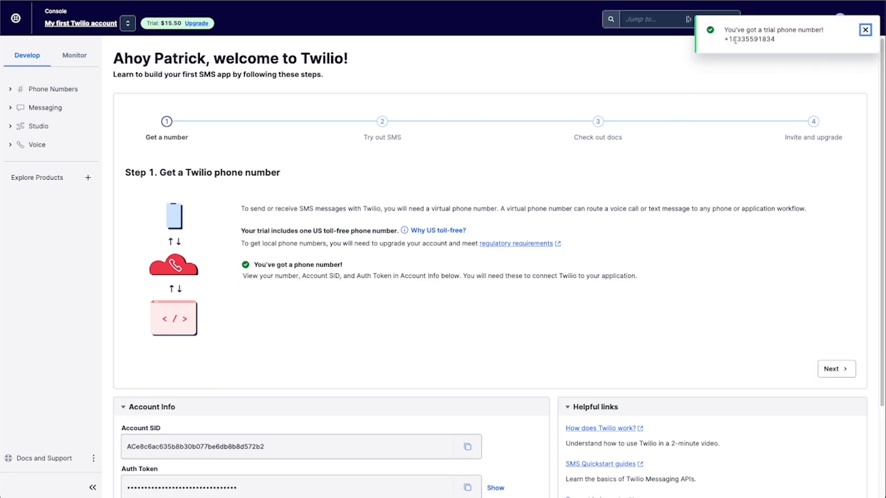
{"action": "left_click", "coordinate": [865, 29]}
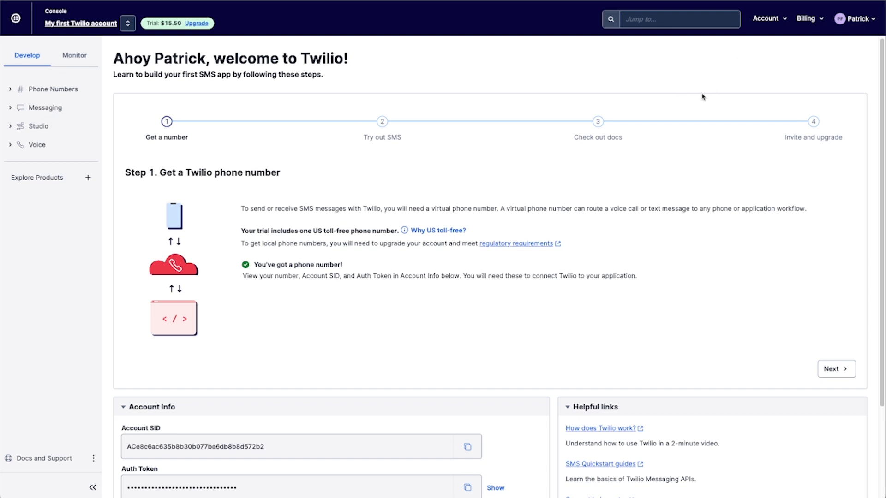
{"action": "scroll", "scroll_direction": "down", "scroll_amount": 3}
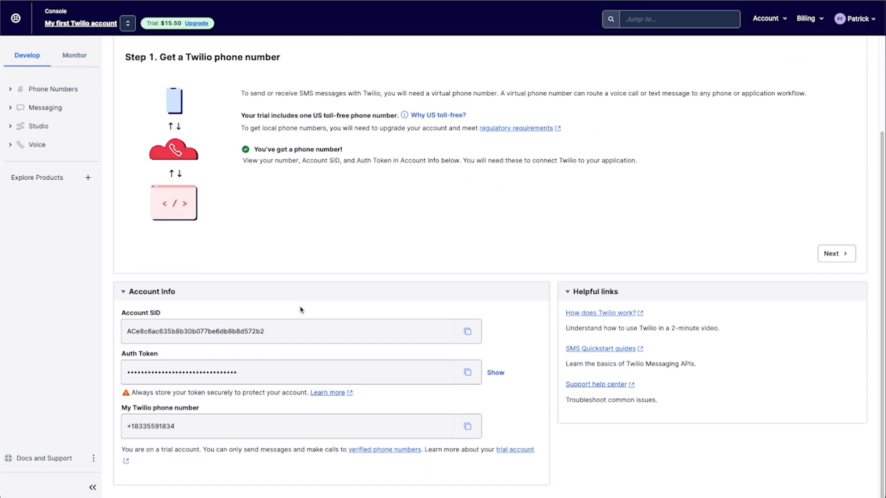
{"action": "mouse_move", "coordinate": [146, 321]}
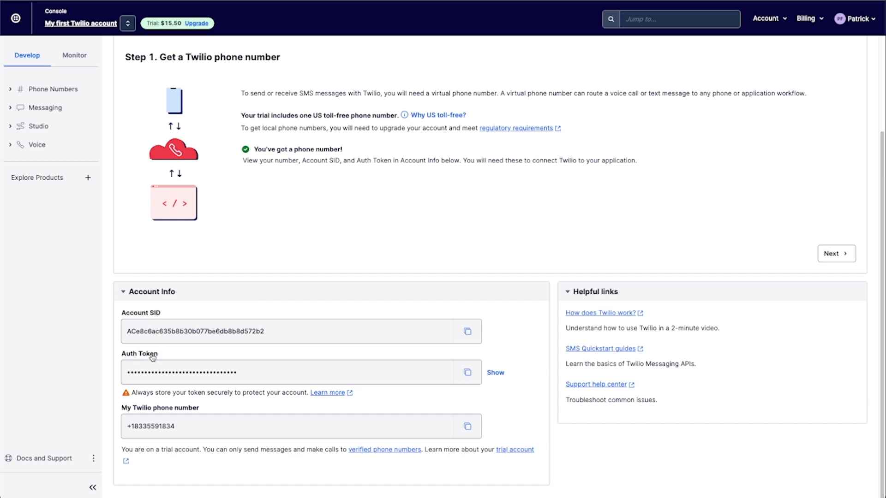
{"action": "mouse_move", "coordinate": [252, 376]}
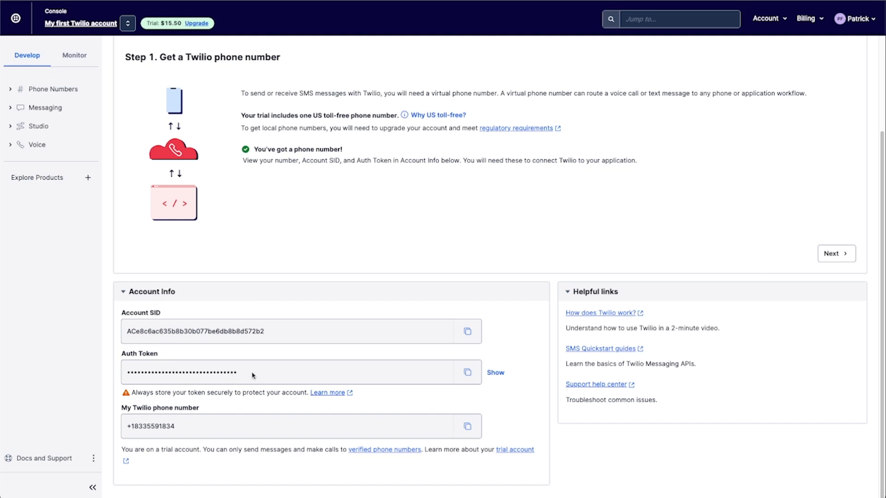
{"action": "mouse_move", "coordinate": [245, 359]}
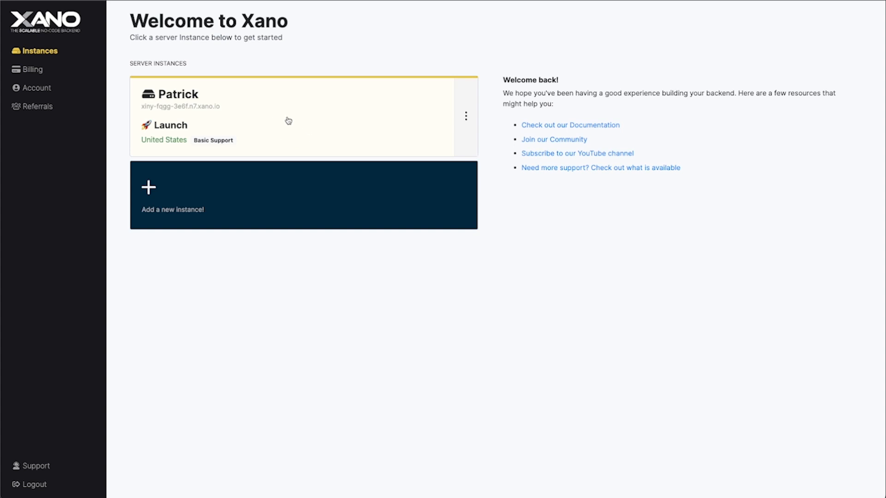
{"action": "mouse_move", "coordinate": [298, 120]}
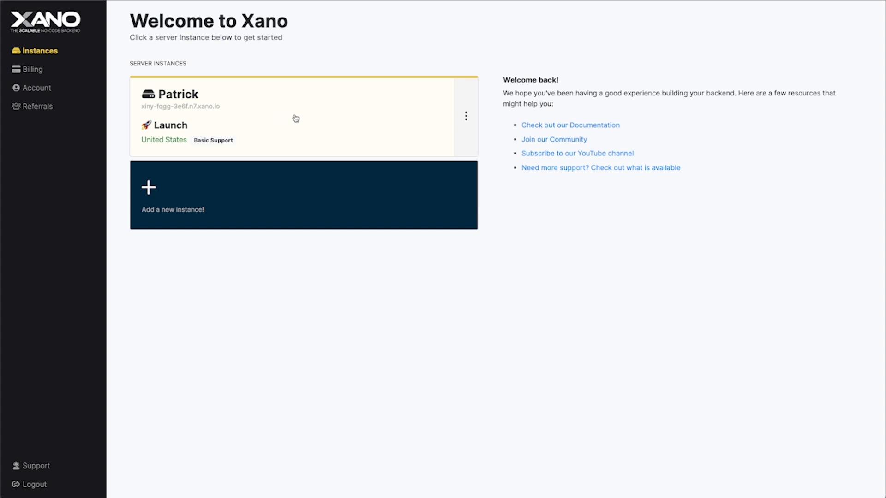
{"action": "mouse_move", "coordinate": [301, 117]}
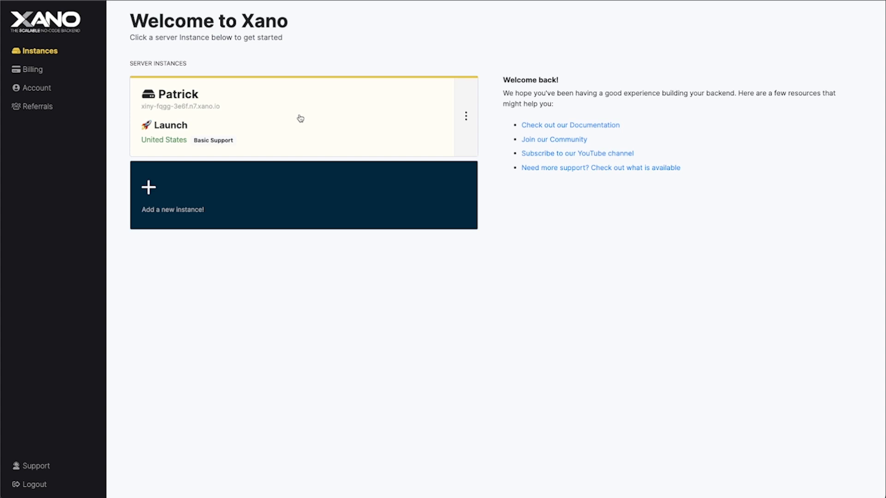
{"action": "mouse_move", "coordinate": [293, 118]}
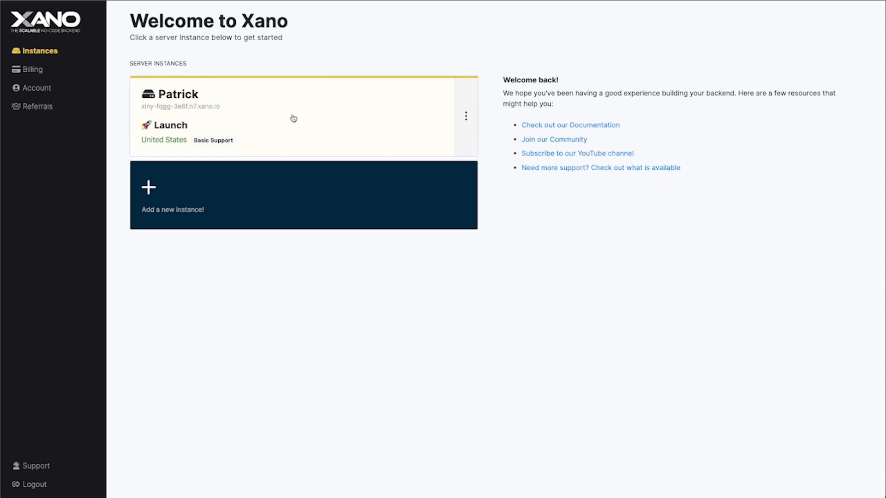
Enter the Patrick server instance and open its Webinar Demo workspace dashboard
{"action": "left_click", "coordinate": [465, 116]}
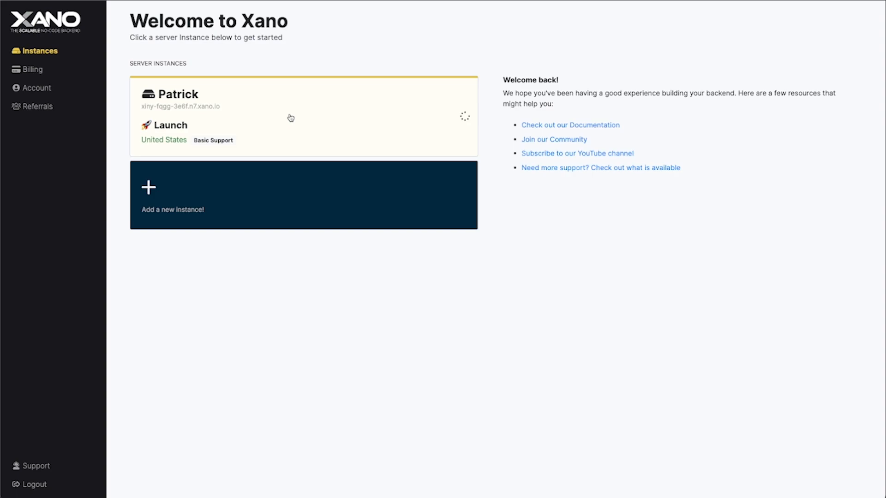
{"action": "left_click", "coordinate": [283, 113]}
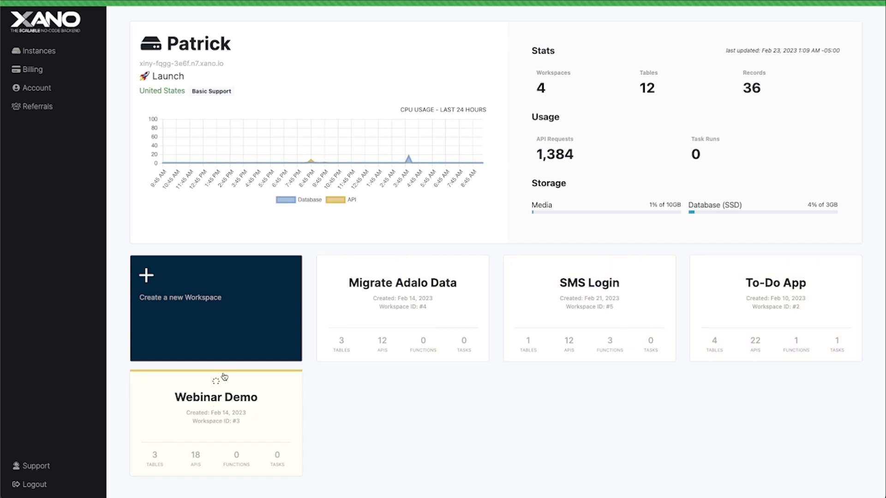
{"action": "left_click", "coordinate": [215, 407]}
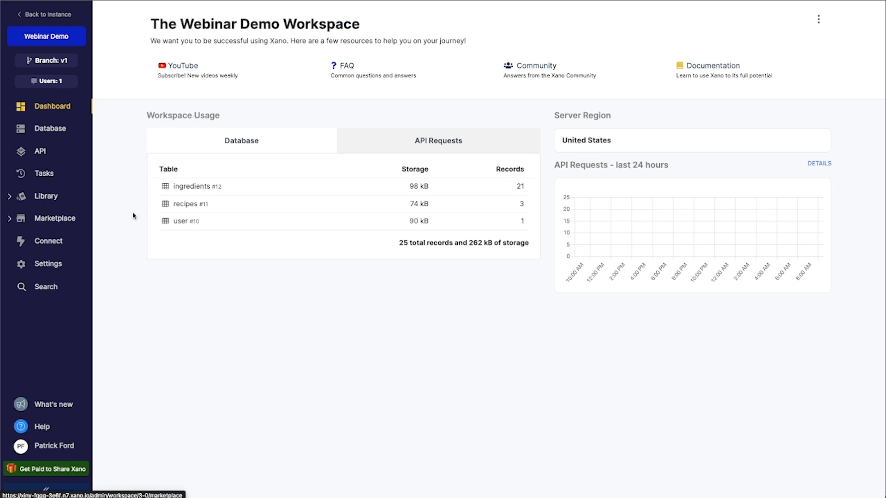
{"action": "mouse_move", "coordinate": [25, 255]}
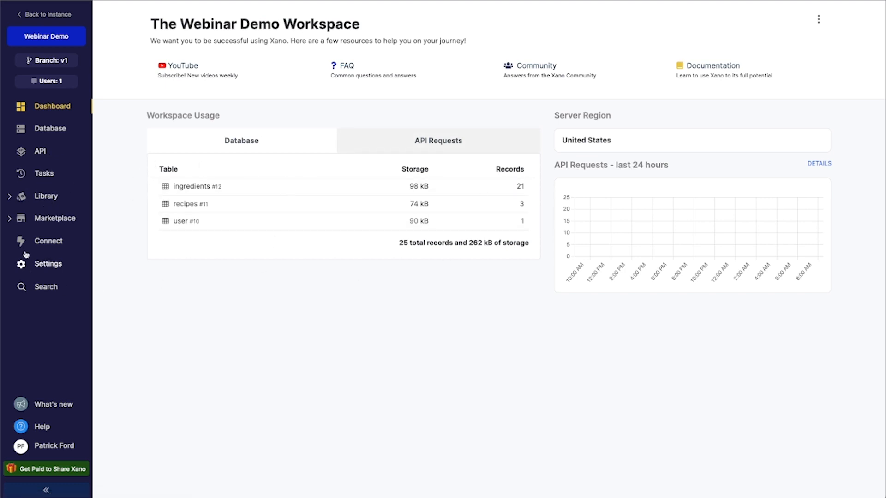
{"action": "mouse_move", "coordinate": [10, 220]}
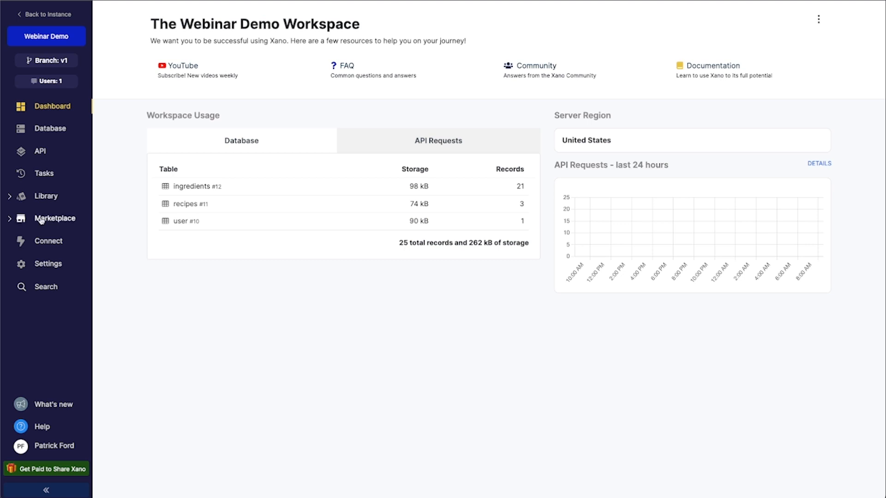
Browse the Marketplace's Messaging extensions list with Twilio SMS, Sendgrid, Mailgun, Slack and Ably
{"action": "left_click", "coordinate": [56, 218]}
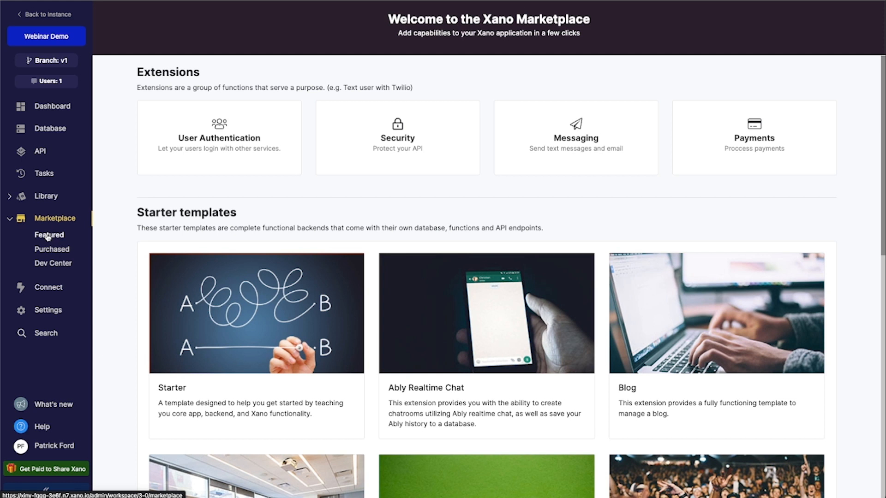
{"action": "mouse_move", "coordinate": [575, 141]}
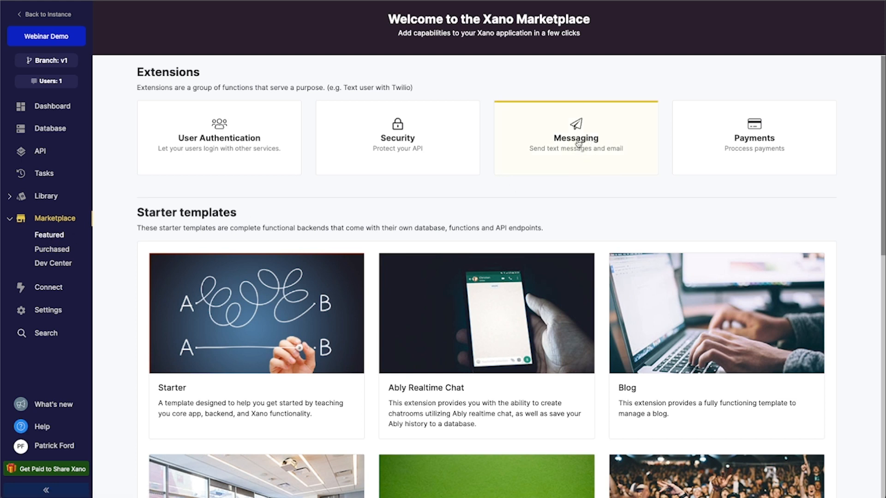
{"action": "left_click", "coordinate": [575, 137]}
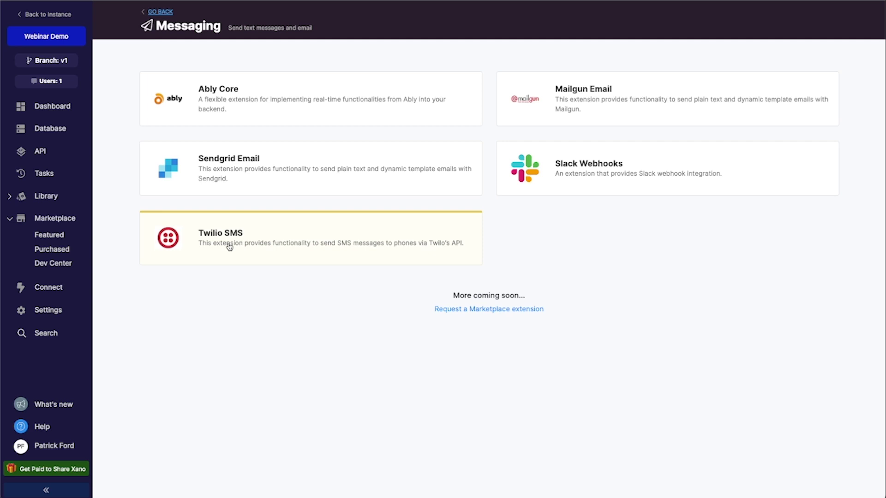
{"action": "mouse_move", "coordinate": [225, 241]}
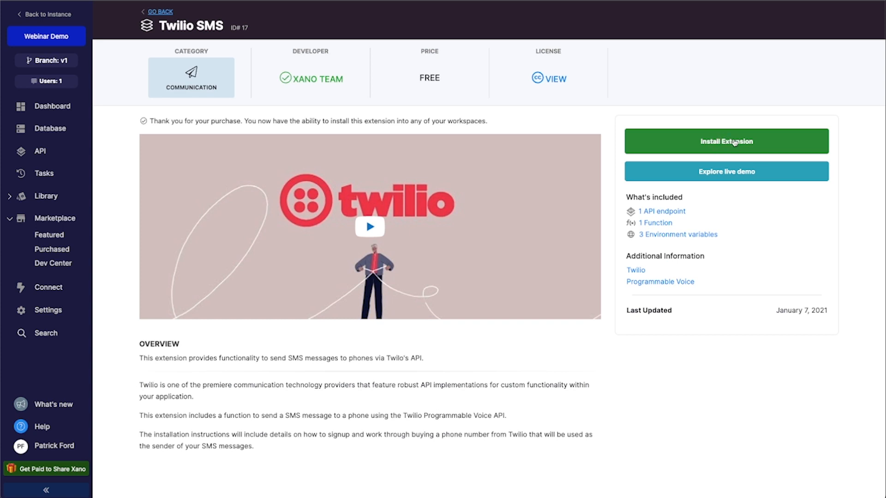
{"action": "mouse_move", "coordinate": [660, 212]}
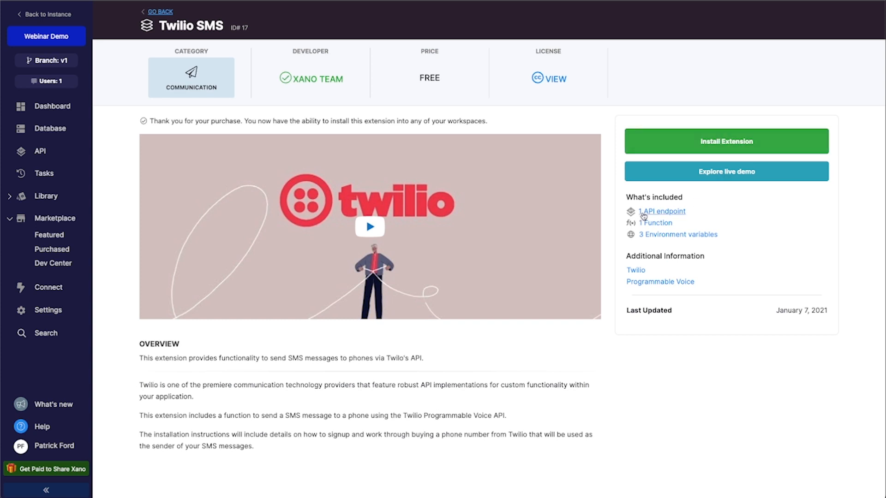
{"action": "mouse_move", "coordinate": [663, 215]}
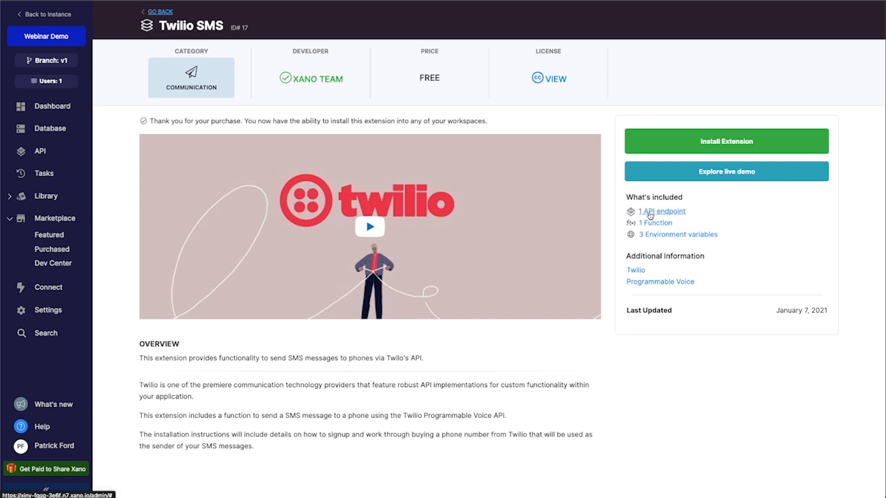
Expand the Twilio SMS extension's included API endpoint, function and three environment variables
{"action": "left_click", "coordinate": [662, 211]}
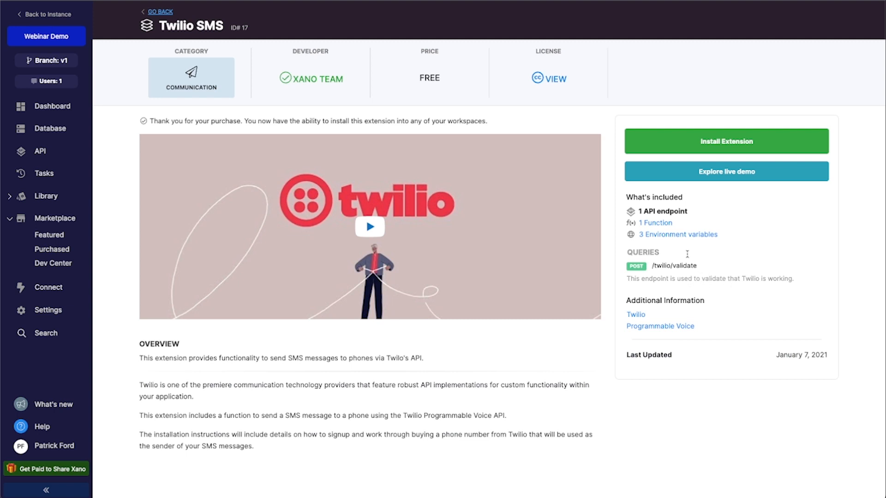
{"action": "mouse_move", "coordinate": [654, 223]}
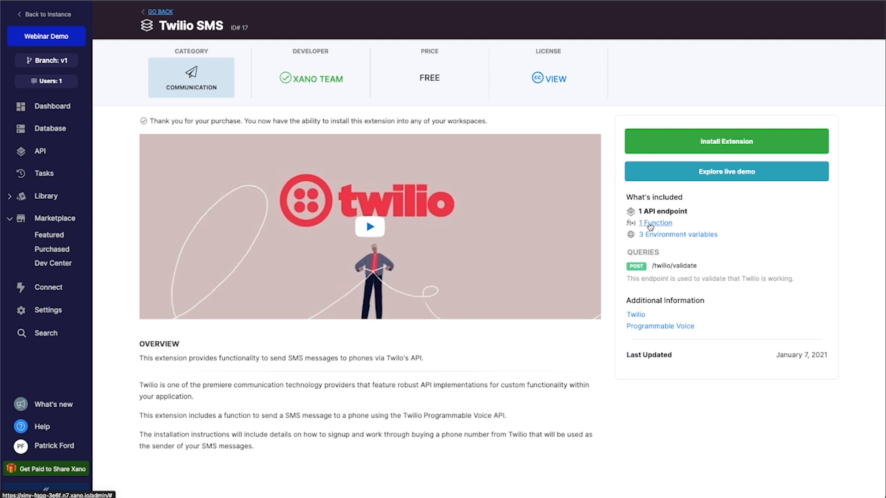
{"action": "left_click", "coordinate": [655, 222]}
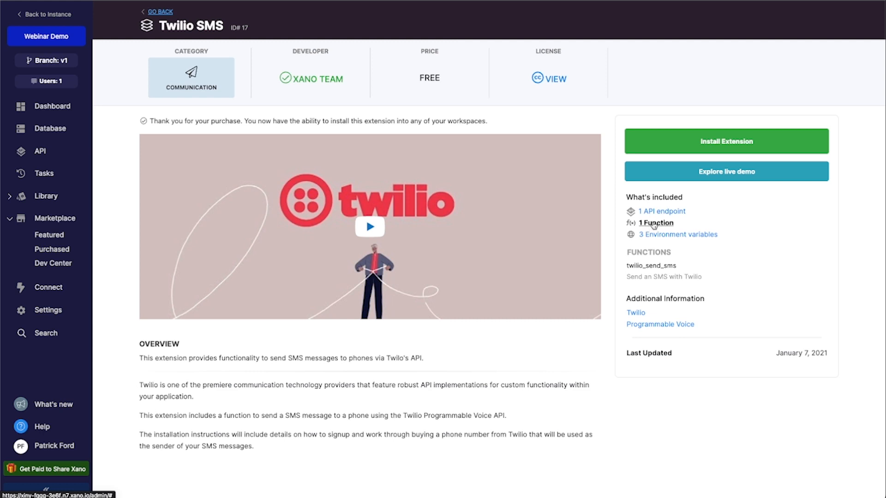
{"action": "left_click", "coordinate": [679, 233]}
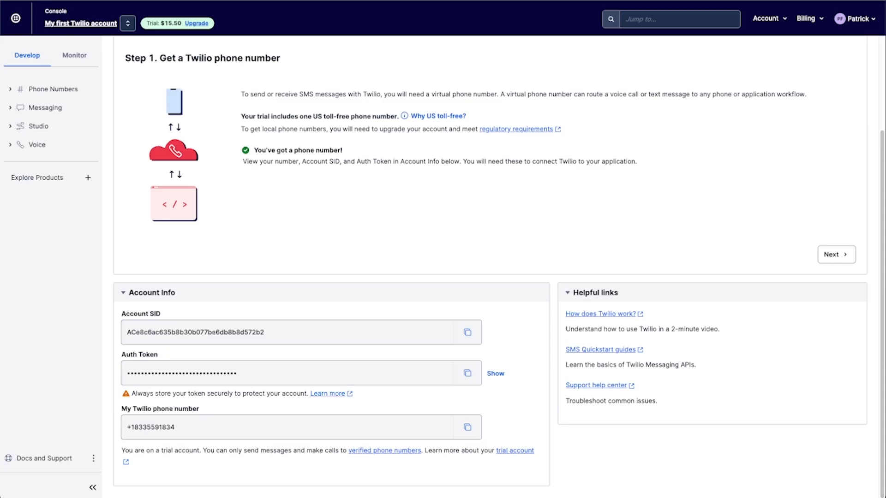
{"action": "mouse_move", "coordinate": [336, 368]}
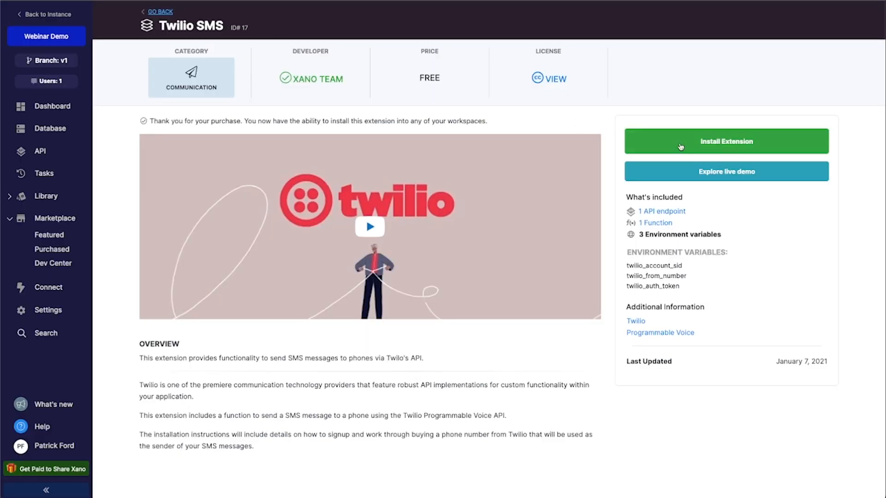
{"action": "left_click", "coordinate": [725, 141]}
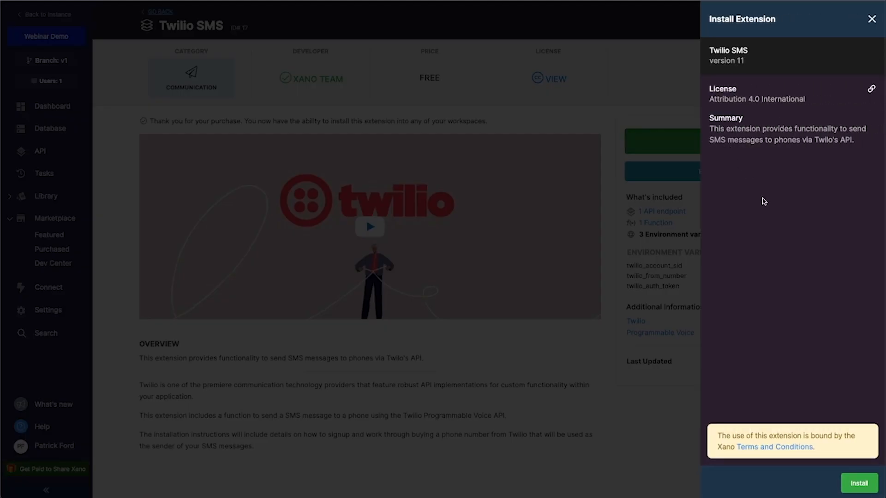
{"action": "left_click", "coordinate": [857, 483]}
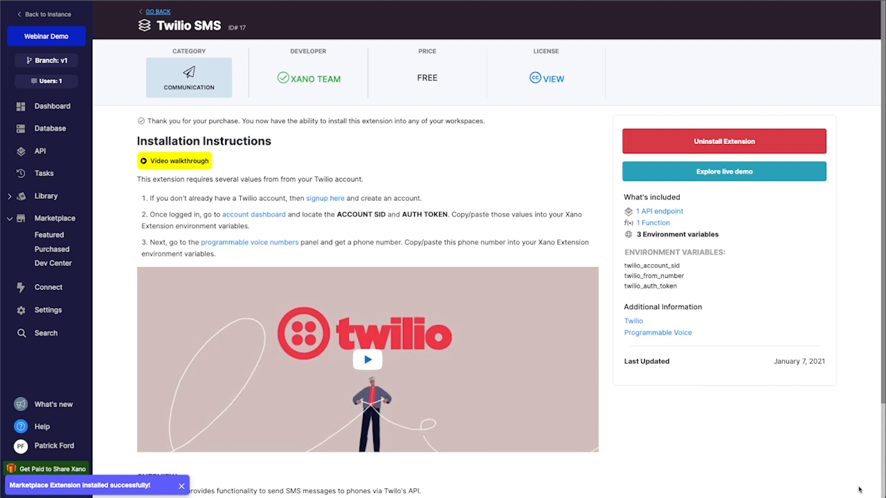
{"action": "mouse_move", "coordinate": [339, 210]}
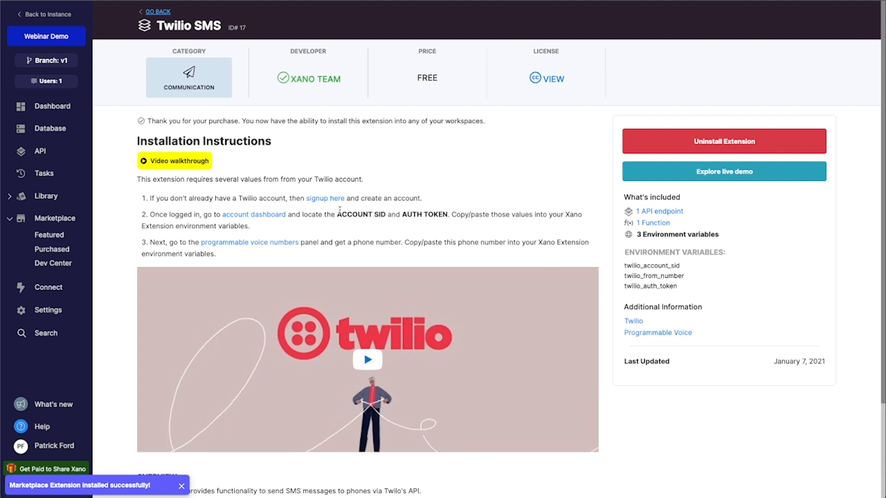
{"action": "mouse_move", "coordinate": [189, 175]}
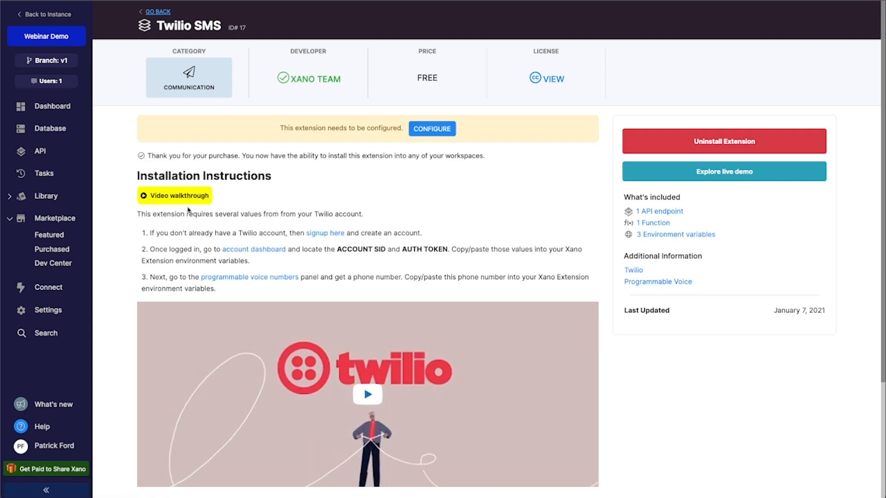
{"action": "mouse_move", "coordinate": [198, 132]}
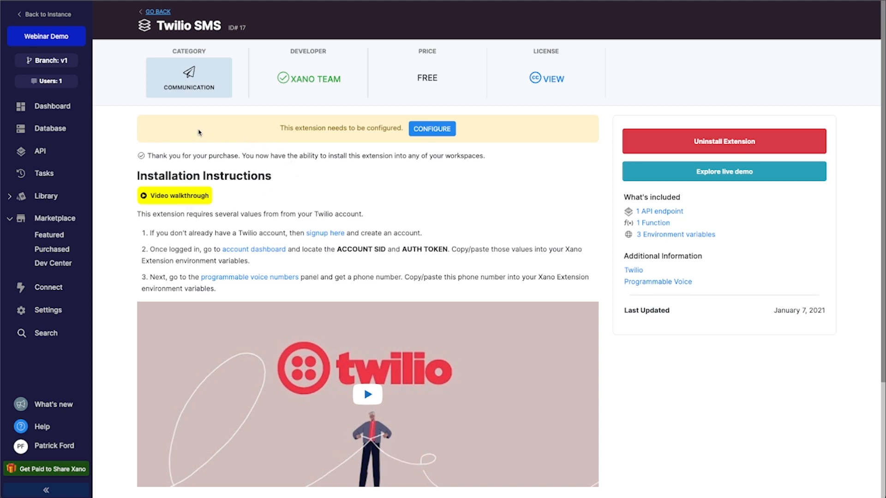
{"action": "mouse_move", "coordinate": [402, 129]}
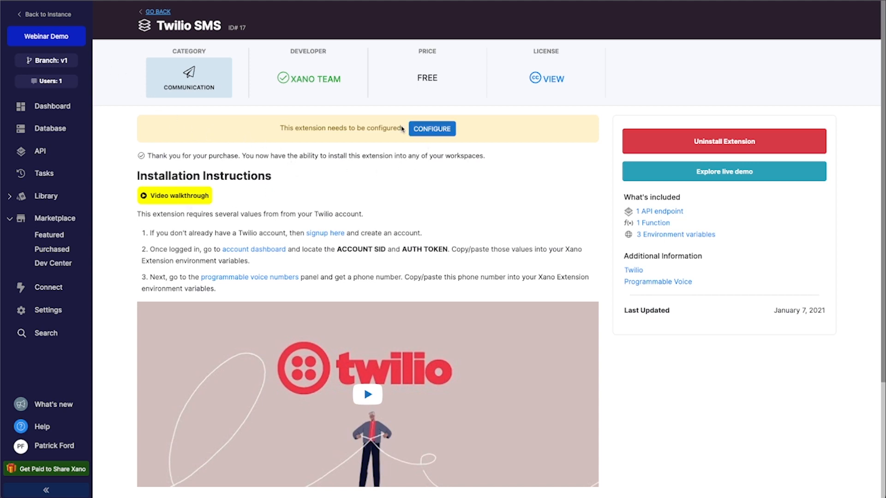
{"action": "mouse_move", "coordinate": [341, 136]}
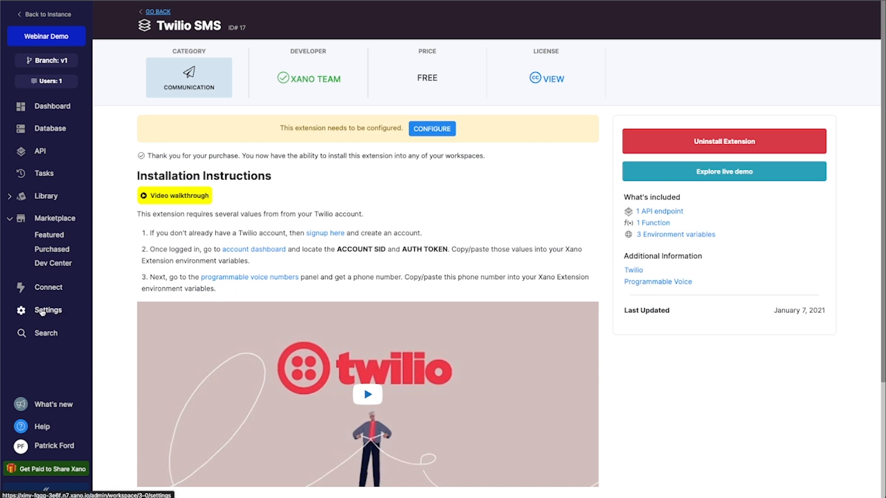
{"action": "left_click", "coordinate": [432, 129]}
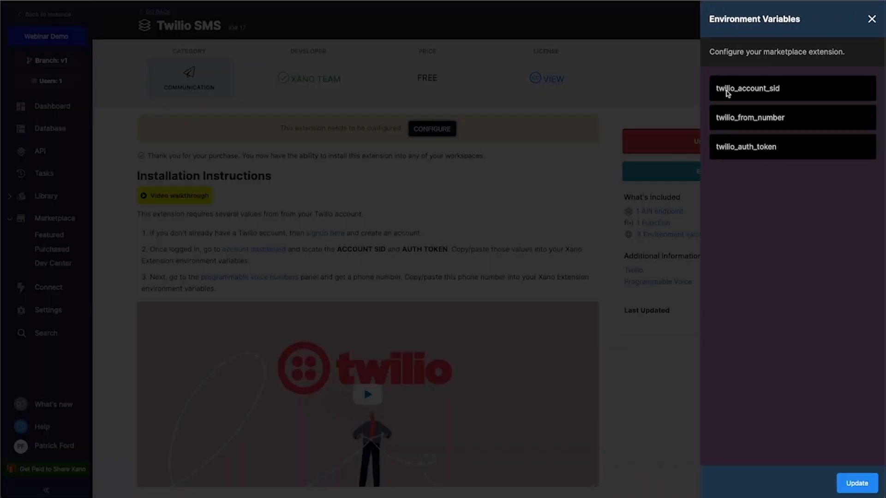
{"action": "left_click", "coordinate": [791, 89]}
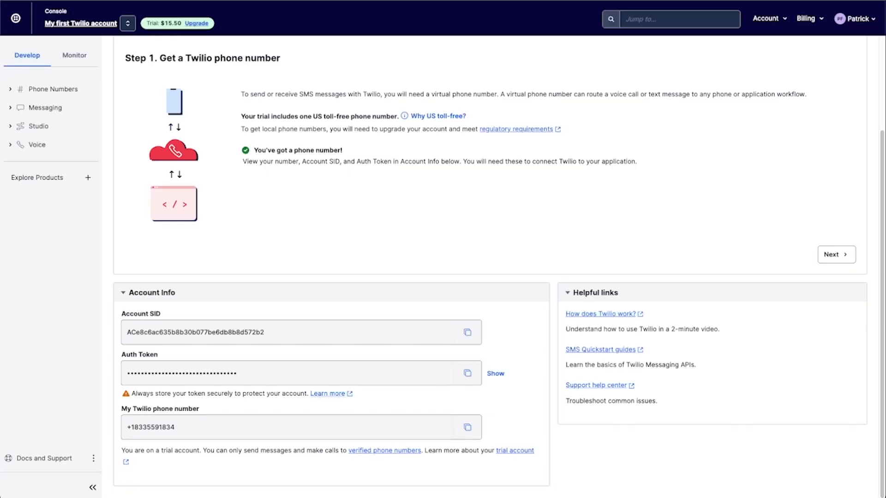
{"action": "left_click", "coordinate": [467, 332]}
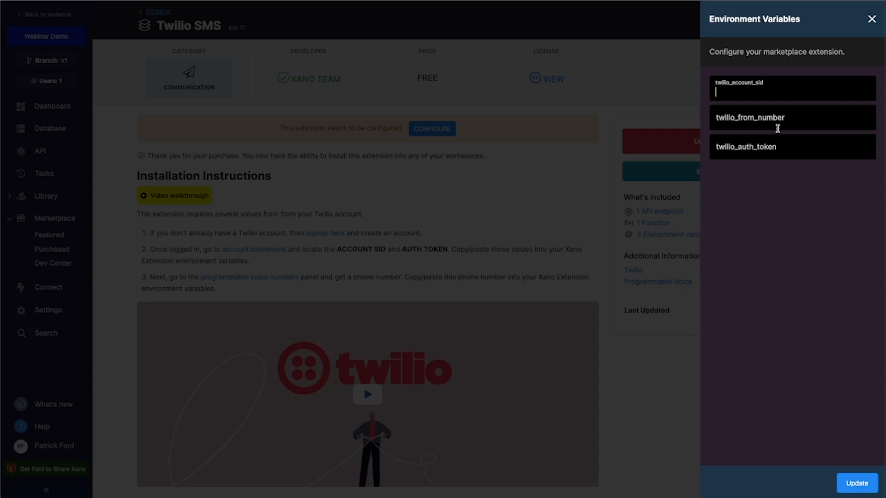
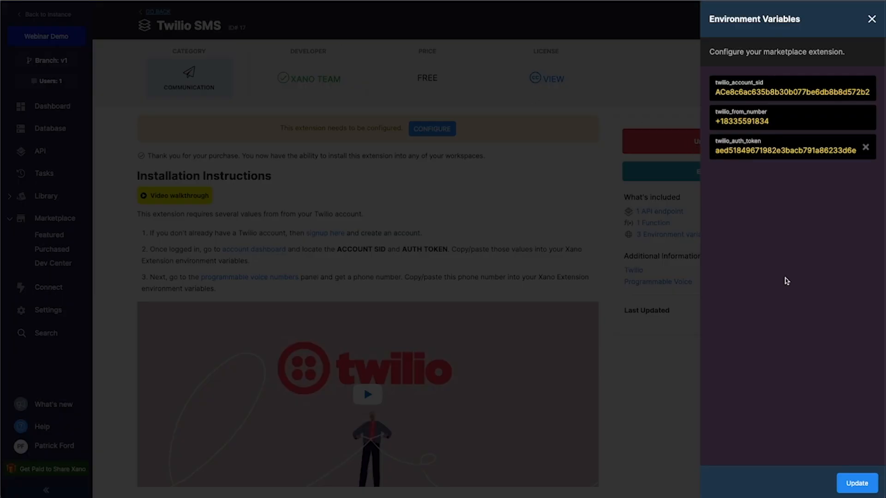
{"action": "left_click", "coordinate": [856, 483]}
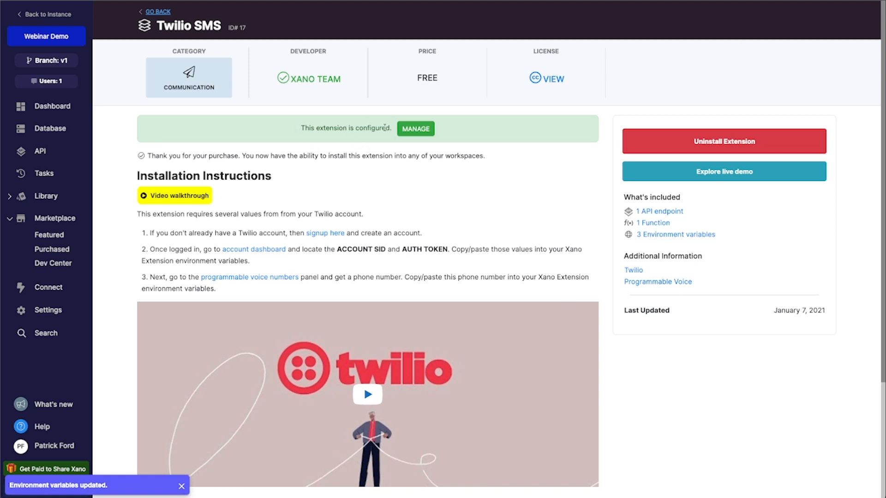
{"action": "mouse_move", "coordinate": [347, 167]}
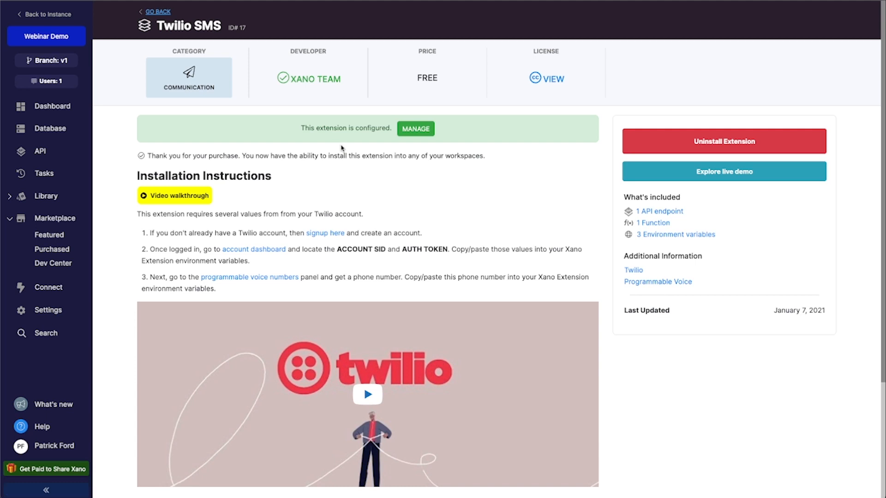
{"action": "mouse_move", "coordinate": [333, 141]}
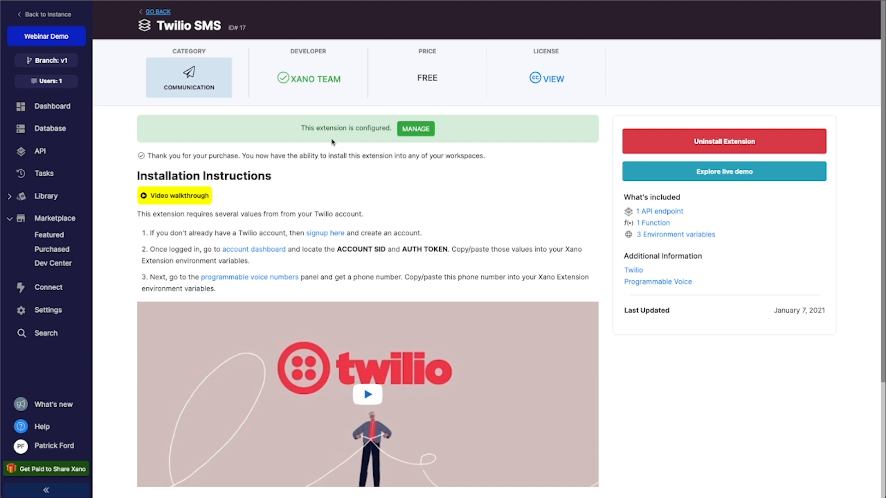
{"action": "mouse_move", "coordinate": [21, 195]}
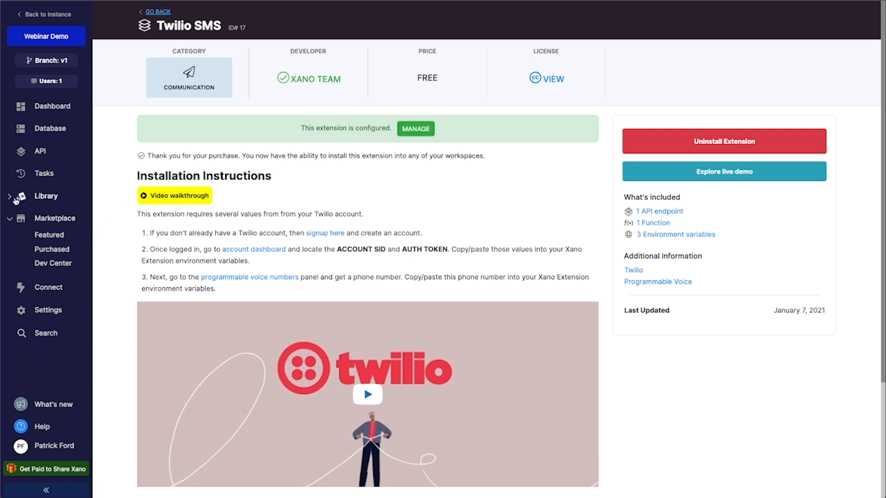
Check the twilio_send_sms function in Library > Functions, then return to the API groups list
{"action": "left_click", "coordinate": [39, 150]}
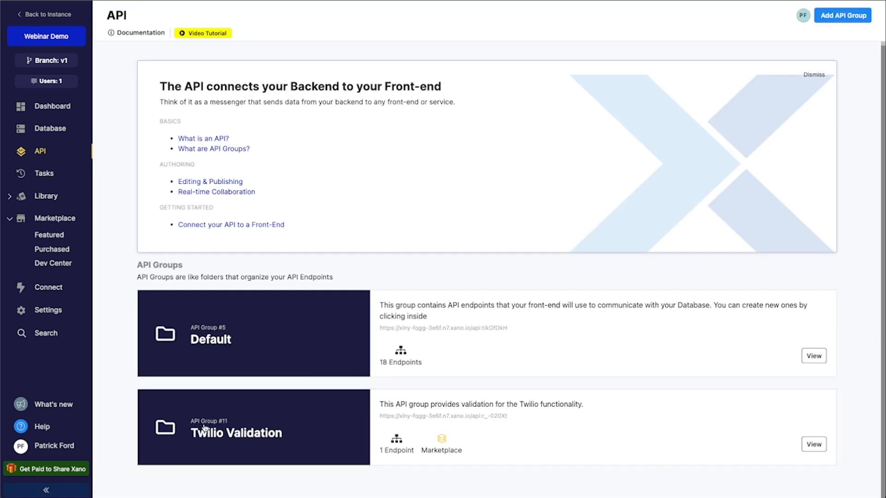
{"action": "mouse_move", "coordinate": [261, 434]}
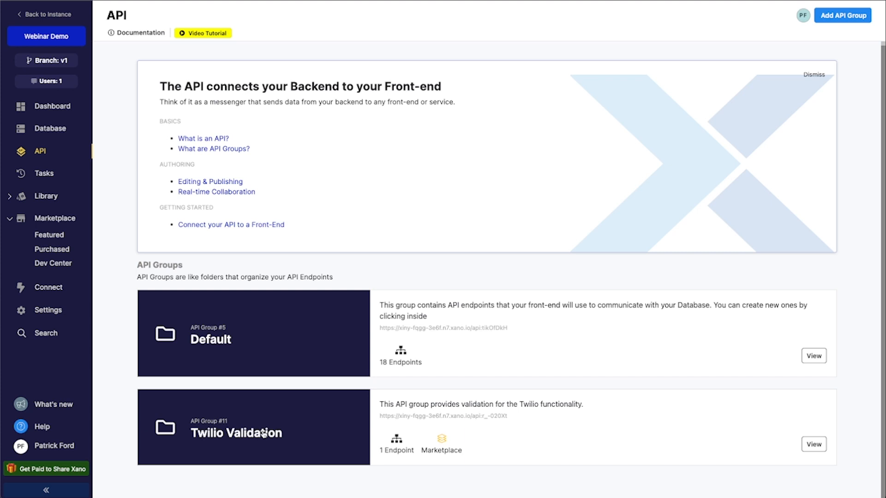
{"action": "mouse_move", "coordinate": [282, 450]}
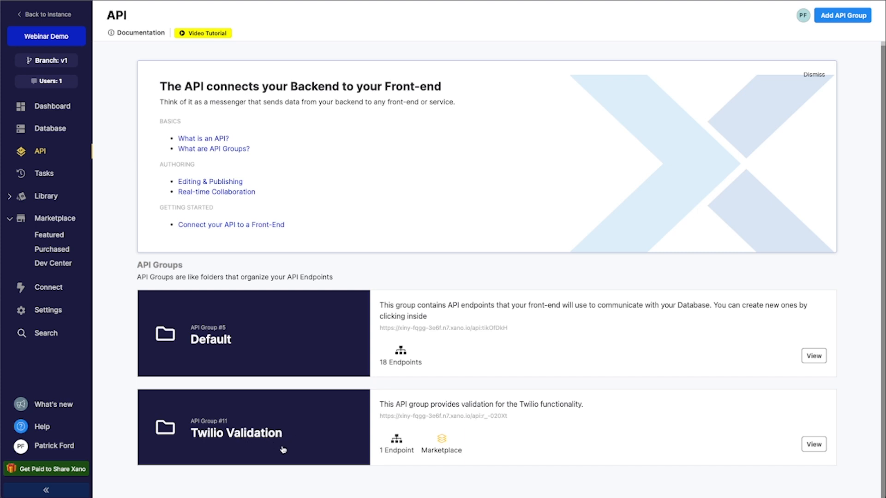
{"action": "mouse_move", "coordinate": [276, 452]}
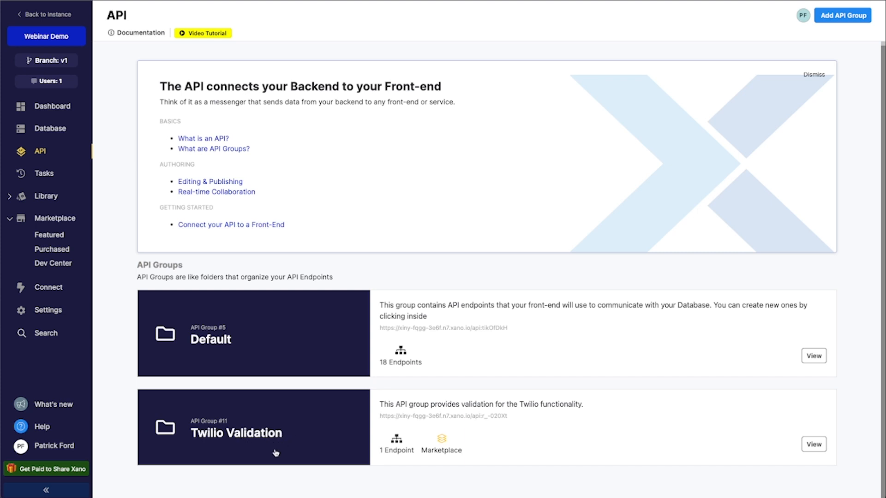
{"action": "mouse_move", "coordinate": [12, 196]}
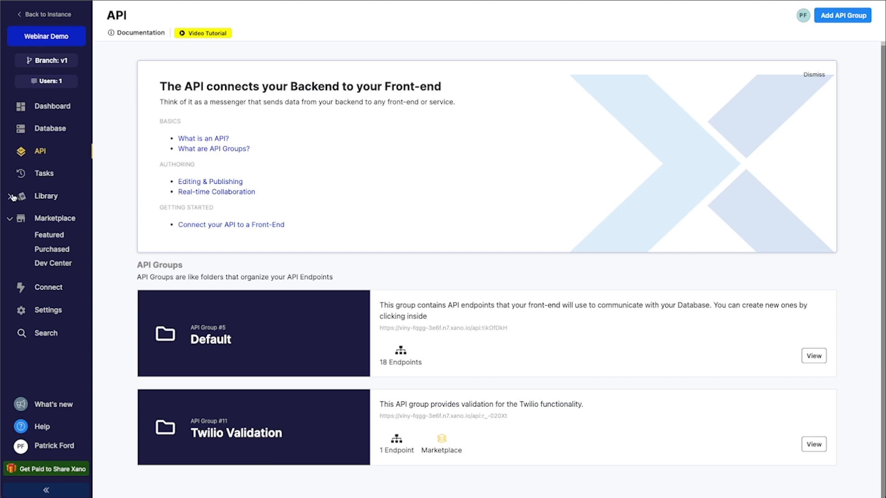
{"action": "left_click", "coordinate": [46, 196]}
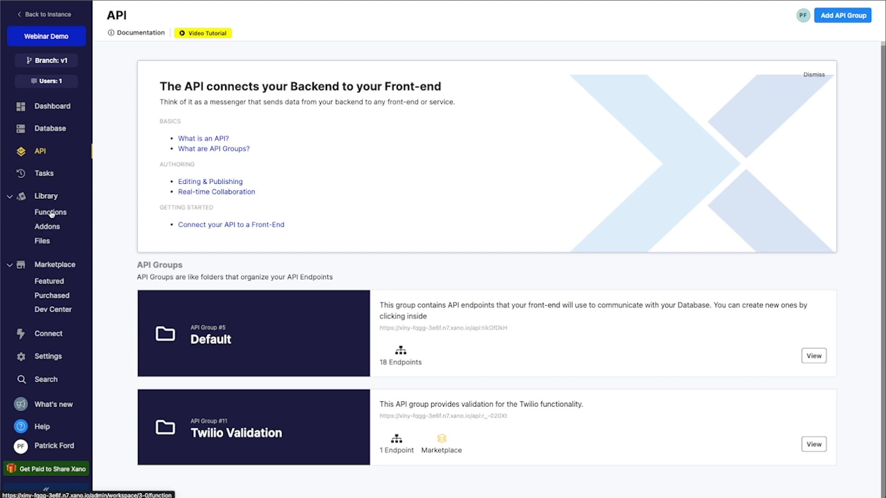
{"action": "left_click", "coordinate": [50, 213]}
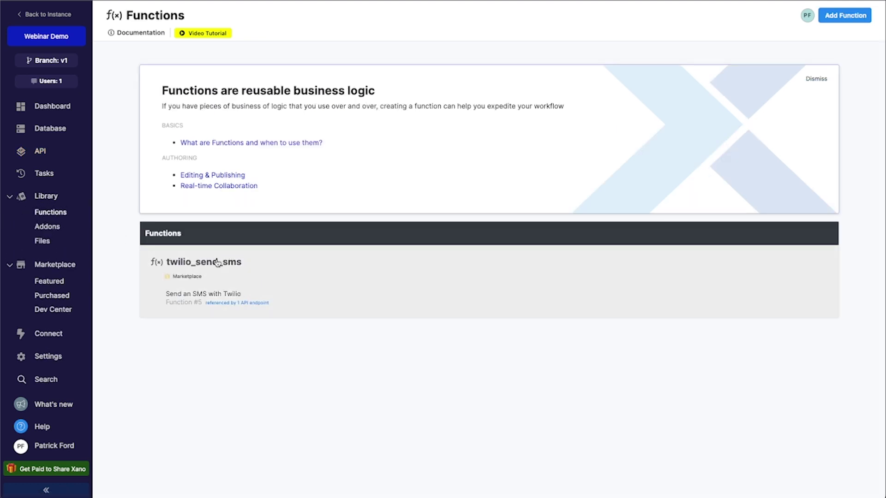
{"action": "mouse_move", "coordinate": [247, 295]}
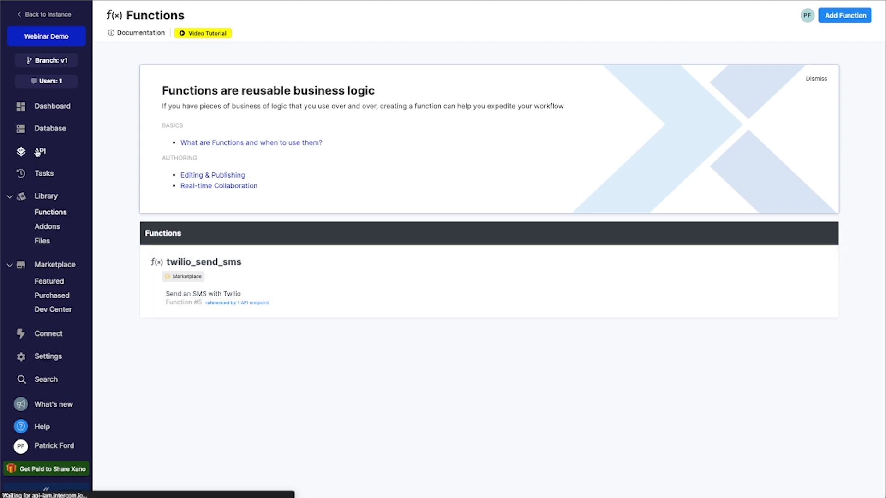
{"action": "left_click", "coordinate": [40, 150]}
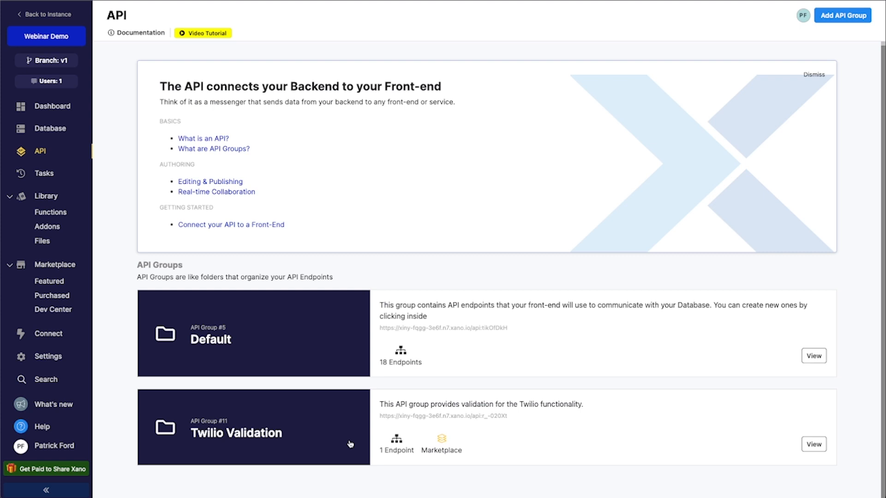
{"action": "mouse_move", "coordinate": [271, 424]}
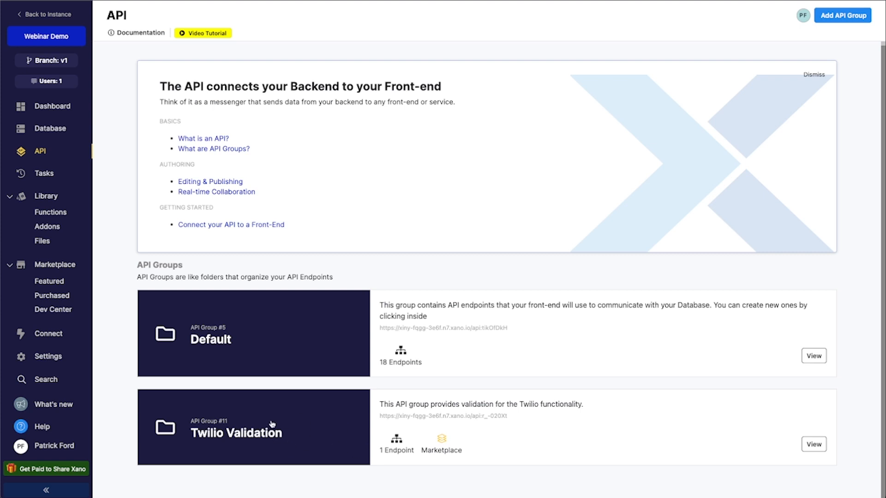
{"action": "mouse_move", "coordinate": [285, 434]}
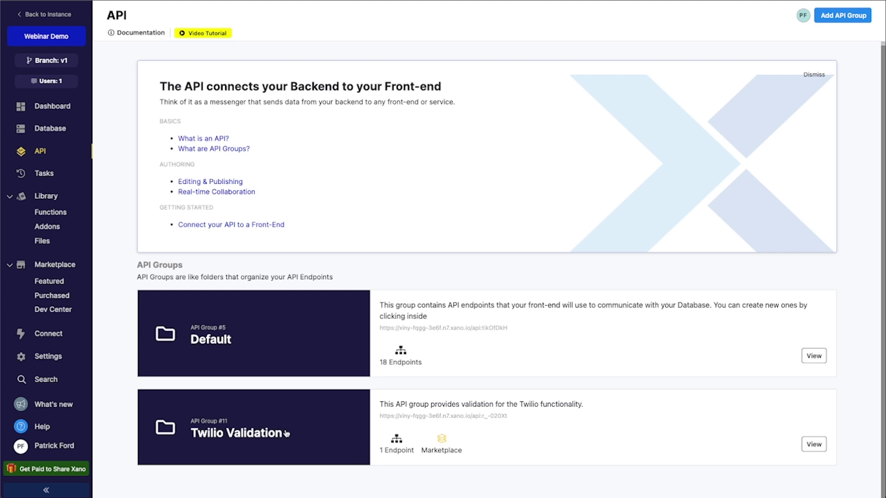
Create and save a new API group named 'External API Calls'
{"action": "left_click", "coordinate": [843, 16]}
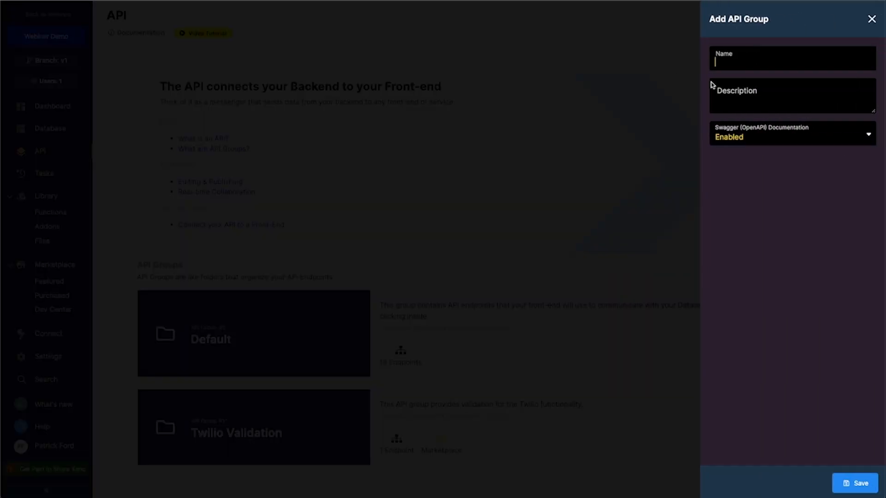
{"action": "type", "text": "Ext"}
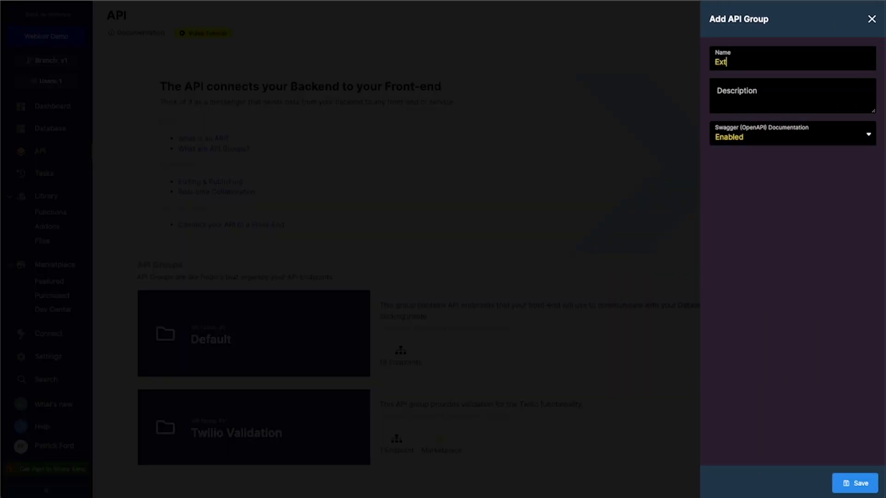
{"action": "type", "text": "ernal"}
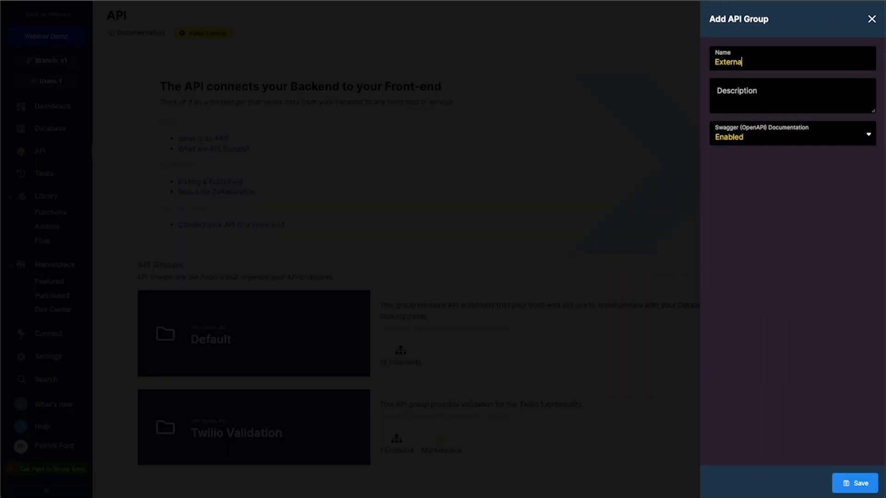
{"action": "type", "text": "API Cl"}
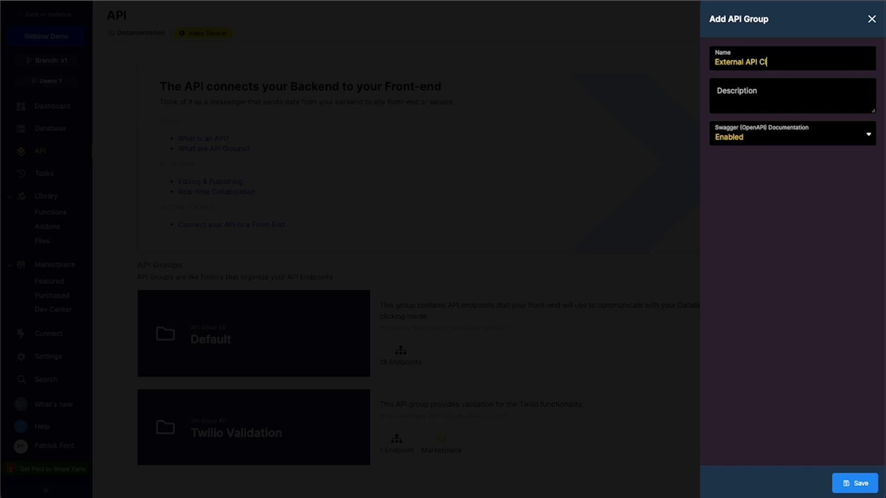
{"action": "type", "text": "alls"}
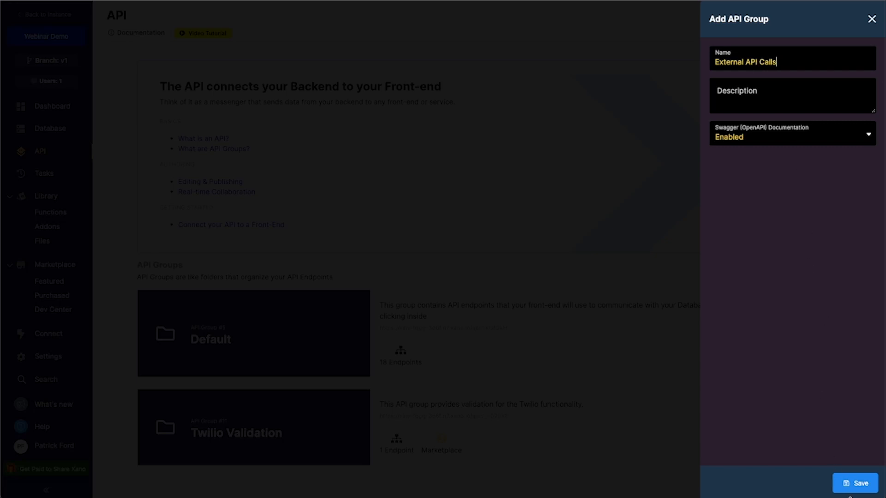
{"action": "left_click", "coordinate": [854, 483]}
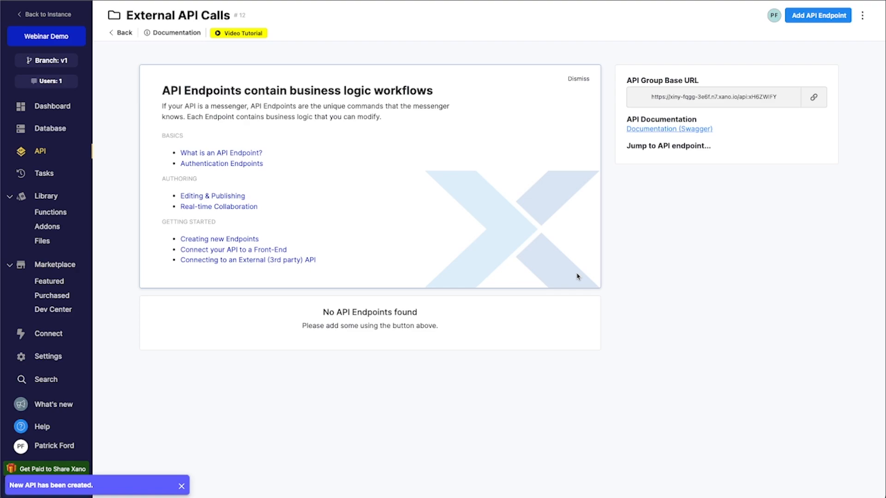
Add a from-scratch POST endpoint named Send-Twilio-SMS, replacing spaces with hyphens, and save it
{"action": "left_click", "coordinate": [818, 16]}
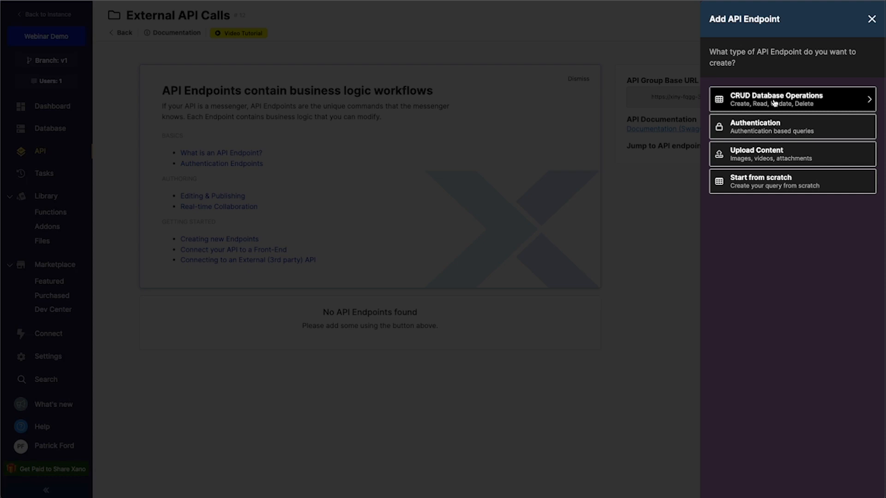
{"action": "mouse_move", "coordinate": [687, 187]}
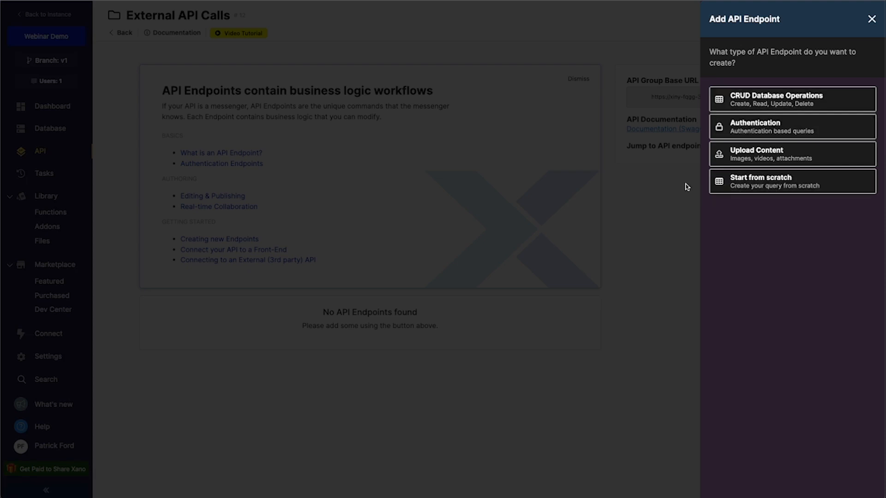
{"action": "left_click", "coordinate": [791, 181]}
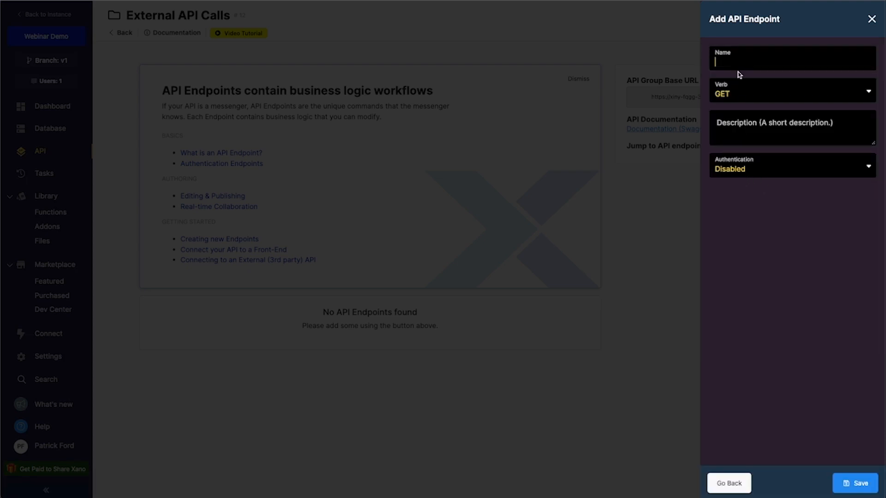
{"action": "left_click", "coordinate": [791, 93]}
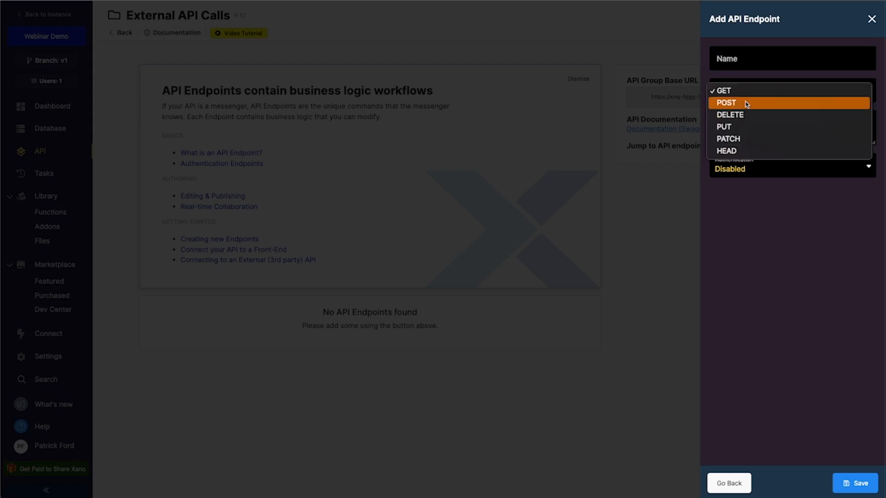
{"action": "left_click", "coordinate": [726, 102]}
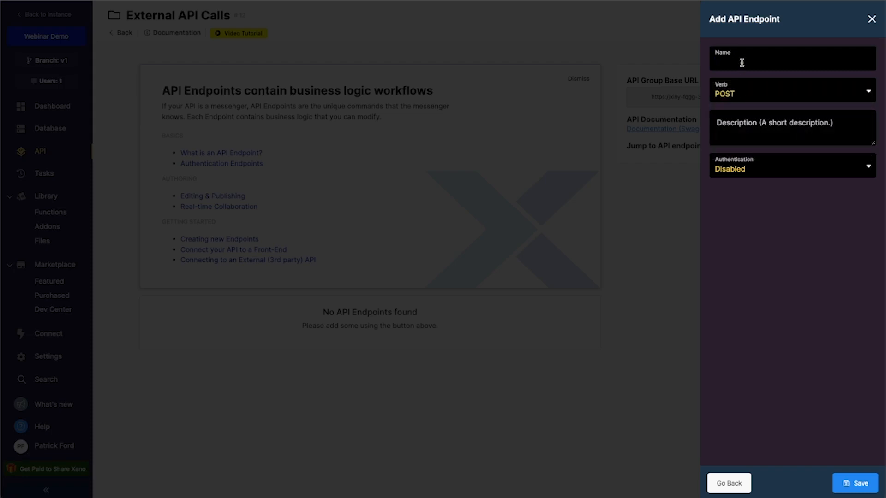
{"action": "type", "text": "Send"}
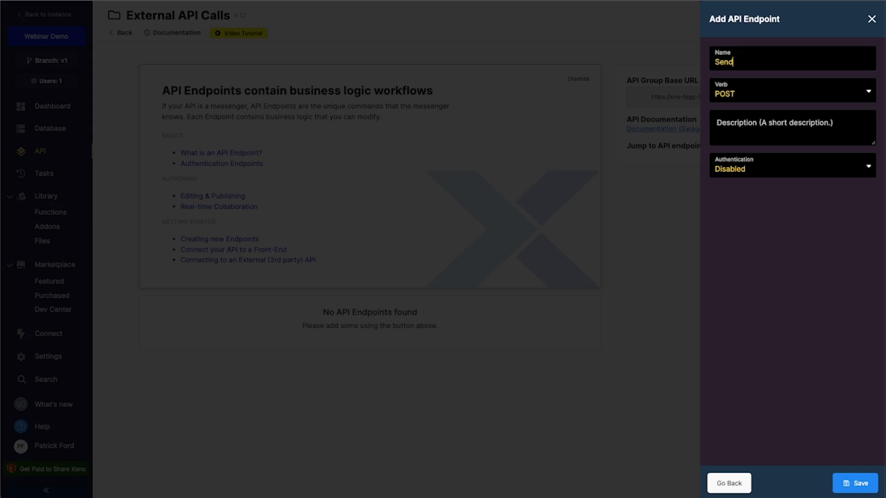
{"action": "type", "text": "Twilio SM"}
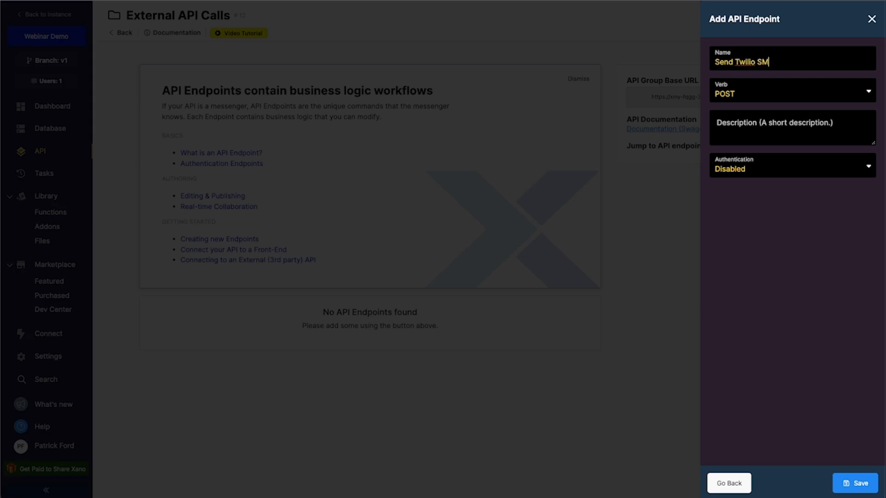
{"action": "type", "text": "S"}
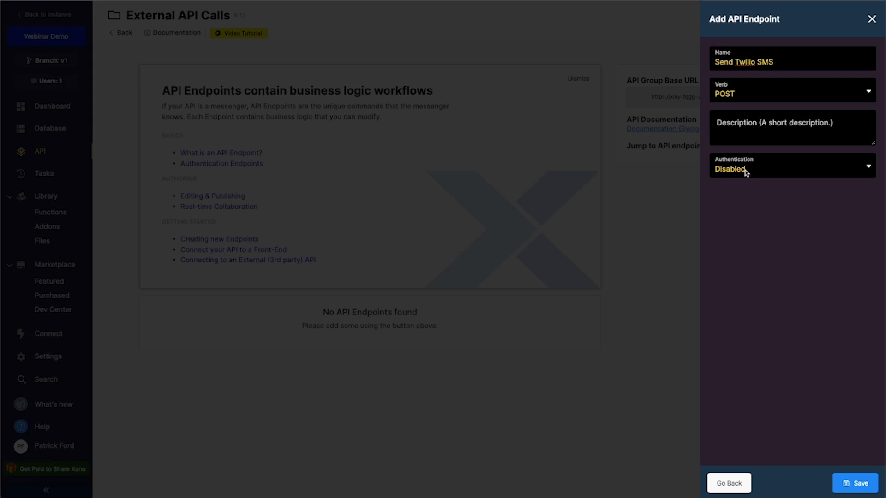
{"action": "mouse_move", "coordinate": [794, 168]}
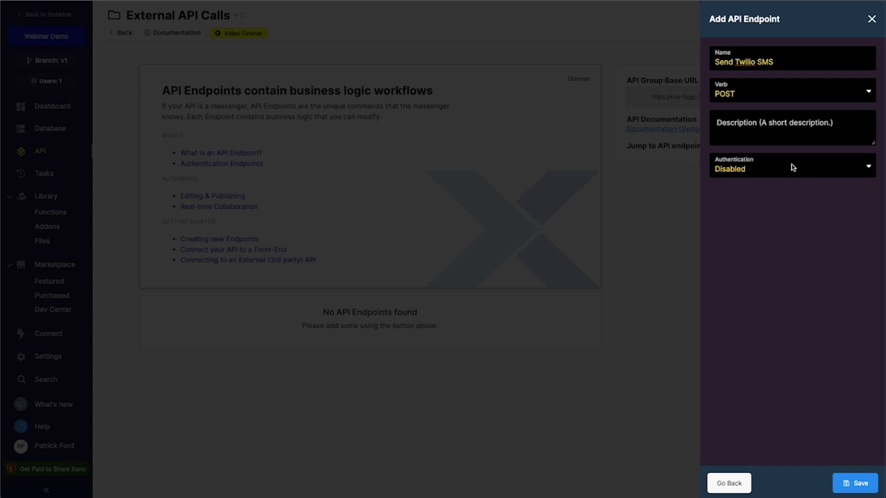
{"action": "mouse_move", "coordinate": [772, 173]}
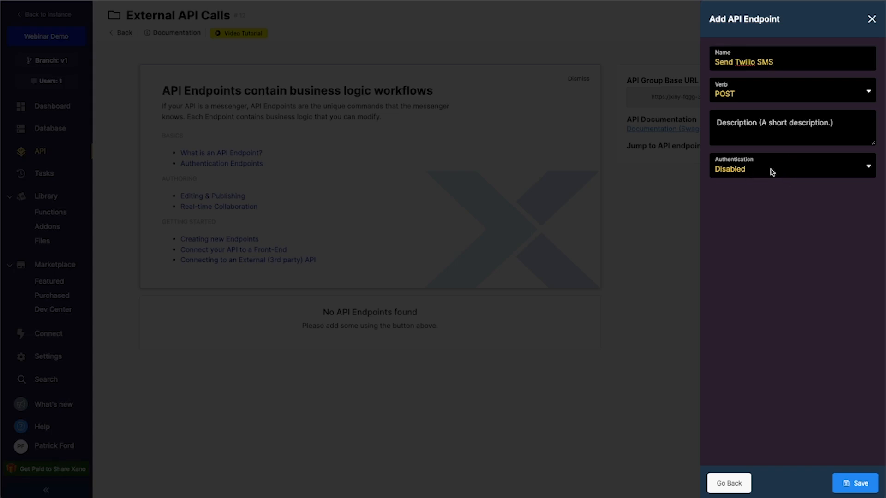
{"action": "left_click", "coordinate": [858, 482]}
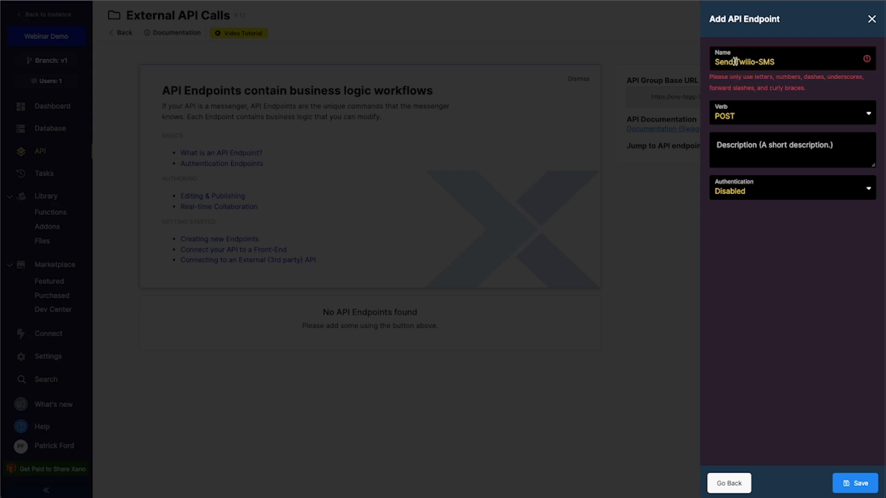
{"action": "left_click", "coordinate": [859, 483]}
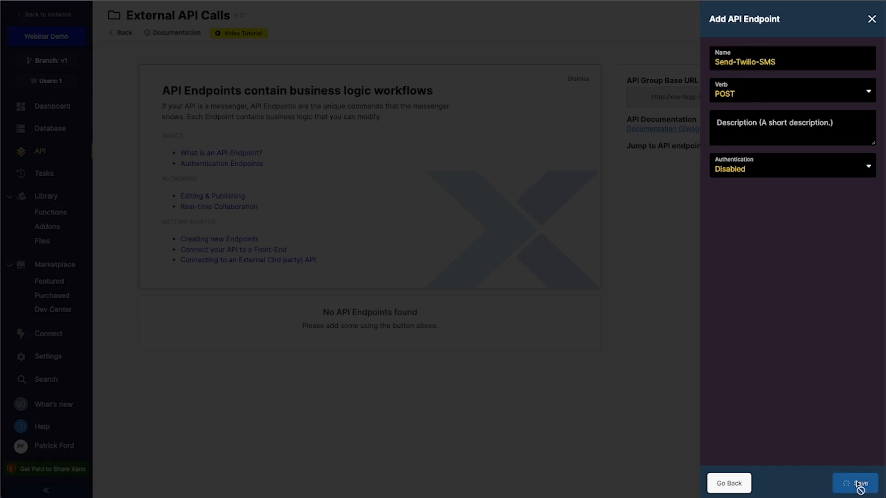
{"action": "left_click", "coordinate": [858, 483]}
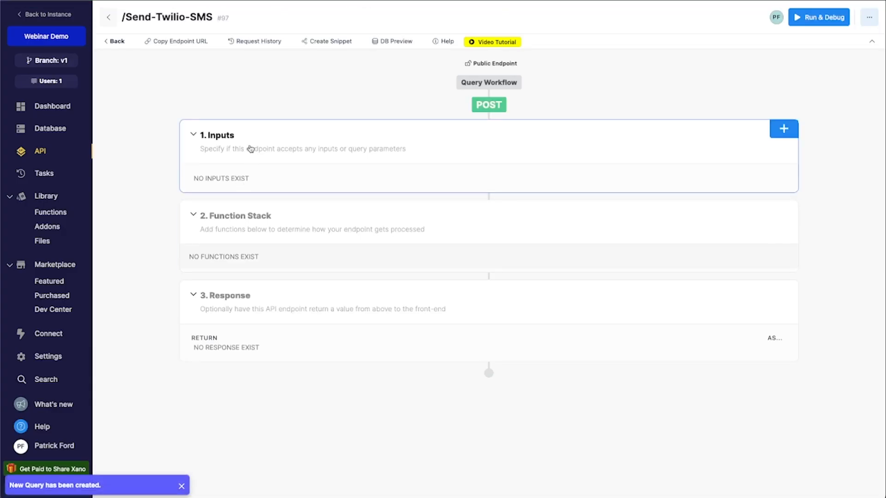
{"action": "mouse_move", "coordinate": [268, 180]}
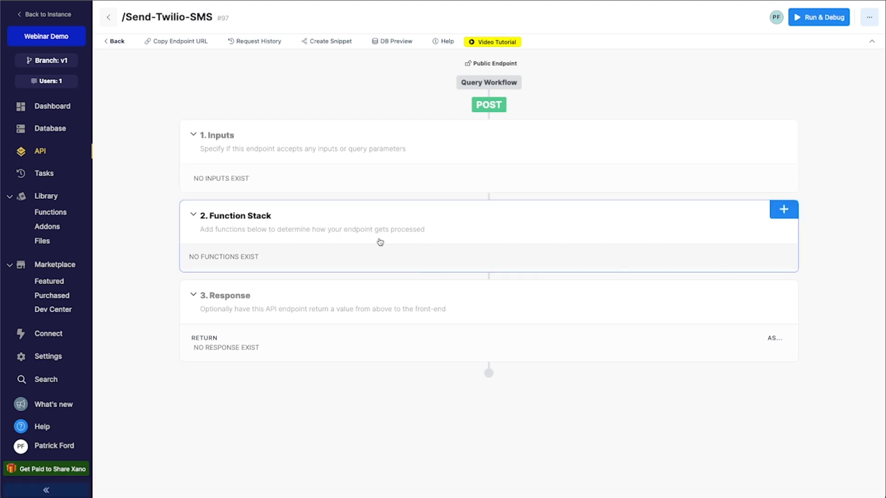
Add the twilio_send_sms custom function to the endpoint's function stack as func_1
{"action": "left_click", "coordinate": [783, 210]}
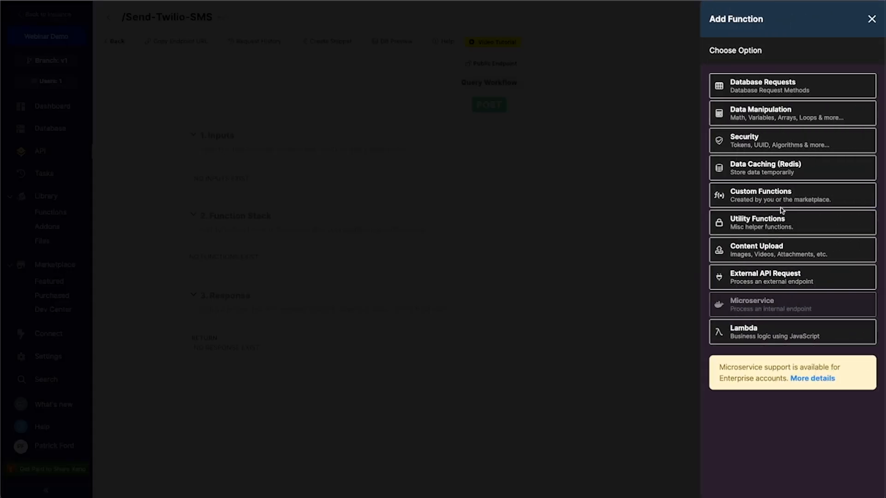
{"action": "mouse_move", "coordinate": [769, 223]}
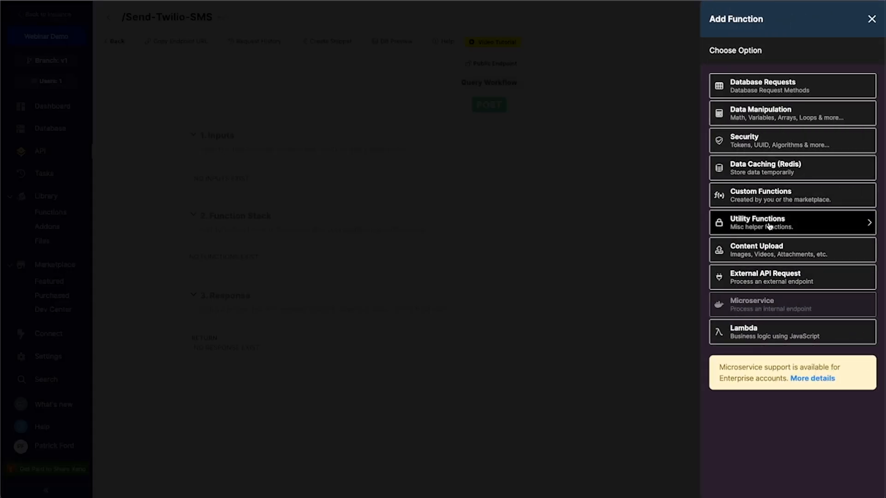
{"action": "mouse_move", "coordinate": [791, 250]}
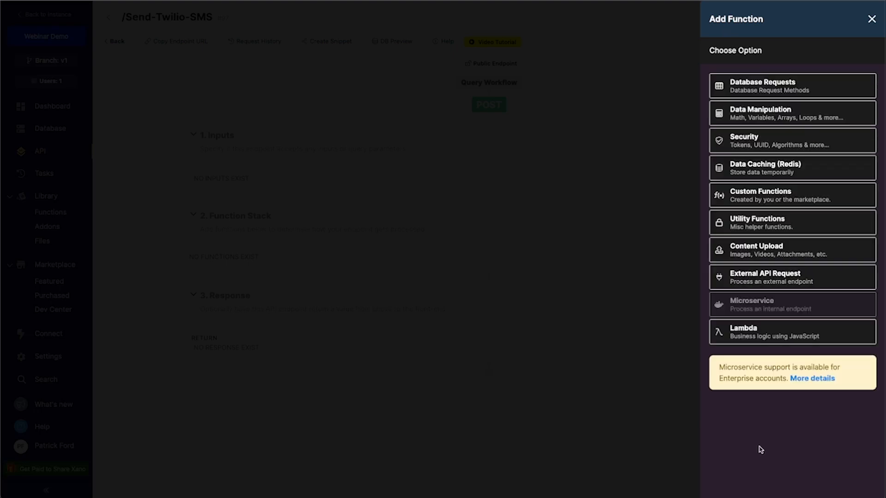
{"action": "left_click", "coordinate": [792, 195]}
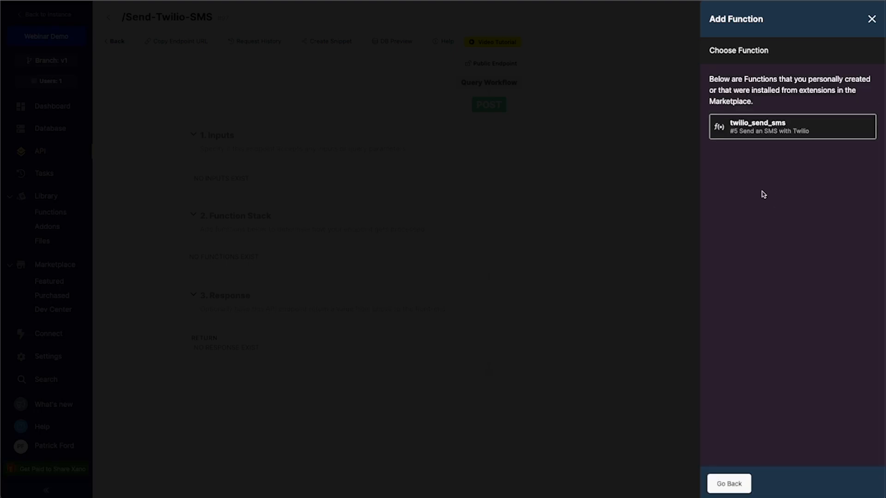
{"action": "mouse_move", "coordinate": [757, 130]}
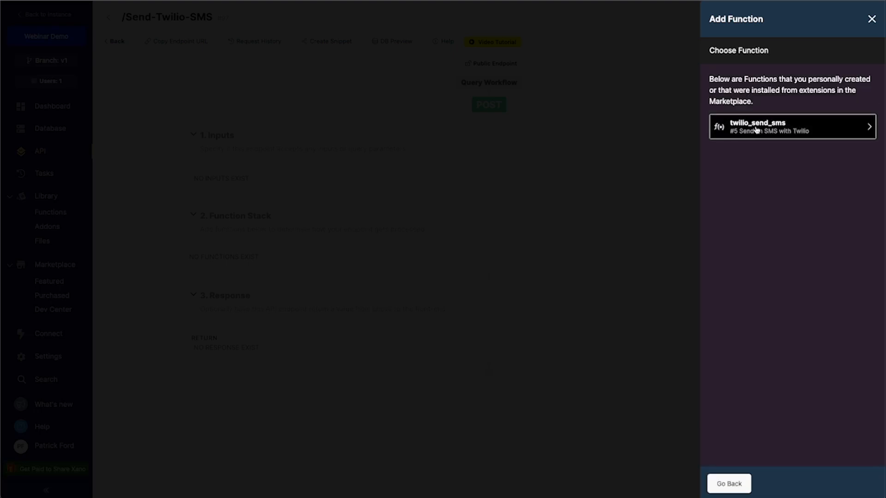
{"action": "left_click", "coordinate": [791, 126]}
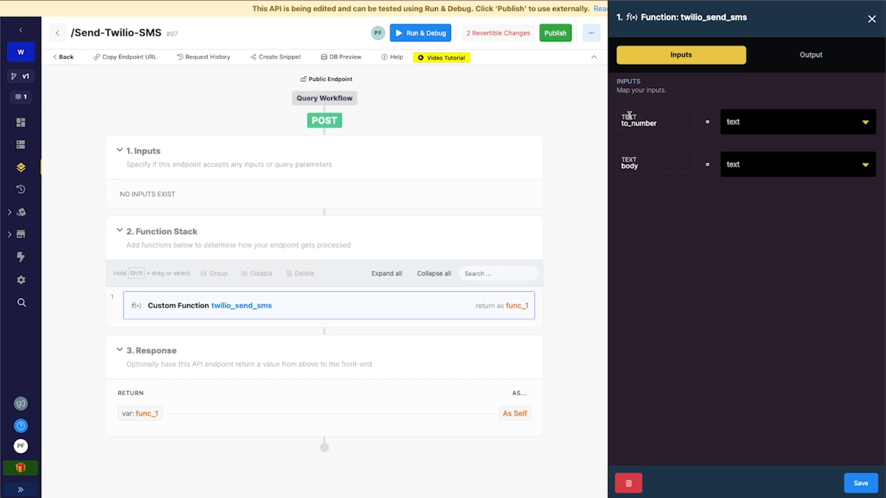
{"action": "mouse_move", "coordinate": [165, 165]}
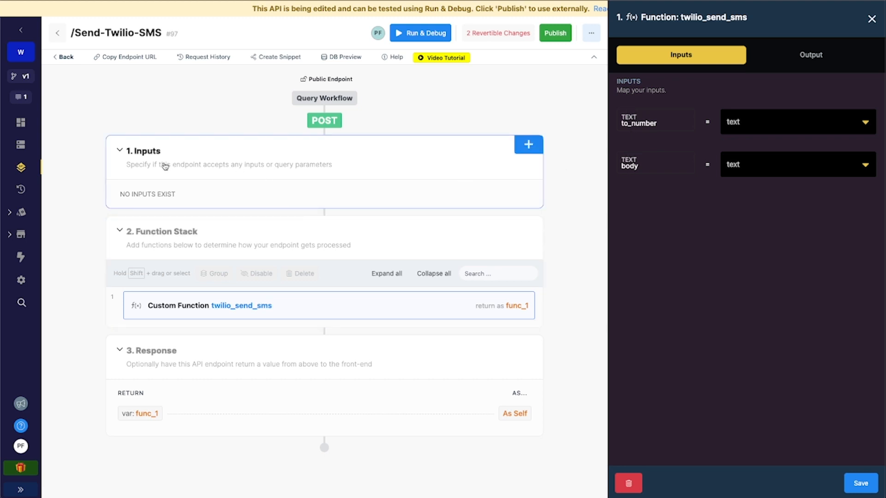
Add a required text input named to_number to the endpoint
{"action": "left_click", "coordinate": [797, 122]}
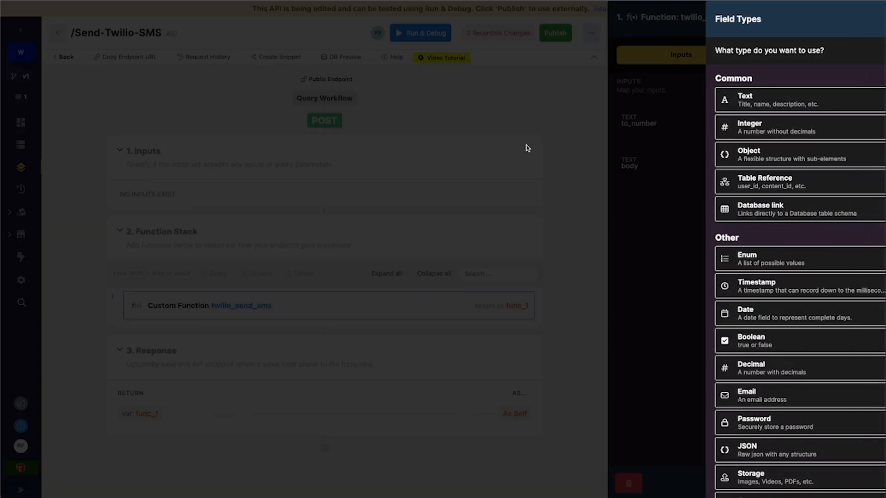
{"action": "left_click", "coordinate": [796, 99]}
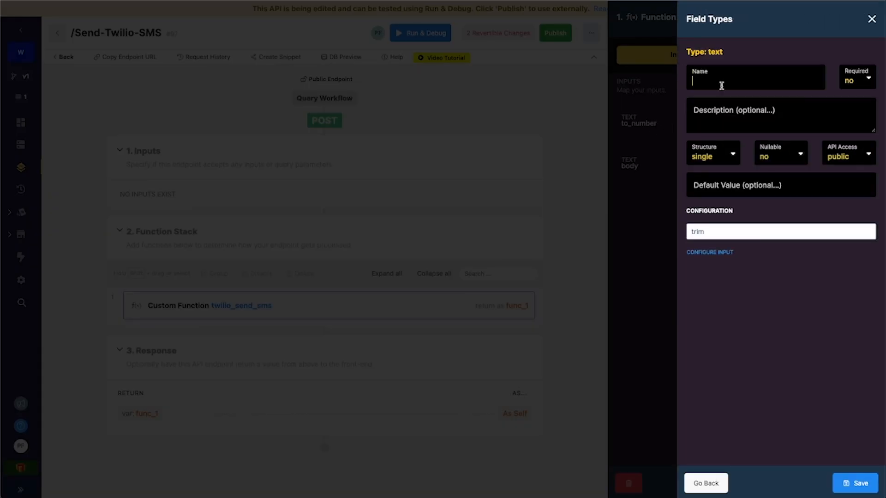
{"action": "type", "text": "to_num"}
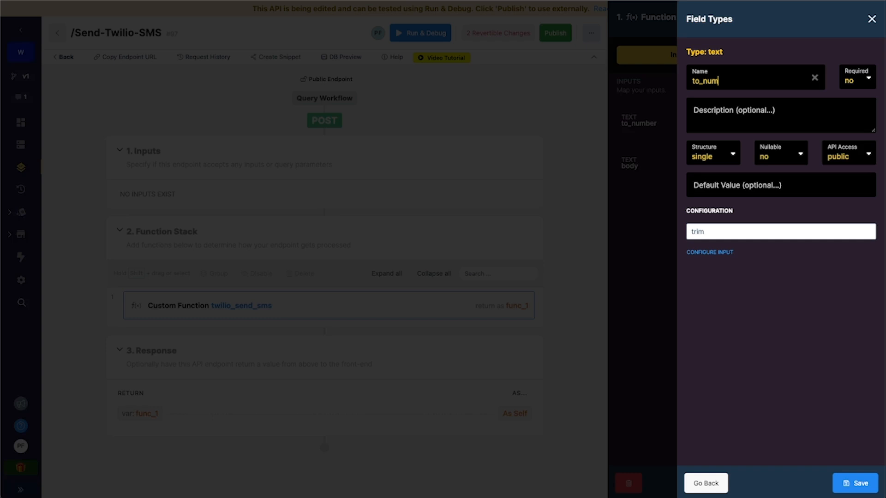
{"action": "type", "text": "ber"}
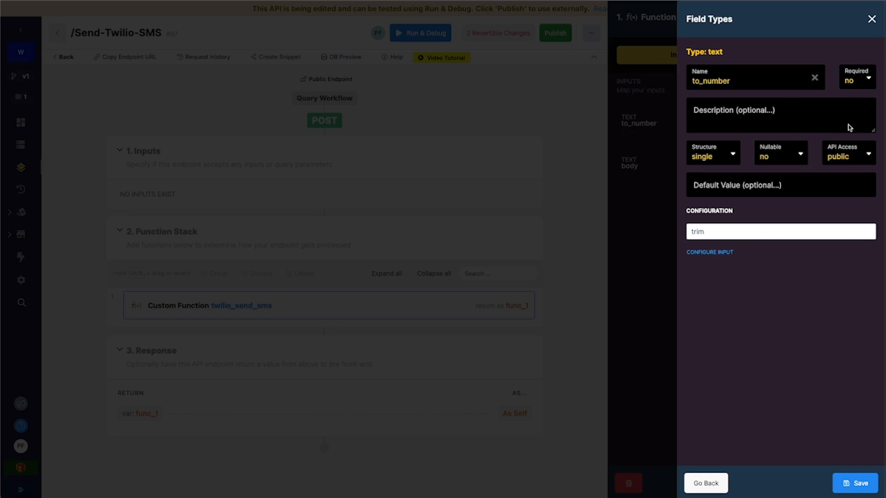
{"action": "left_click", "coordinate": [855, 80]}
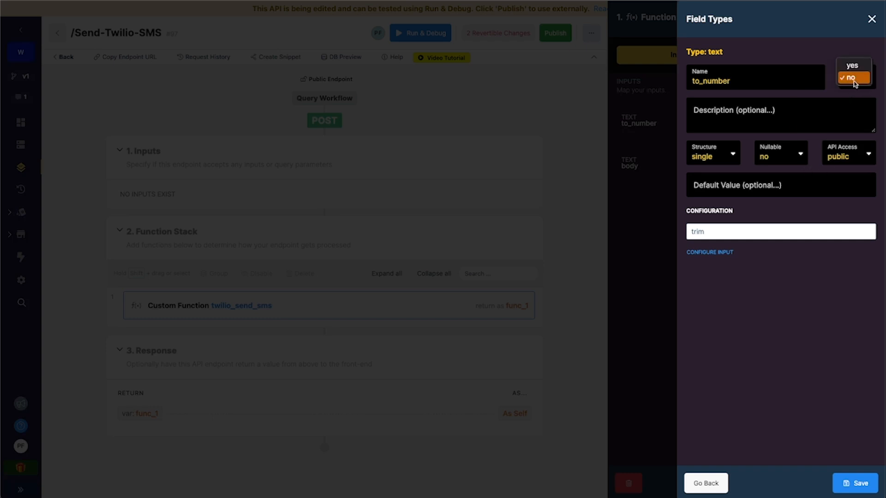
{"action": "left_click", "coordinate": [852, 66]}
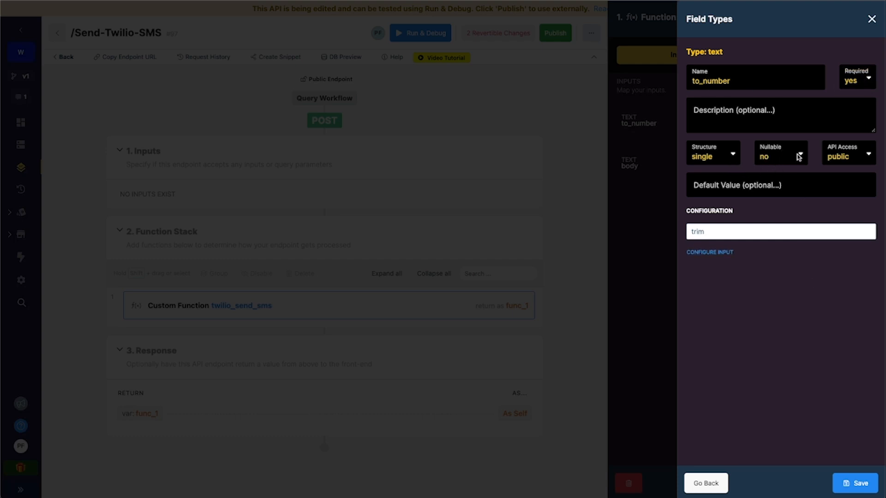
{"action": "mouse_move", "coordinate": [753, 205]}
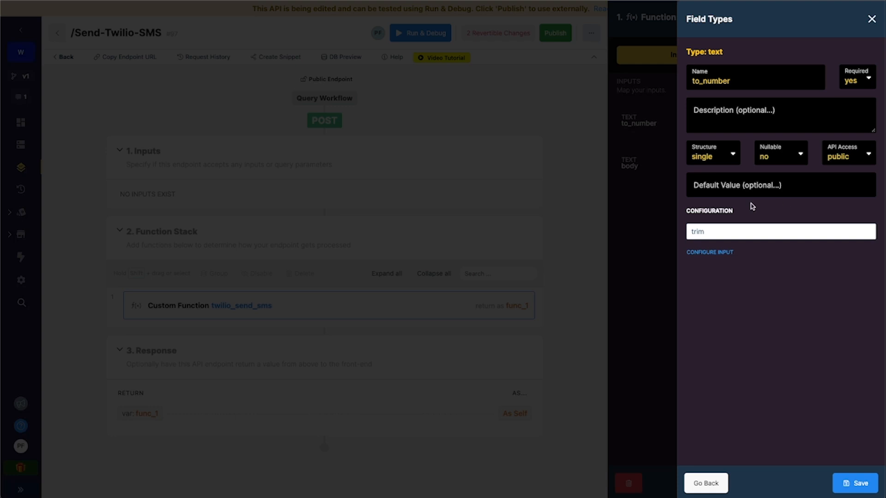
{"action": "mouse_move", "coordinate": [839, 473]}
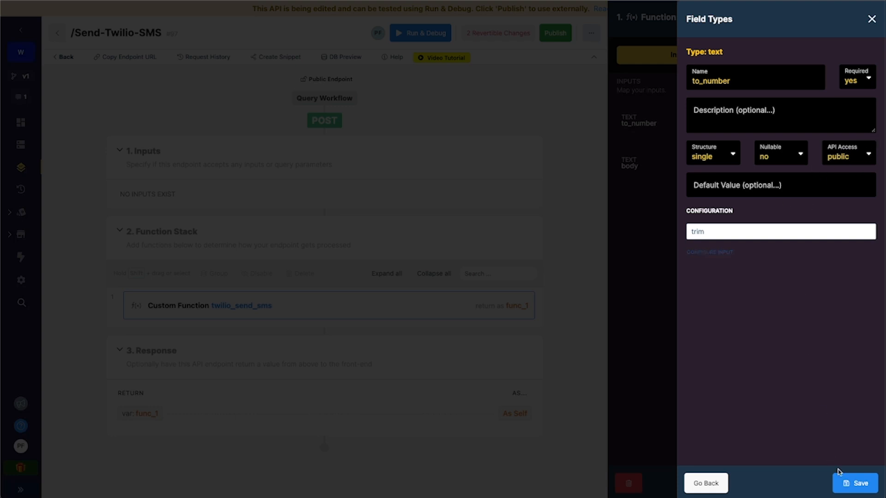
{"action": "left_click", "coordinate": [859, 483]}
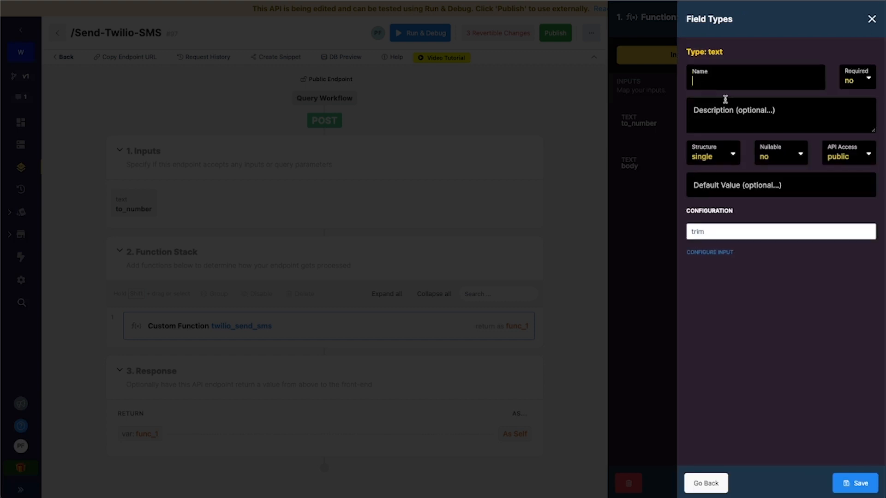
Add a second required text input named msg_txt
{"action": "type", "text": "m"}
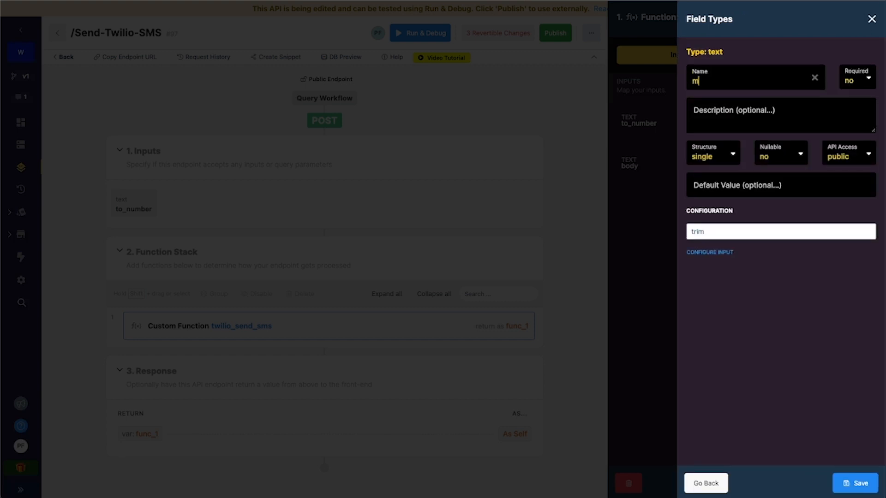
{"action": "type", "text": "sg_txt"}
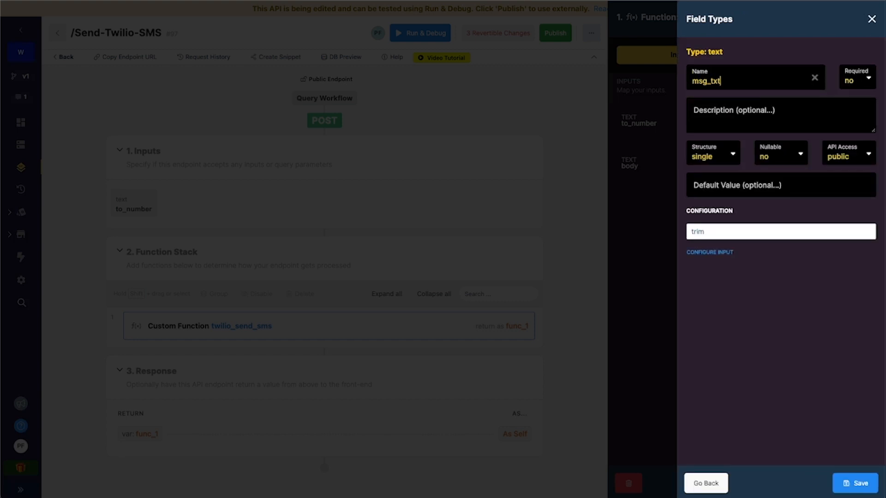
{"action": "left_click", "coordinate": [855, 77]}
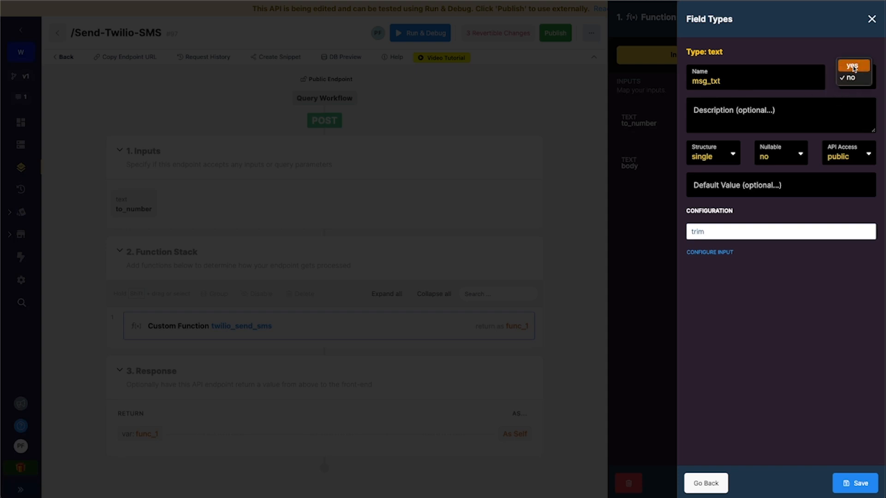
{"action": "left_click", "coordinate": [853, 65]}
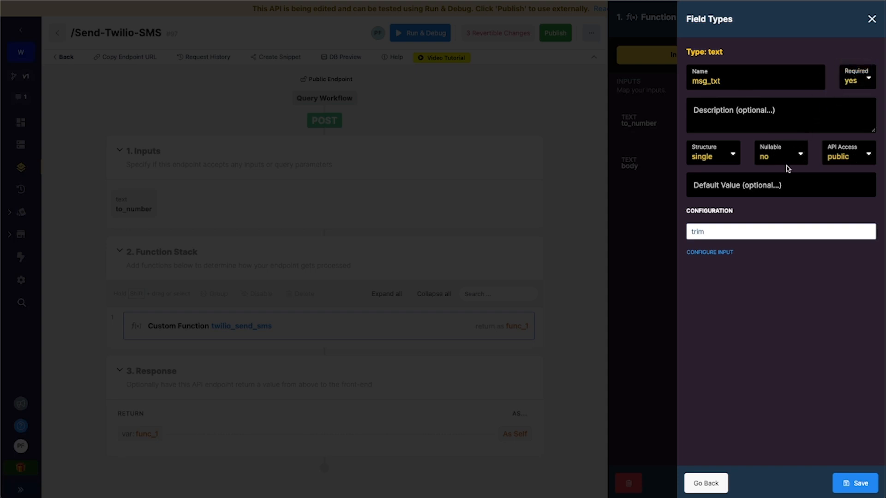
{"action": "left_click", "coordinate": [858, 483]}
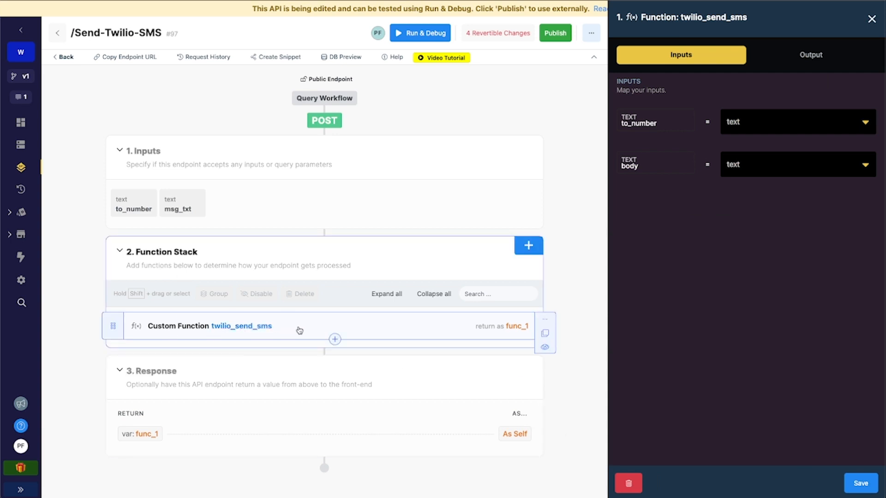
{"action": "left_click", "coordinate": [240, 326]}
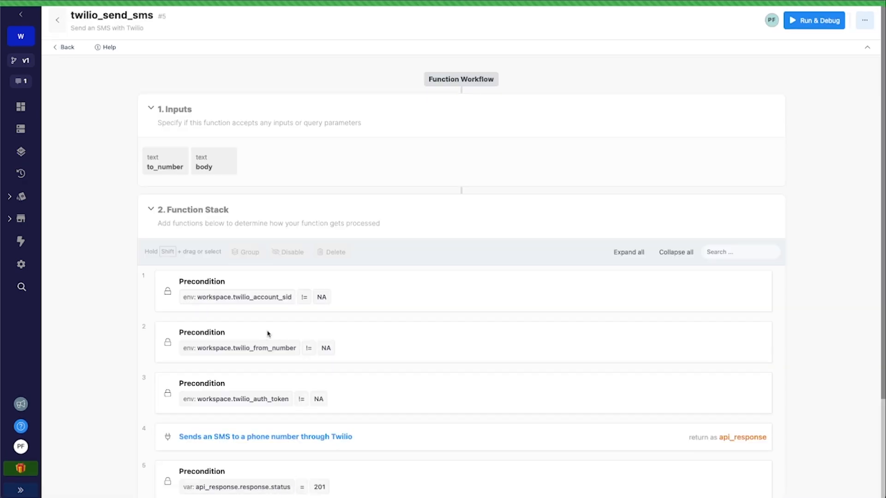
{"action": "left_click", "coordinate": [62, 47]}
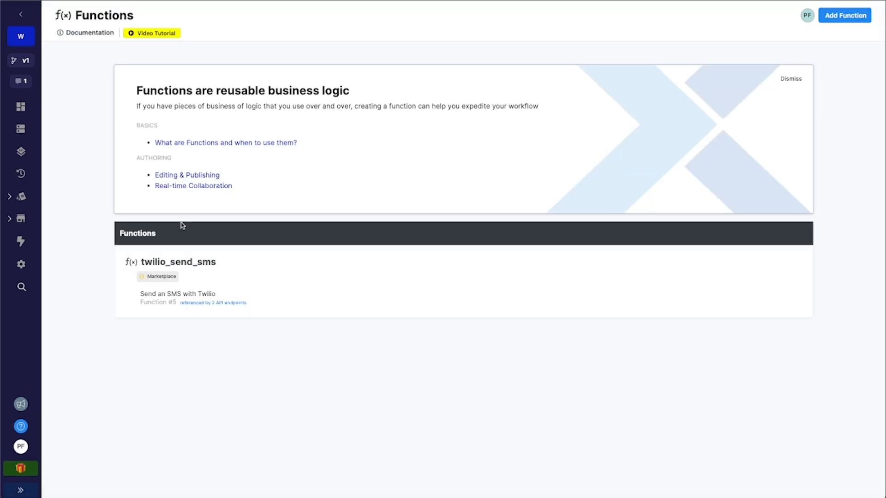
{"action": "left_click", "coordinate": [22, 151]}
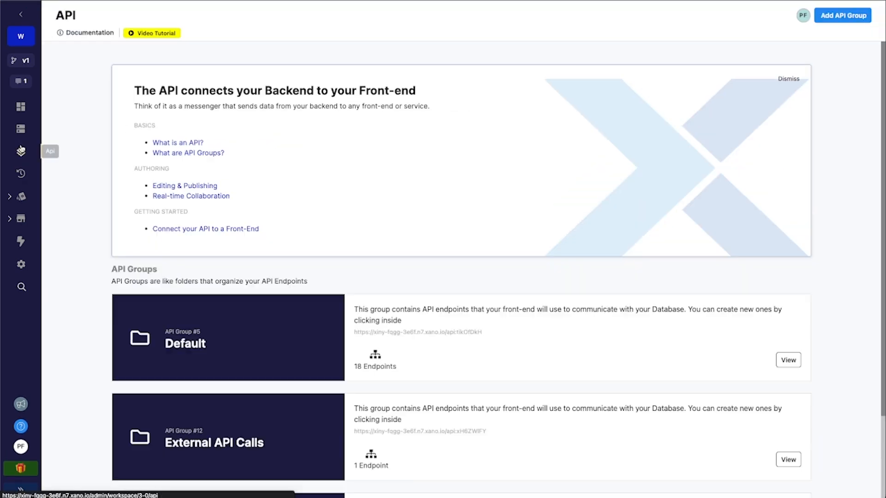
{"action": "scroll", "scroll_direction": "down", "scroll_amount": 3}
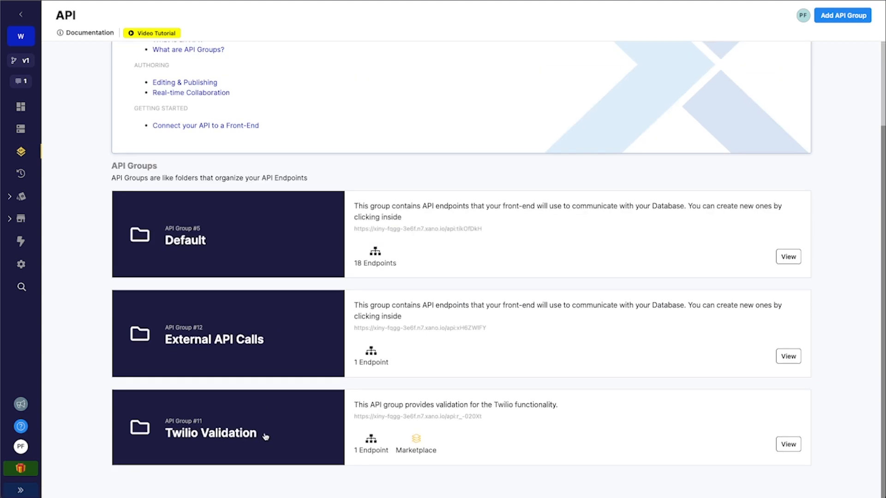
{"action": "scroll", "scroll_direction": "up", "scroll_amount": 3}
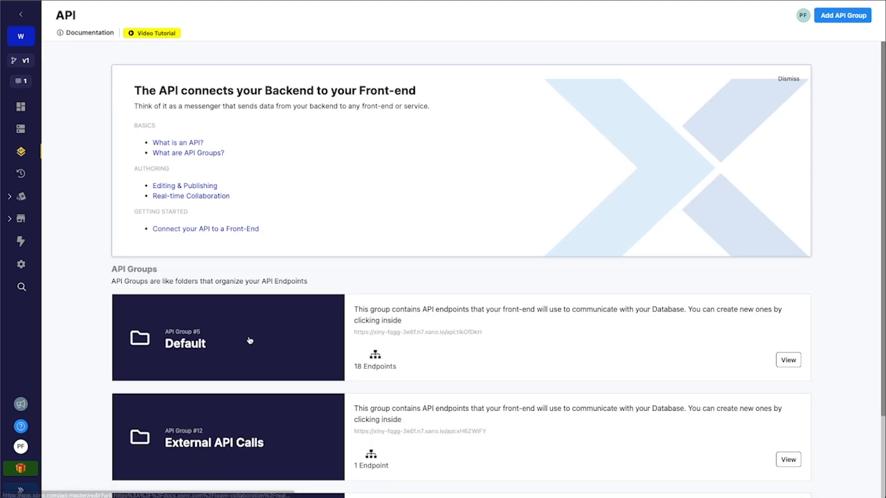
{"action": "left_click", "coordinate": [788, 459]}
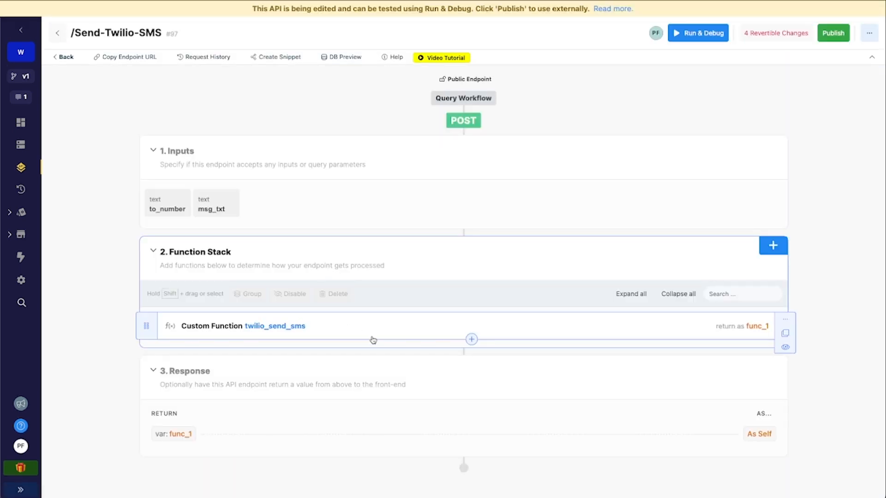
Map the function's number to input to_number and its body to input msg_txt, then save
{"action": "left_click", "coordinate": [243, 326]}
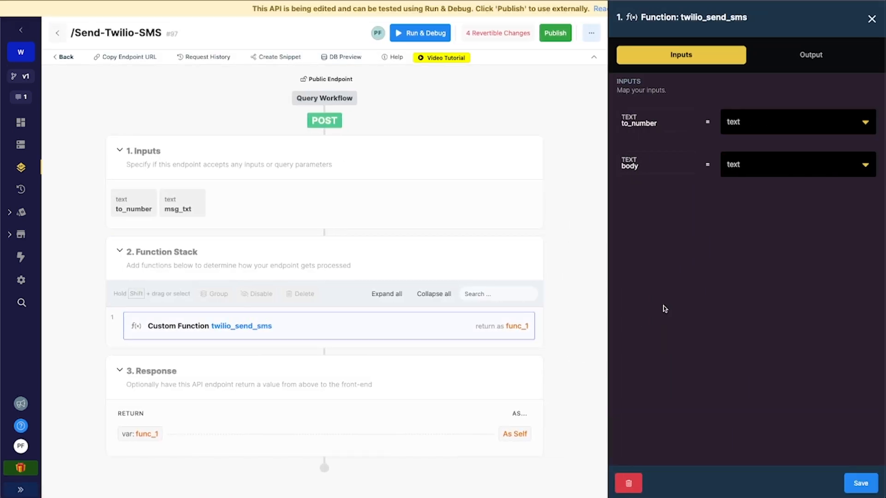
{"action": "left_click", "coordinate": [791, 122]}
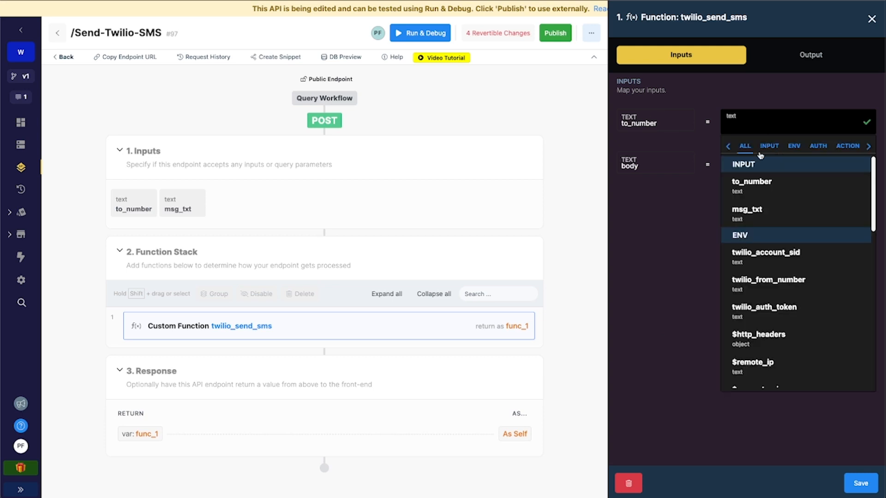
{"action": "mouse_move", "coordinate": [281, 205]}
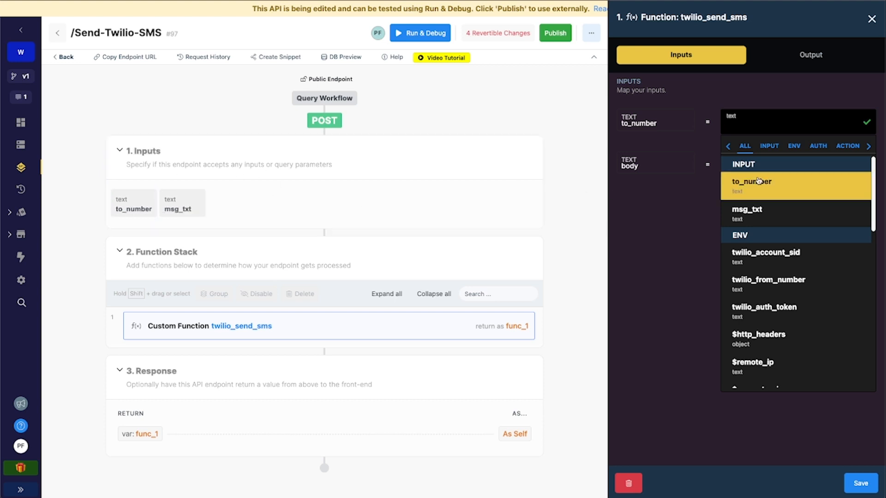
{"action": "left_click", "coordinate": [751, 182]}
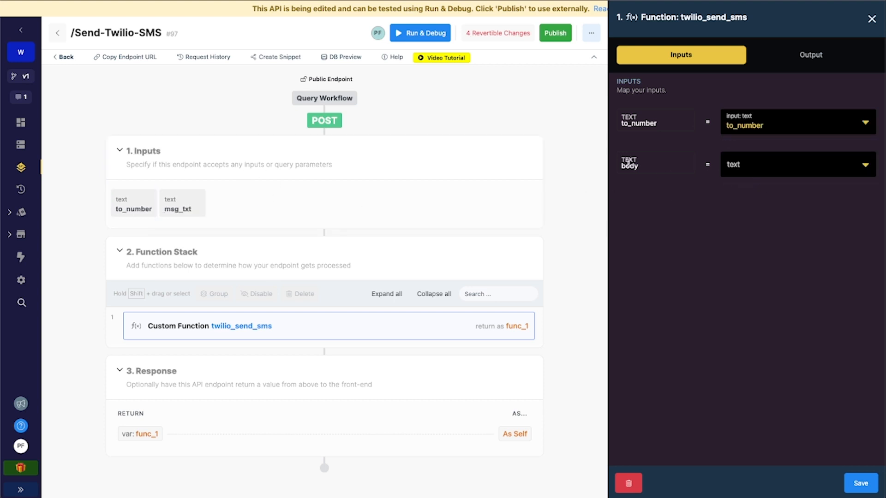
{"action": "left_click", "coordinate": [797, 164]}
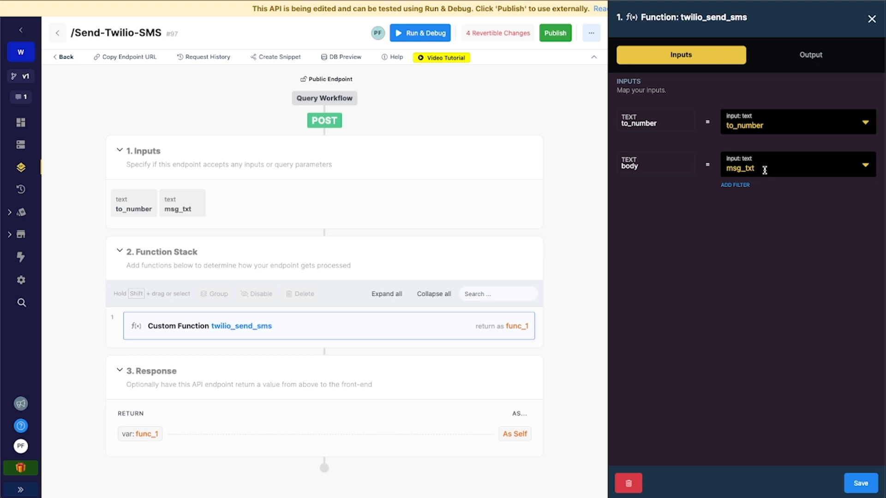
{"action": "mouse_move", "coordinate": [785, 182]}
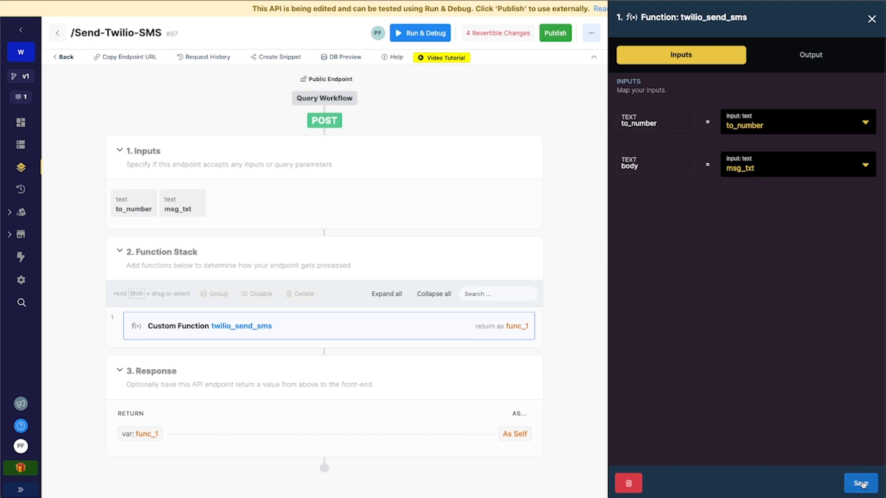
{"action": "left_click", "coordinate": [860, 483]}
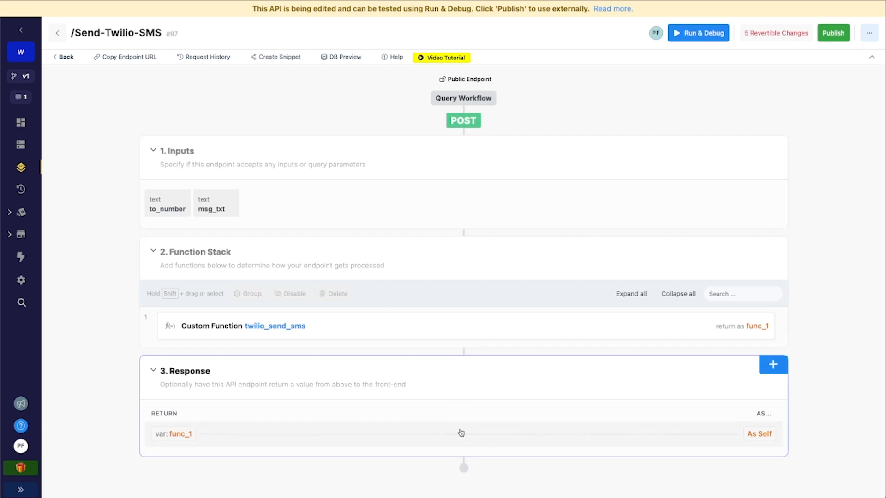
{"action": "mouse_move", "coordinate": [206, 381]}
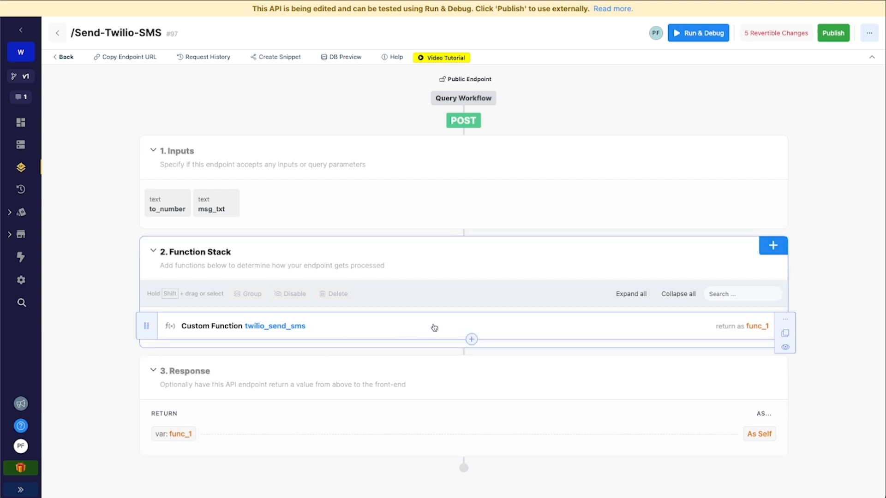
{"action": "mouse_move", "coordinate": [362, 338]}
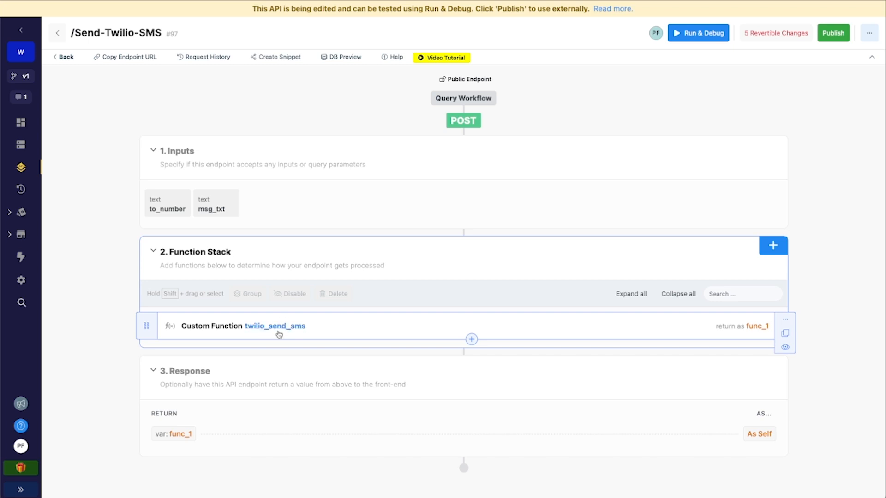
{"action": "mouse_move", "coordinate": [275, 326]}
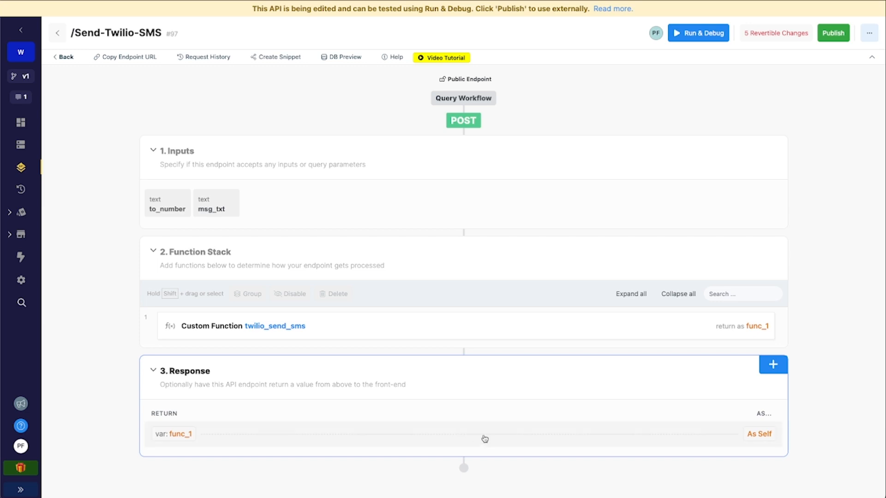
{"action": "mouse_move", "coordinate": [473, 396]}
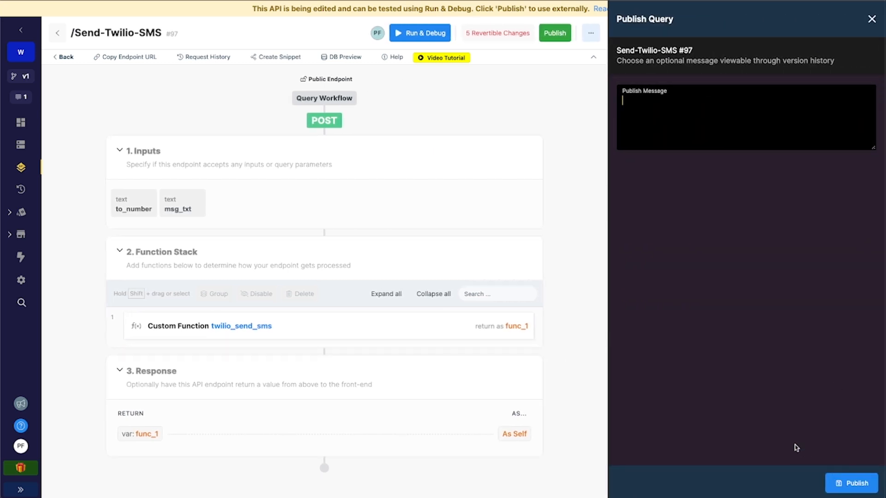
Publish the endpoint draft with the message 'publish'
{"action": "type", "text": "publish"}
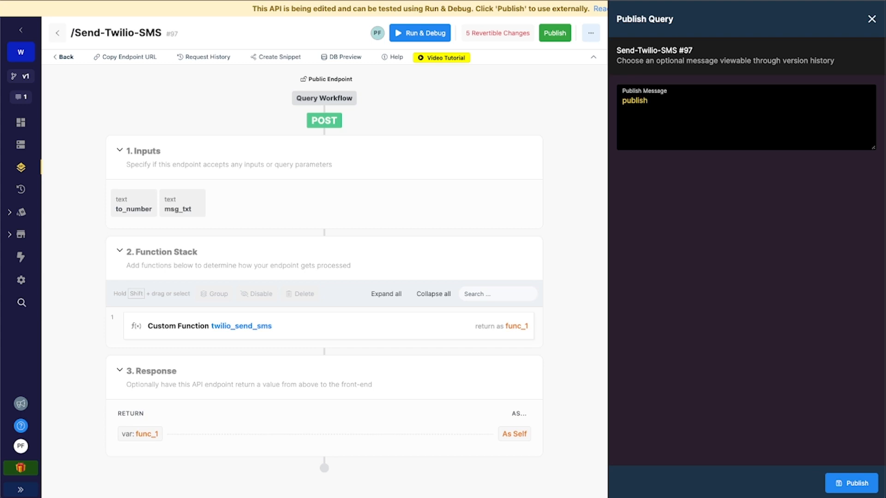
{"action": "left_click", "coordinate": [851, 482]}
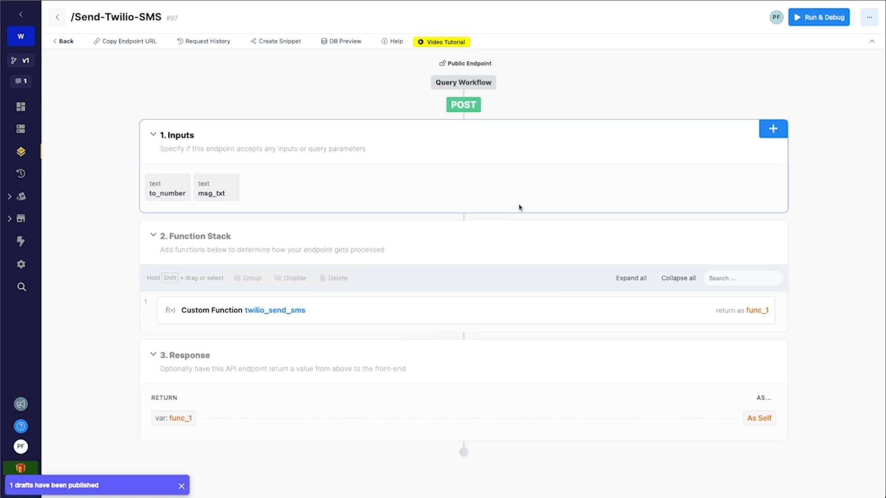
{"action": "mouse_move", "coordinate": [829, 25]}
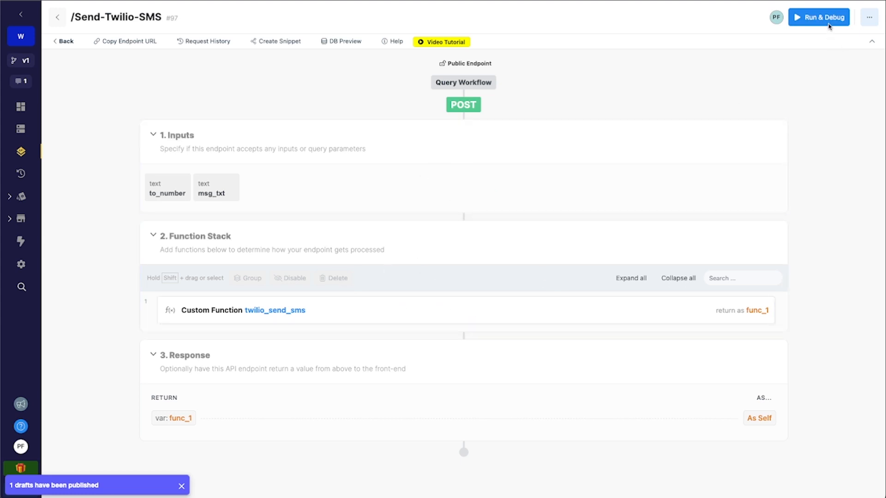
Run & Debug the endpoint with a +1 phone number and msg_txt 'Hello World', confirm Success, and close the results
{"action": "left_click", "coordinate": [818, 17]}
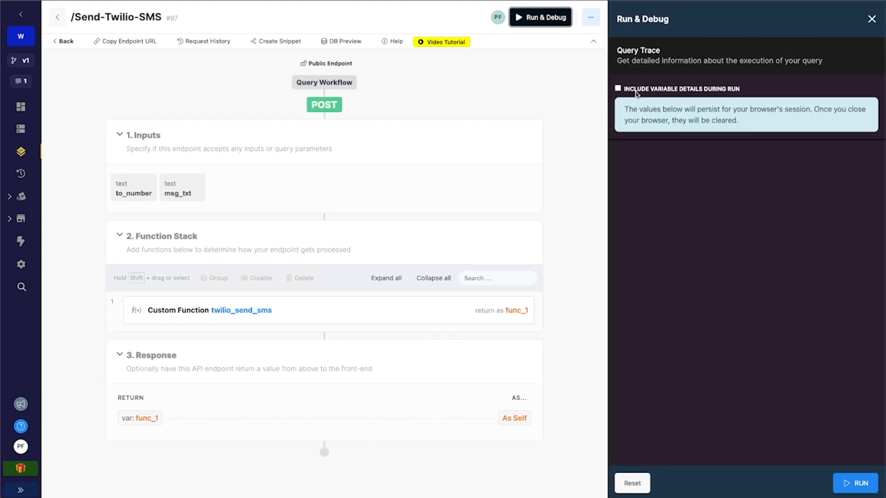
{"action": "left_click", "coordinate": [618, 88]}
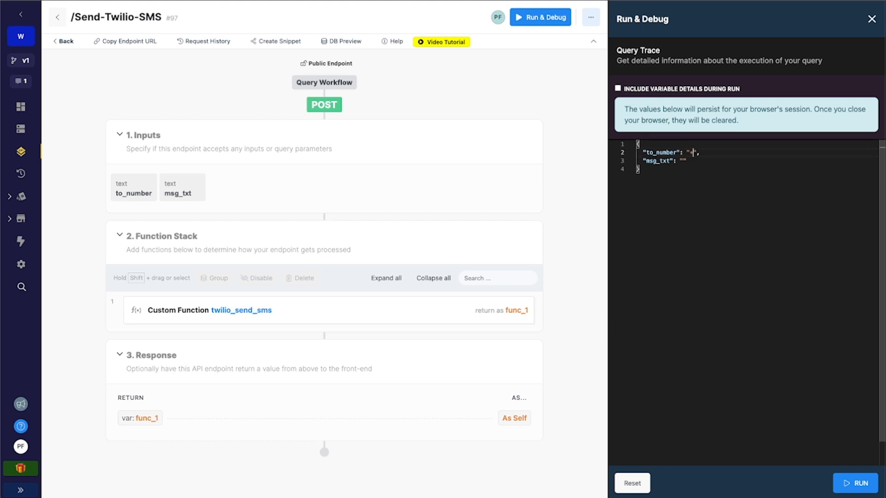
{"action": "type", "text": "+1"}
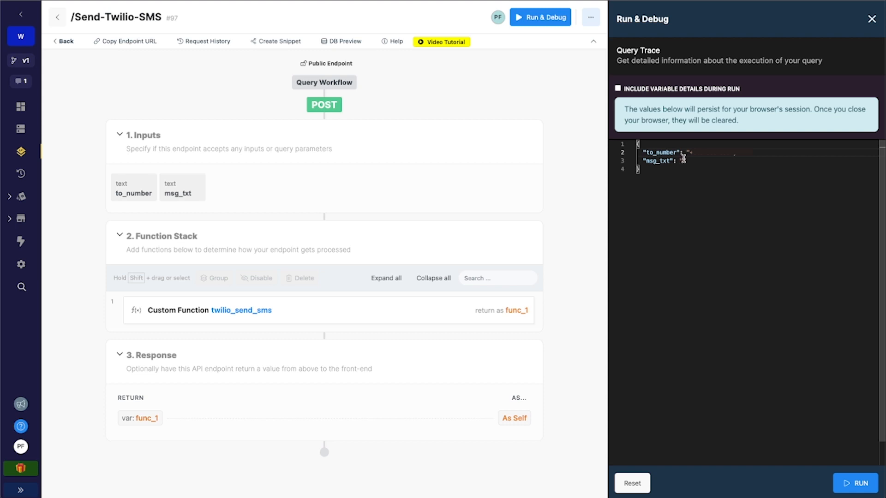
{"action": "type", "text": "Hello"}
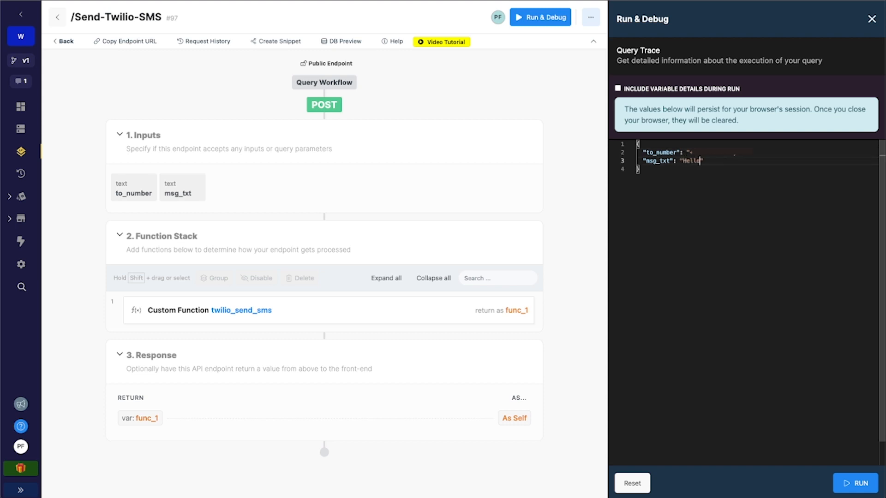
{"action": "type", "text": "World!"}
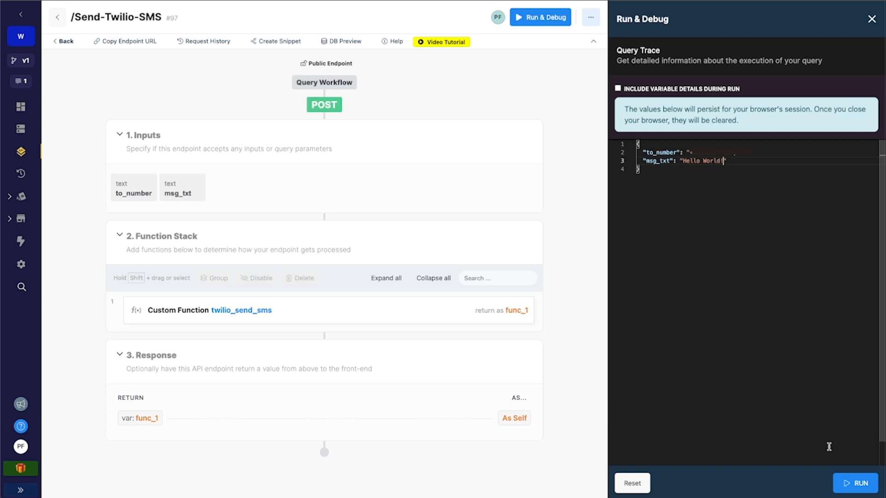
{"action": "left_click", "coordinate": [855, 483]}
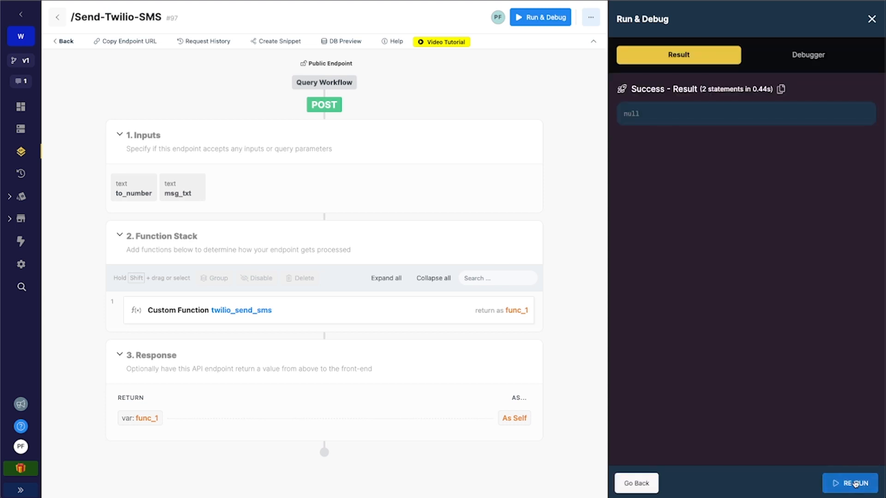
{"action": "mouse_move", "coordinate": [747, 238]}
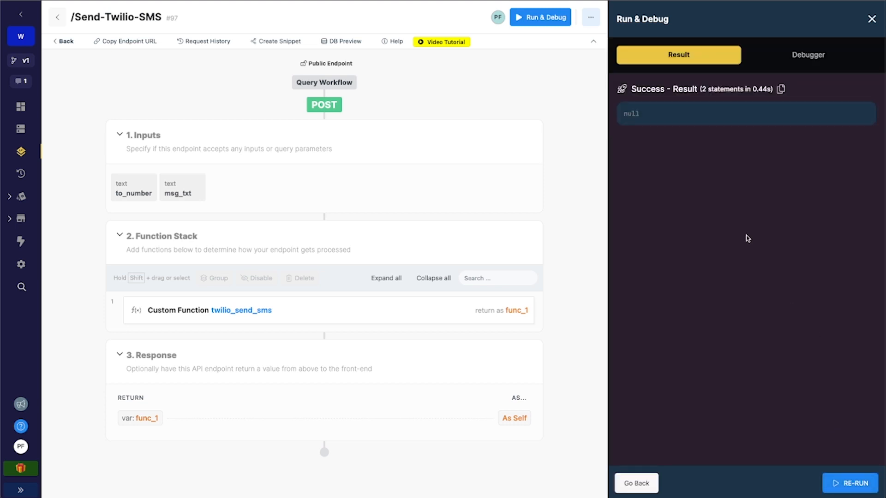
{"action": "mouse_move", "coordinate": [684, 99]}
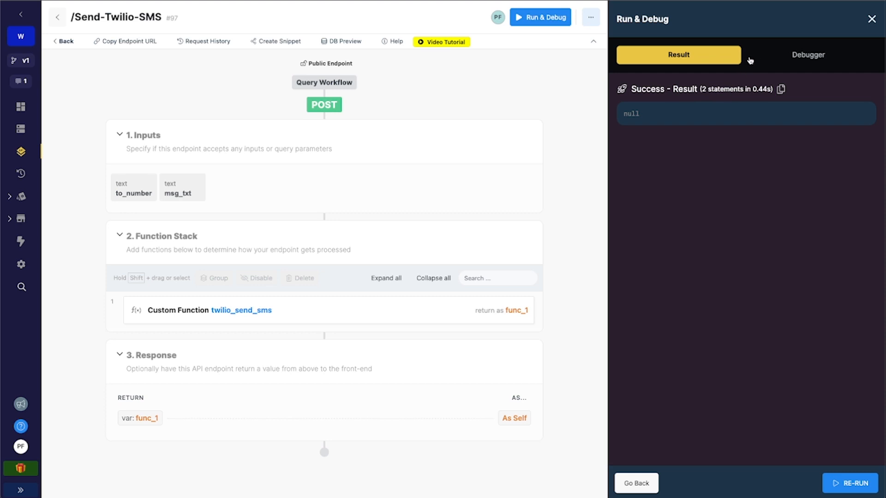
{"action": "mouse_move", "coordinate": [749, 54]}
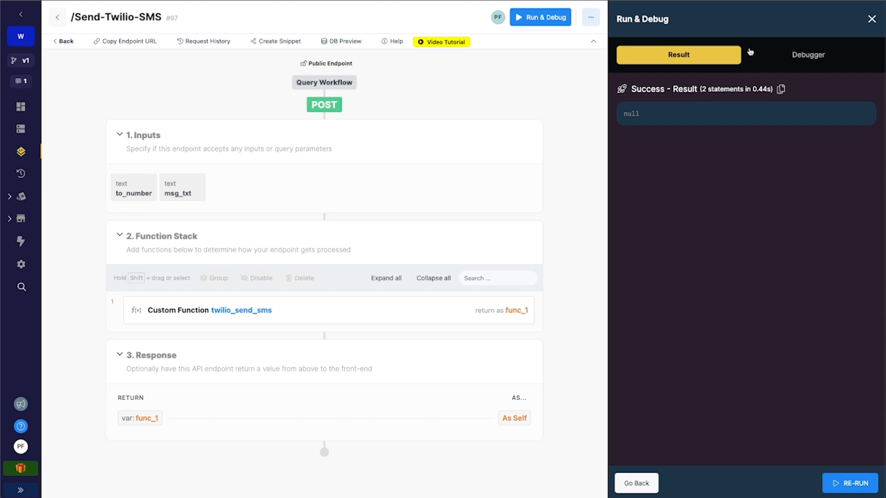
{"action": "mouse_move", "coordinate": [751, 58]}
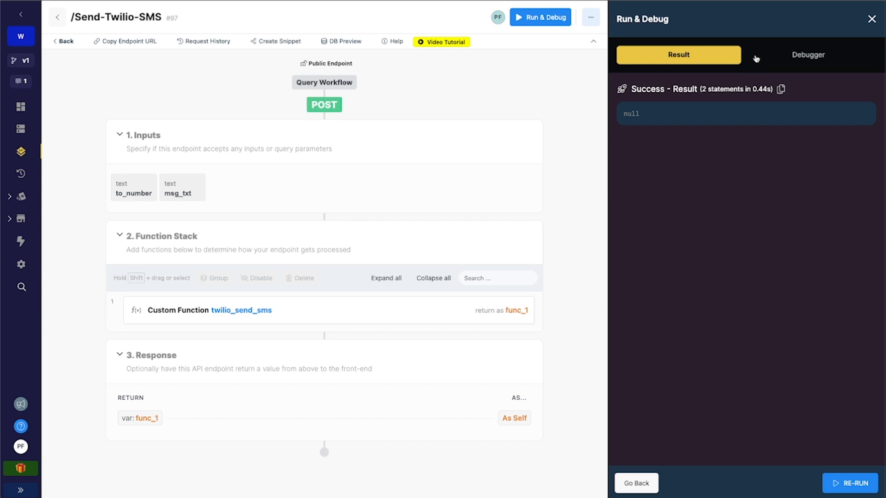
{"action": "mouse_move", "coordinate": [716, 96]}
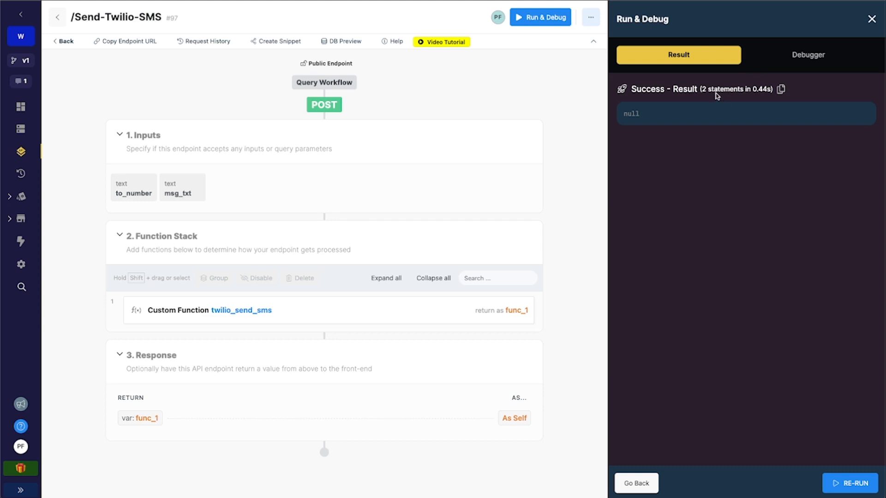
{"action": "mouse_move", "coordinate": [642, 117]}
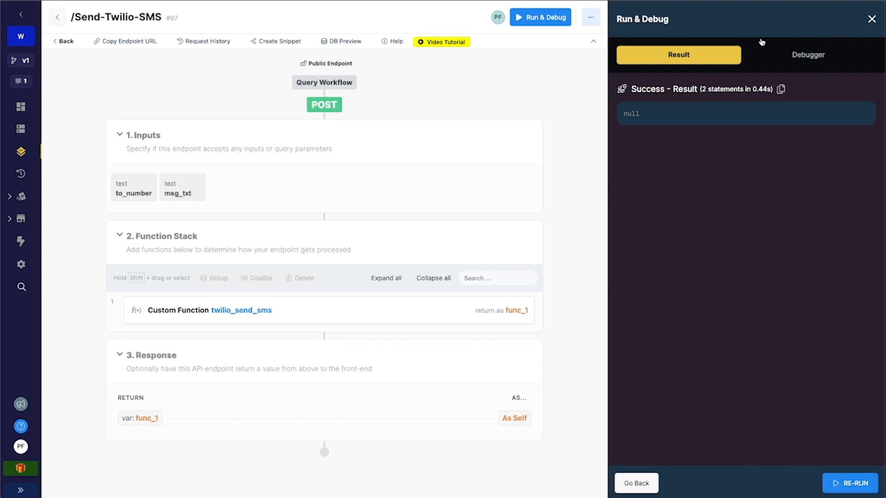
{"action": "left_click", "coordinate": [872, 18]}
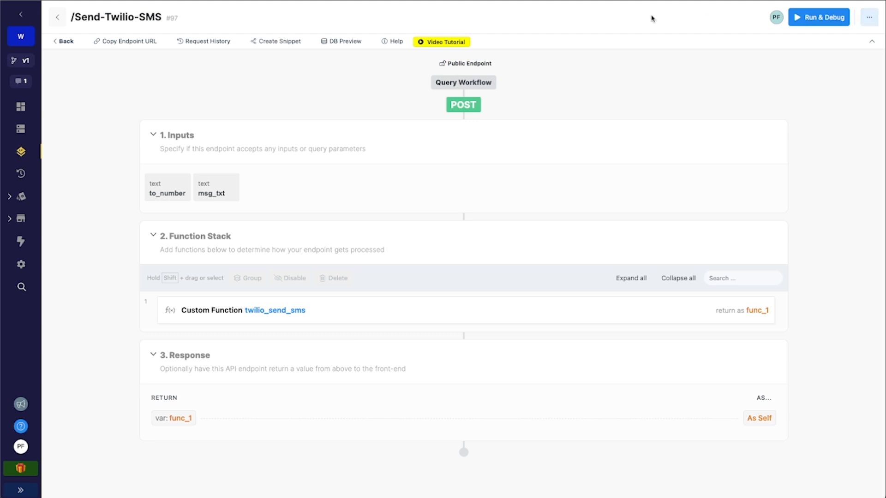
{"action": "mouse_move", "coordinate": [412, 293]}
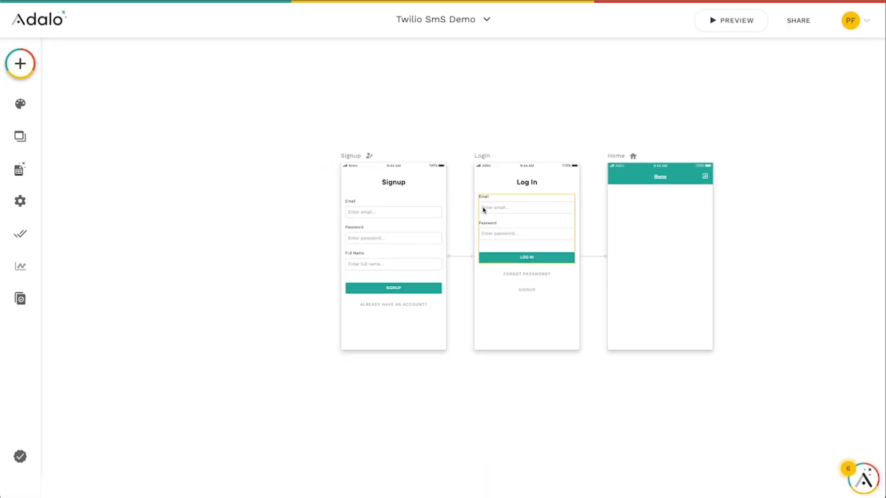
Add a button to the Login screen with the text 'Send SMS' and begin adding its click action
{"action": "left_click", "coordinate": [19, 63]}
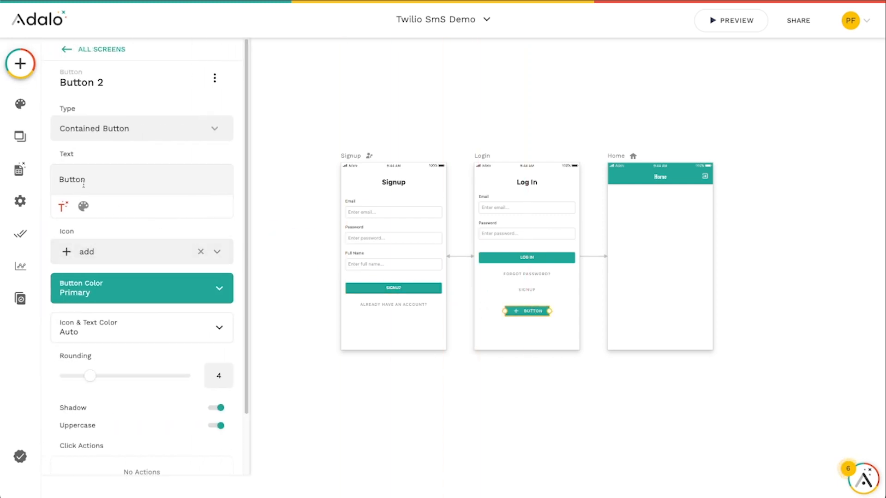
{"action": "type", "text": "Send"}
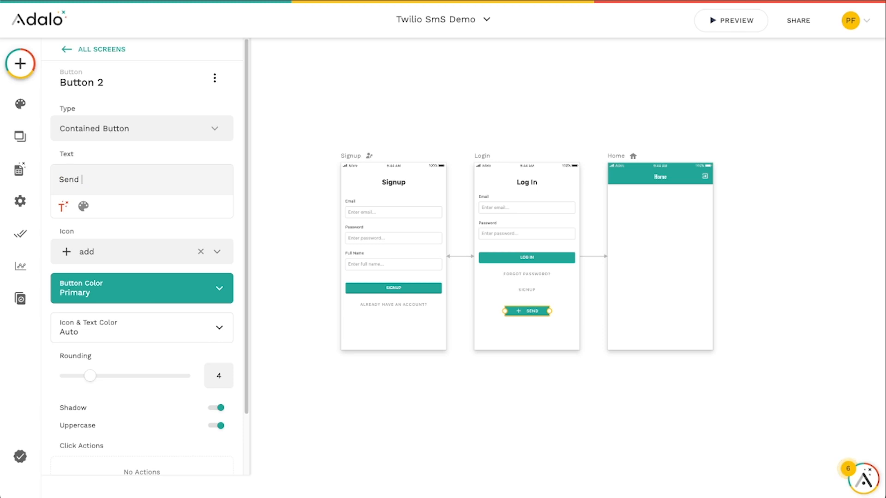
{"action": "type", "text": "SMS"}
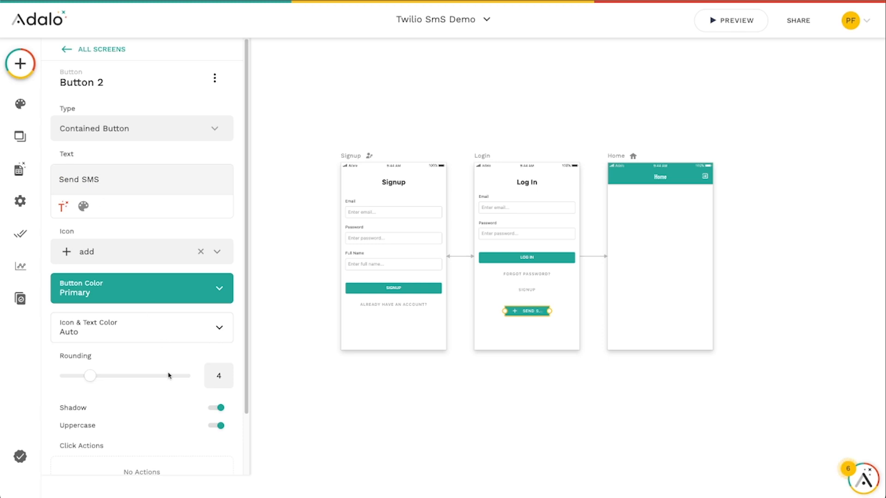
{"action": "left_click", "coordinate": [96, 438]}
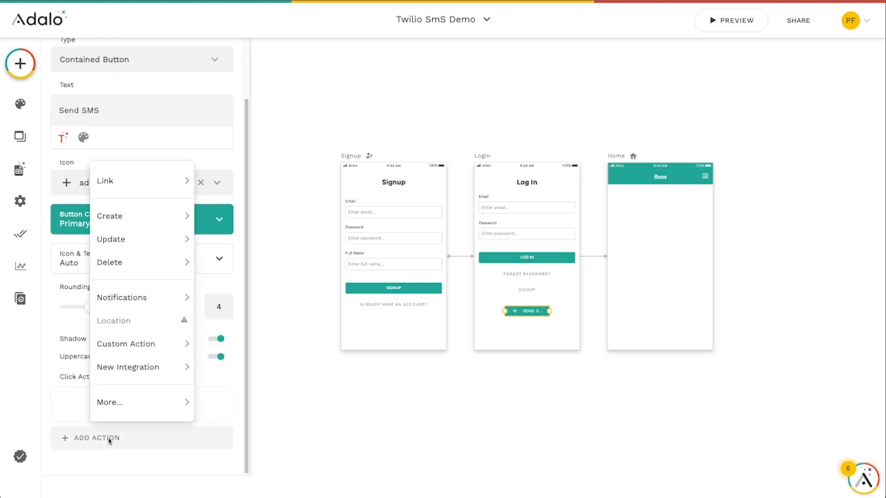
Create a new custom action named 'Send Twilio SMS' of type Create and continue to its API request settings
{"action": "left_click", "coordinate": [126, 344]}
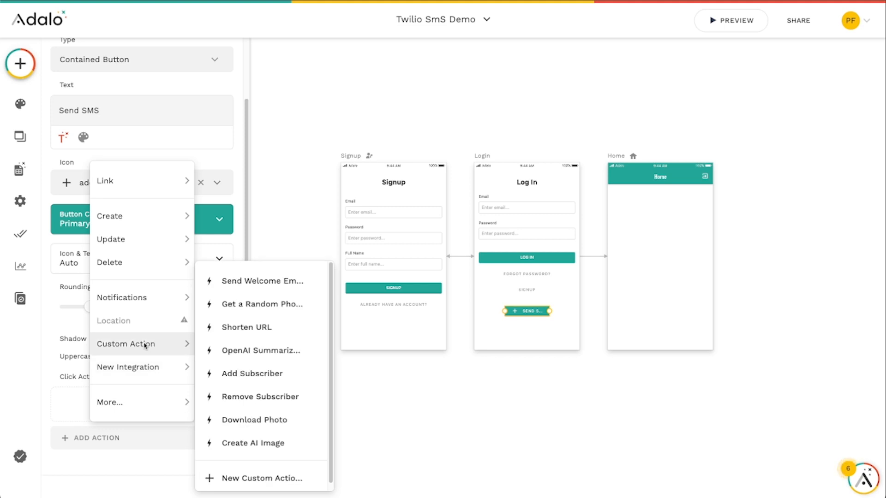
{"action": "mouse_move", "coordinate": [261, 478]}
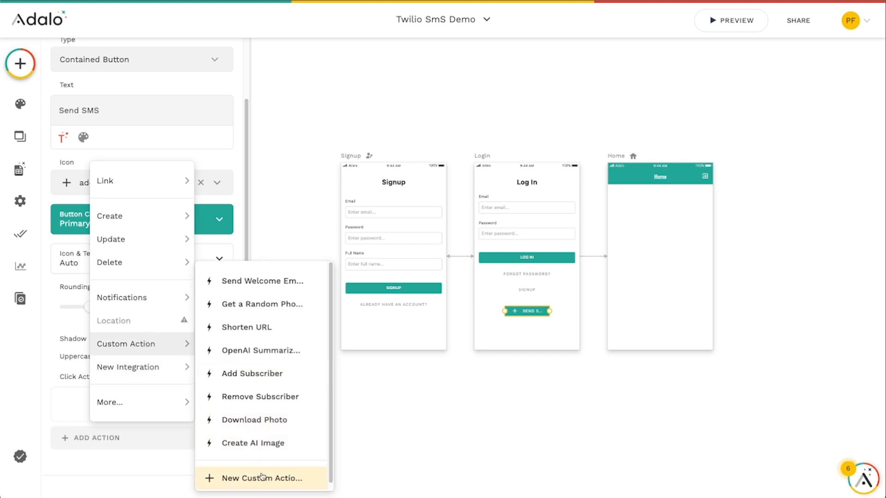
{"action": "left_click", "coordinate": [261, 478]}
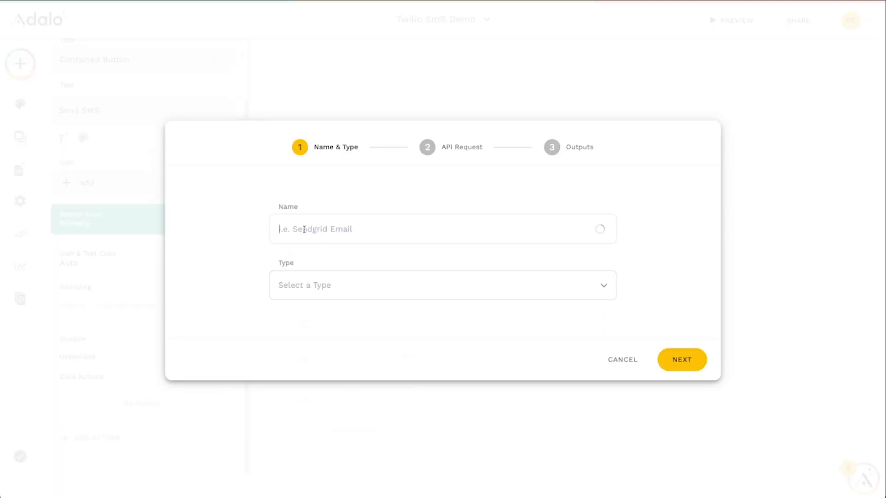
{"action": "type", "text": "Send Twi"}
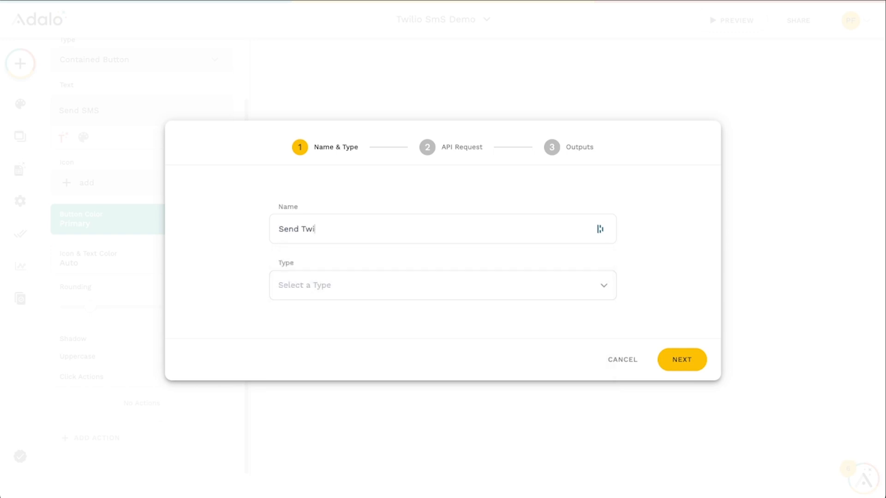
{"action": "type", "text": "lio"}
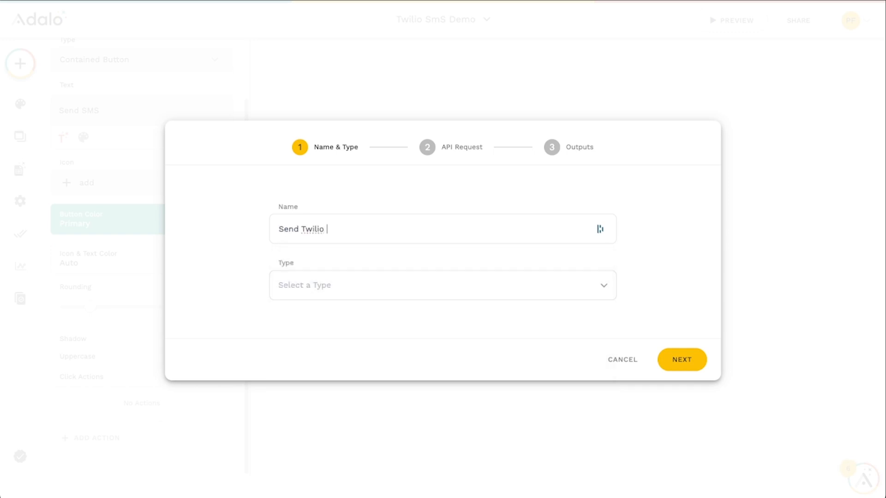
{"action": "left_click", "coordinate": [442, 285]}
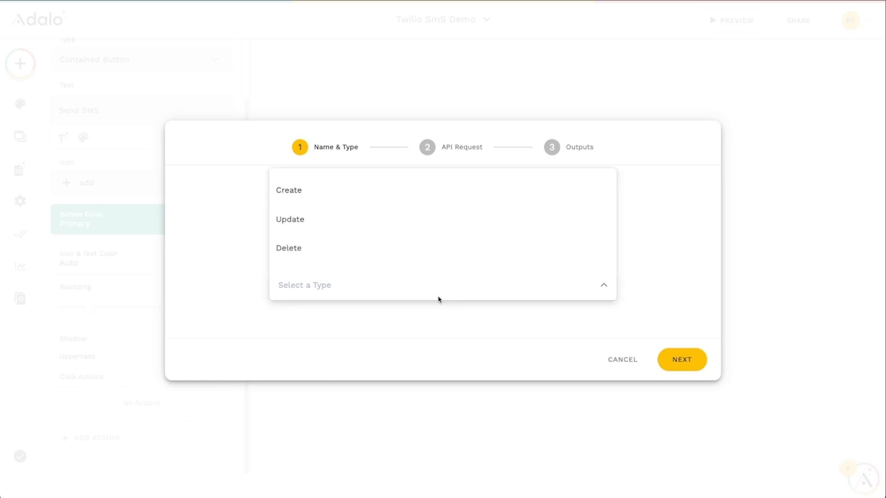
{"action": "left_click", "coordinate": [288, 190]}
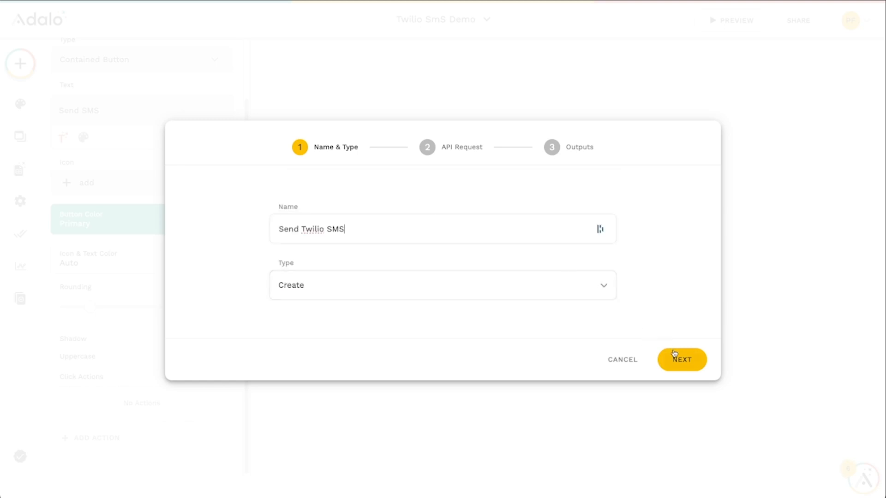
{"action": "left_click", "coordinate": [681, 360]}
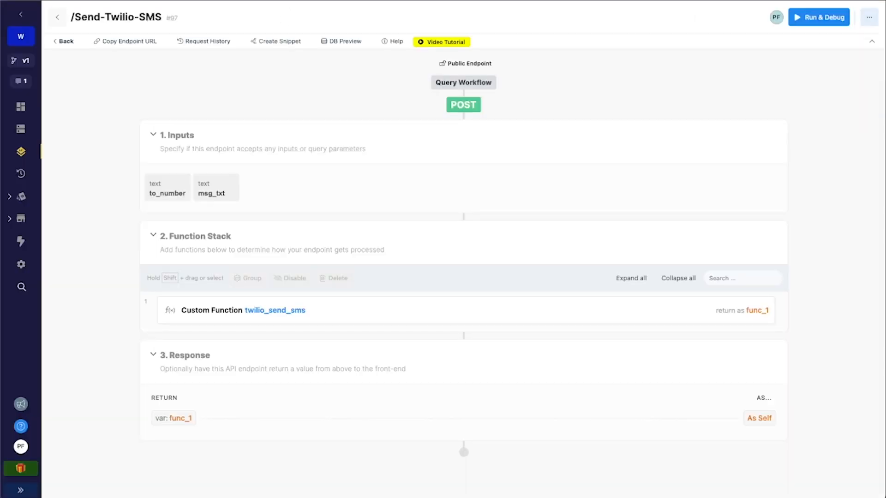
{"action": "mouse_move", "coordinate": [457, 69]}
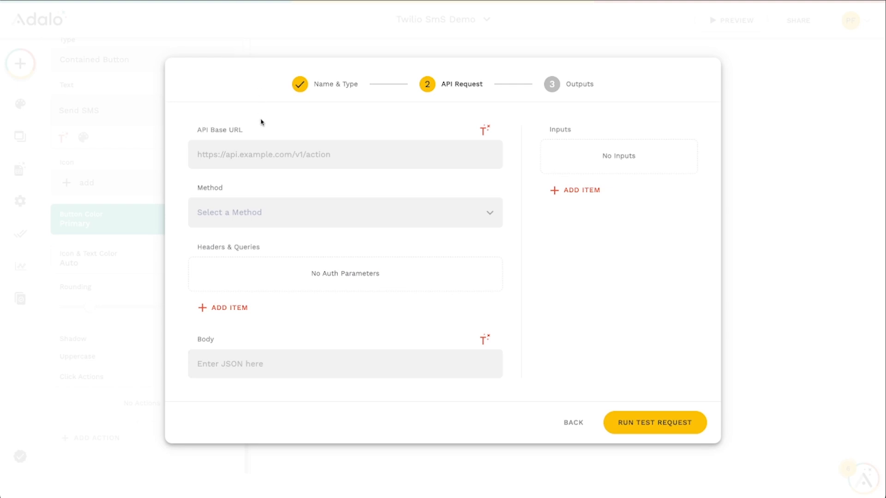
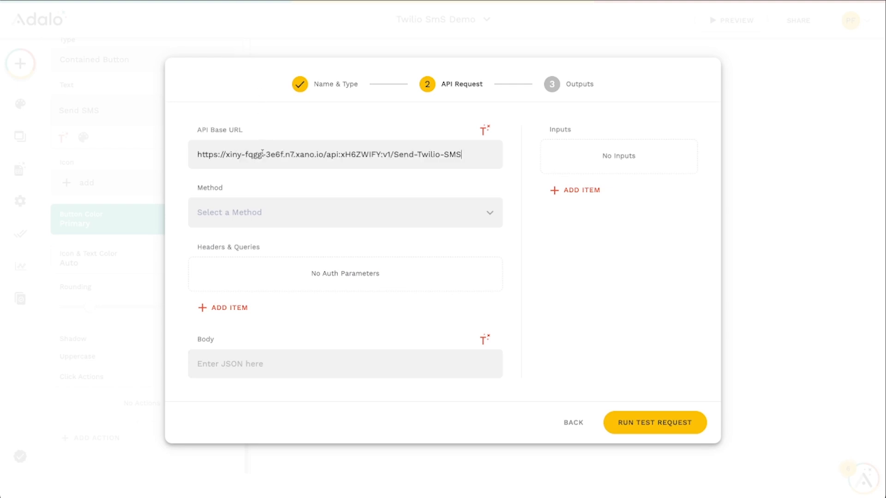
Point the action at the Send-Twilio-SMS Xano URL as a POST request and add a text input 'To Number'
{"action": "mouse_move", "coordinate": [239, 220]}
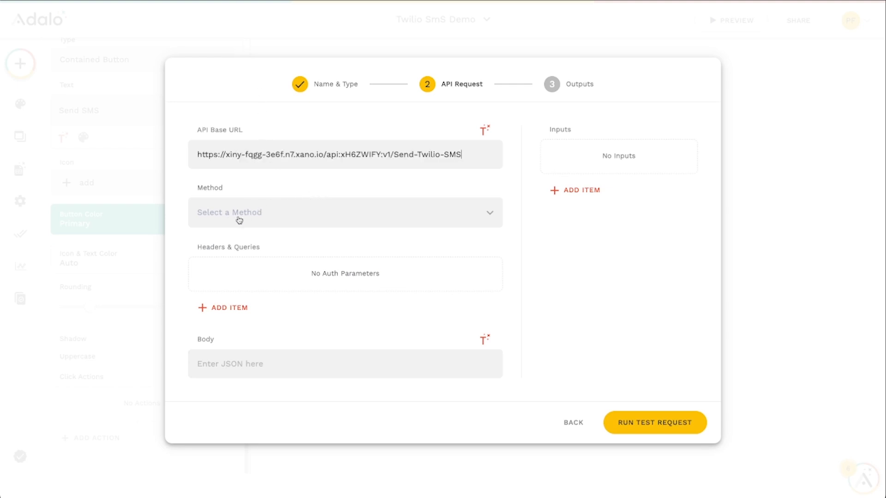
{"action": "left_click", "coordinate": [344, 212]}
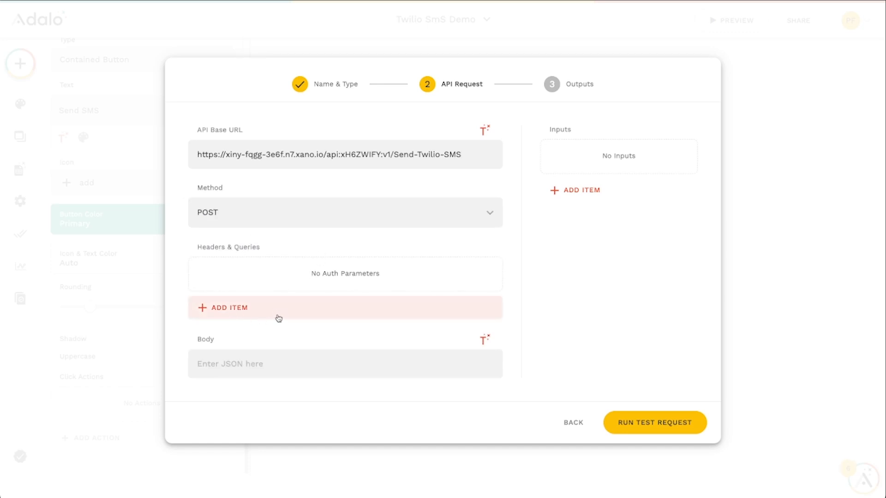
{"action": "mouse_move", "coordinate": [269, 367]}
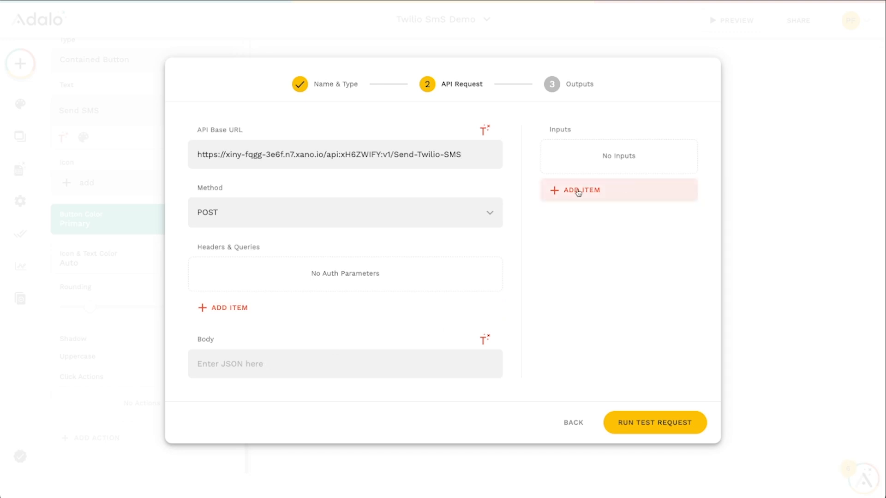
{"action": "left_click", "coordinate": [582, 190]}
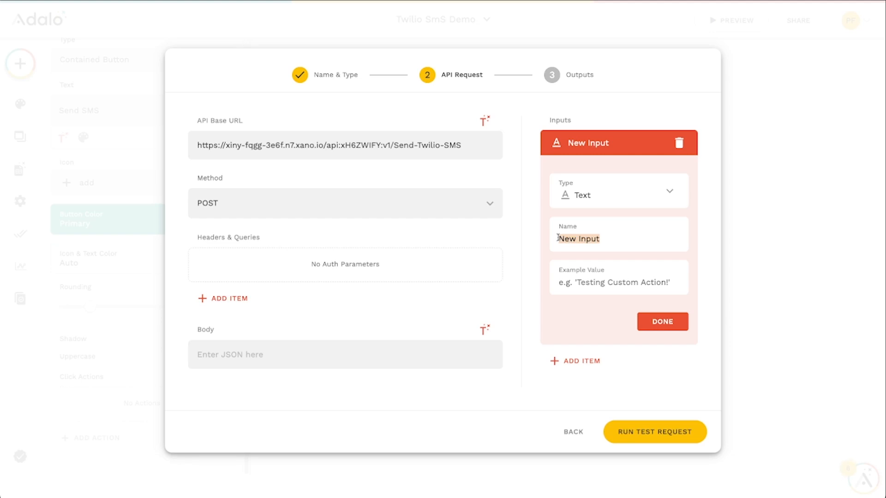
{"action": "type", "text": "To Numbe"}
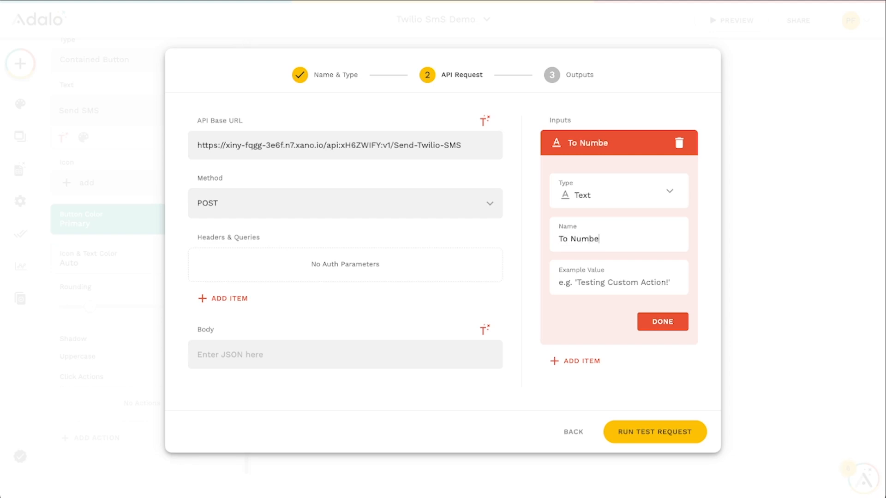
{"action": "type", "text": "r"}
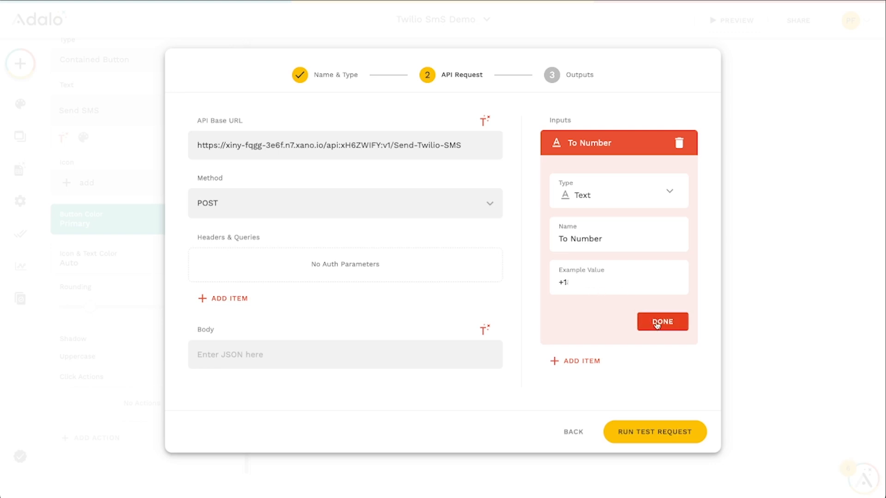
{"action": "left_click", "coordinate": [661, 321]}
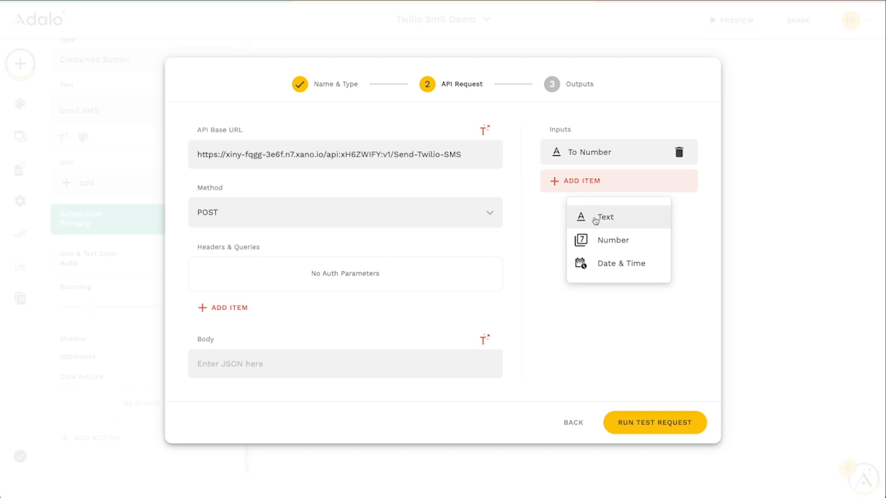
Add a second text input 'Message Text' with the example value 'Hello World Again!'
{"action": "left_click", "coordinate": [603, 217]}
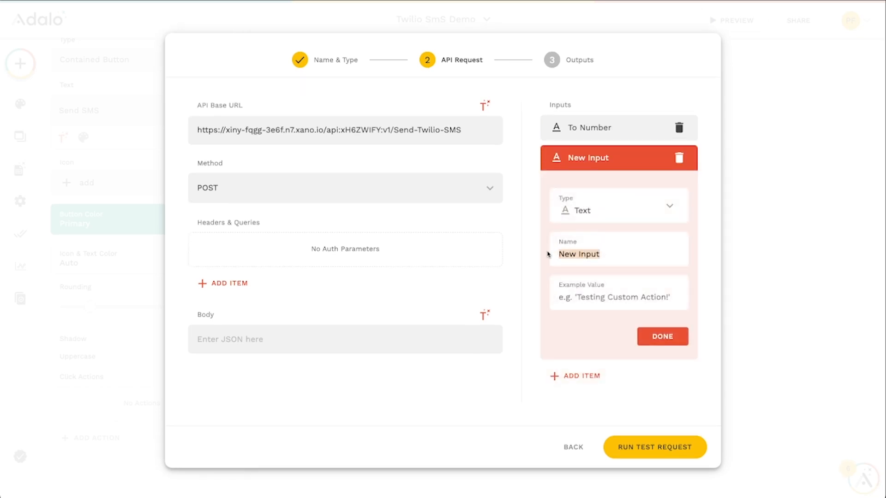
{"action": "type", "text": "Message"}
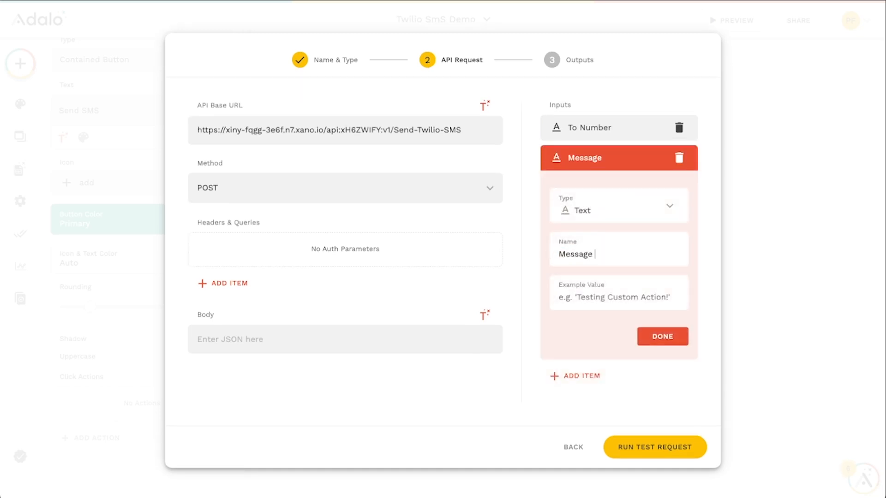
{"action": "type", "text": "Text"}
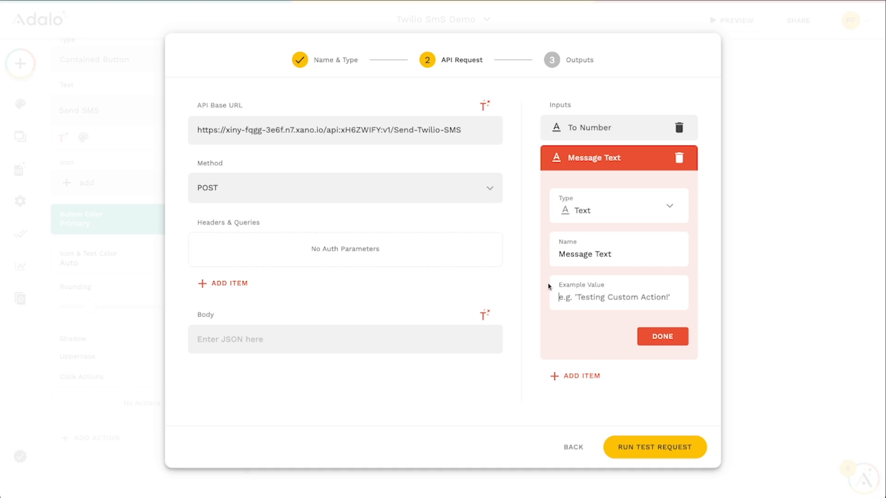
{"action": "type", "text": "Hellow."}
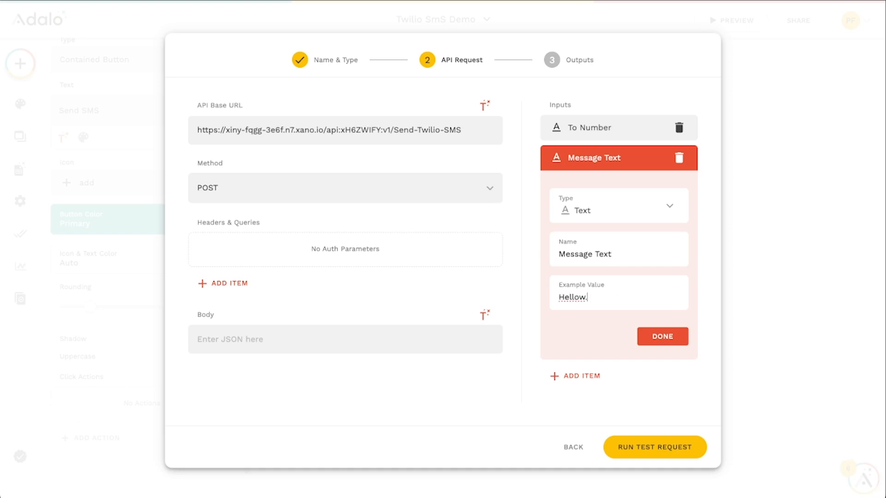
{"action": "type", "text": "Hello World"}
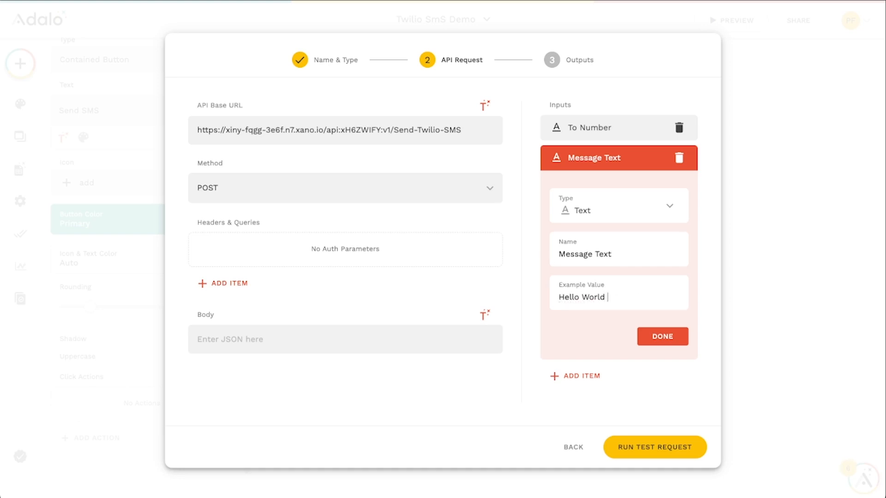
{"action": "type", "text": "Again!"}
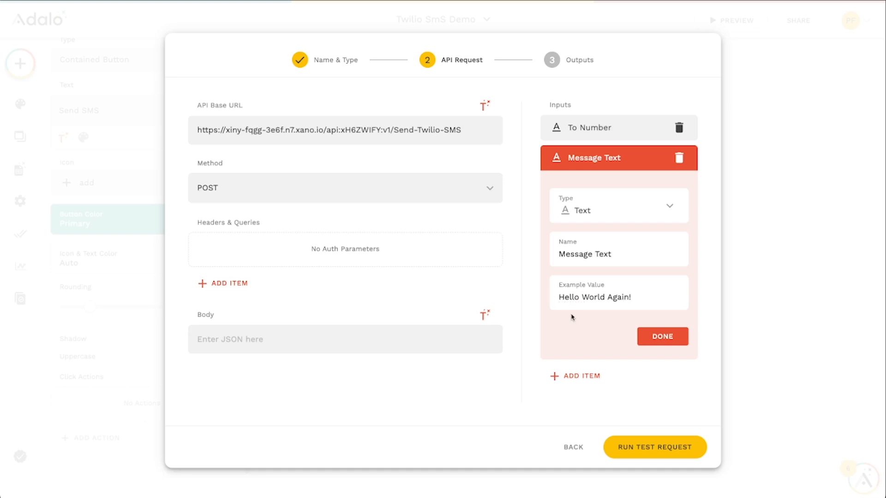
{"action": "left_click", "coordinate": [661, 336]}
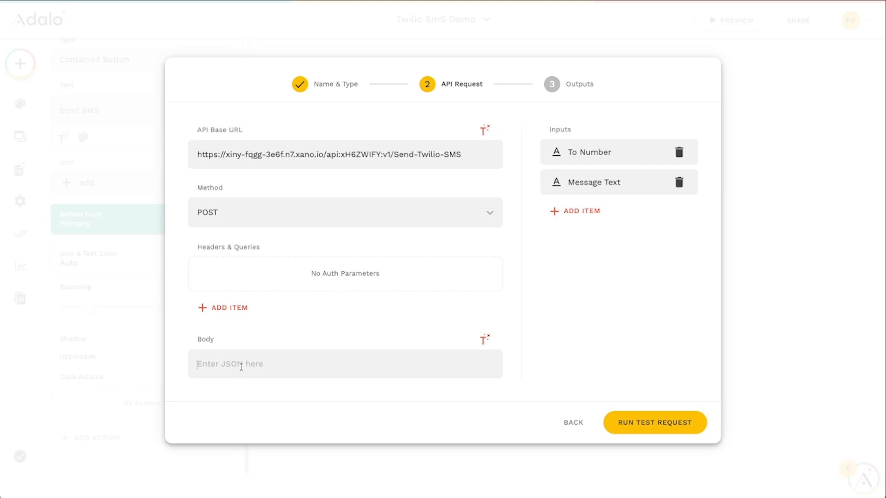
{"action": "mouse_move", "coordinate": [207, 349]}
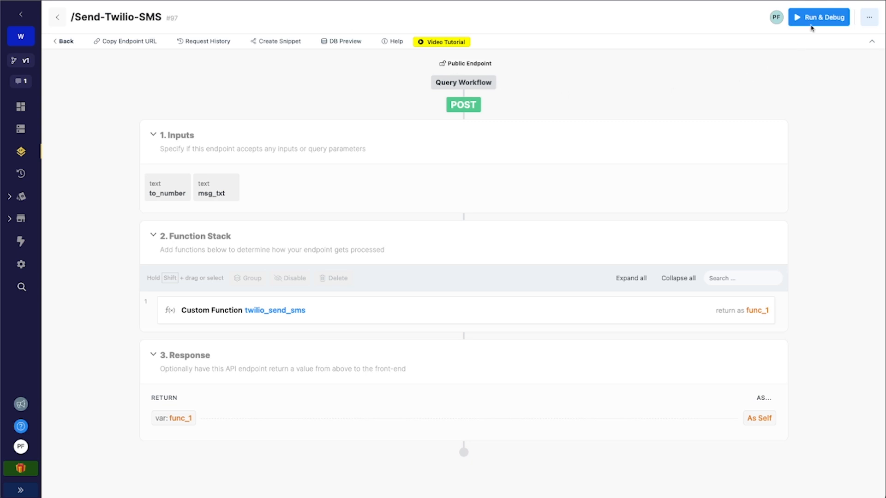
Fill the JSON body's to_number and msg_txt from the To Number and Message Text inputs and run a test request
{"action": "left_click", "coordinate": [819, 17]}
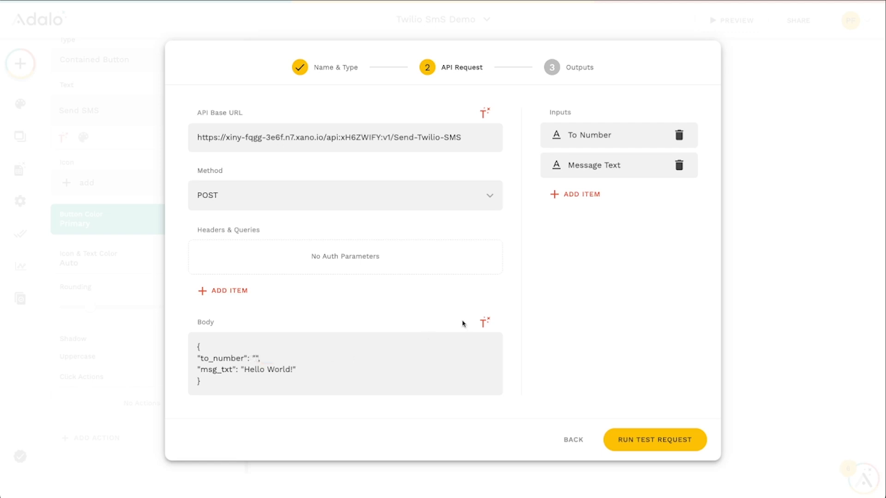
{"action": "left_click", "coordinate": [484, 322]}
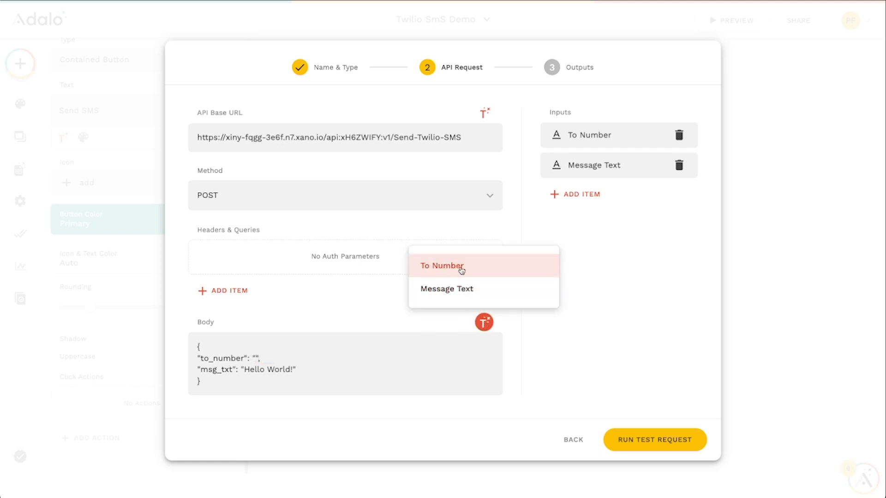
{"action": "left_click", "coordinate": [442, 266]}
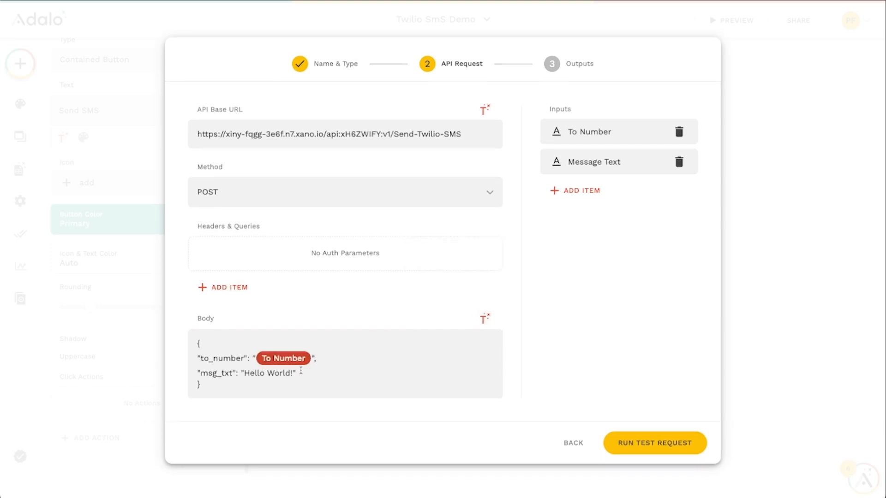
{"action": "key", "text": "Backspace"}
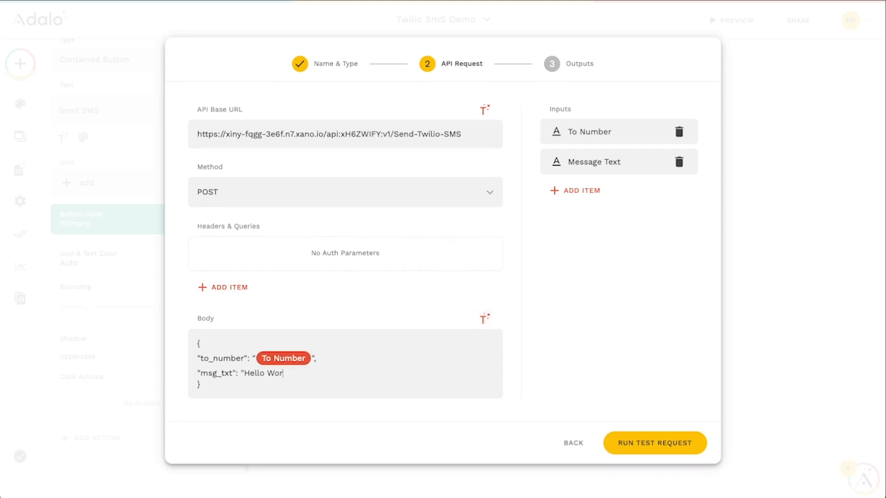
{"action": "key", "text": "Backspace"}
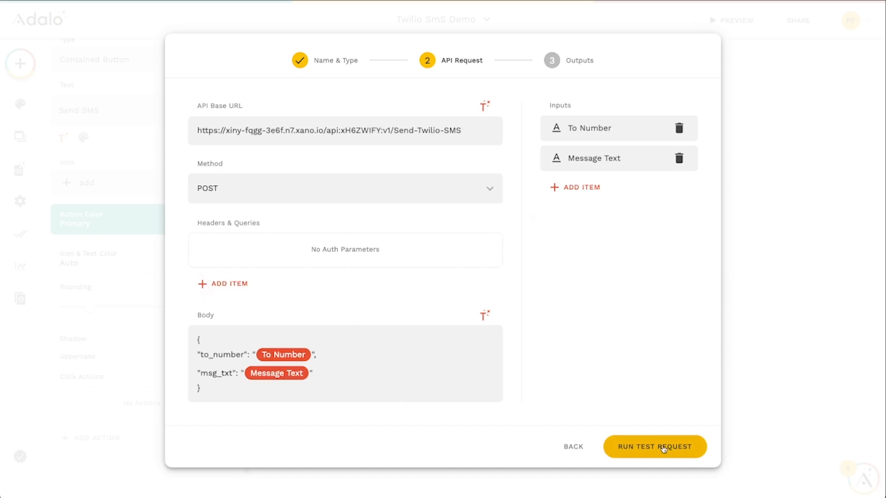
{"action": "left_click", "coordinate": [654, 446]}
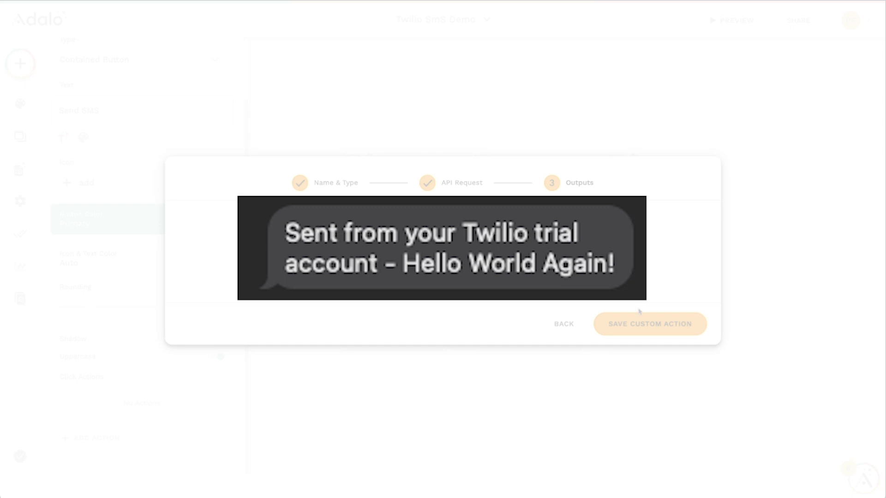
Save the Send Twilio SMS custom action and show its To Number and Message Text fields on the button
{"action": "left_click", "coordinate": [648, 324]}
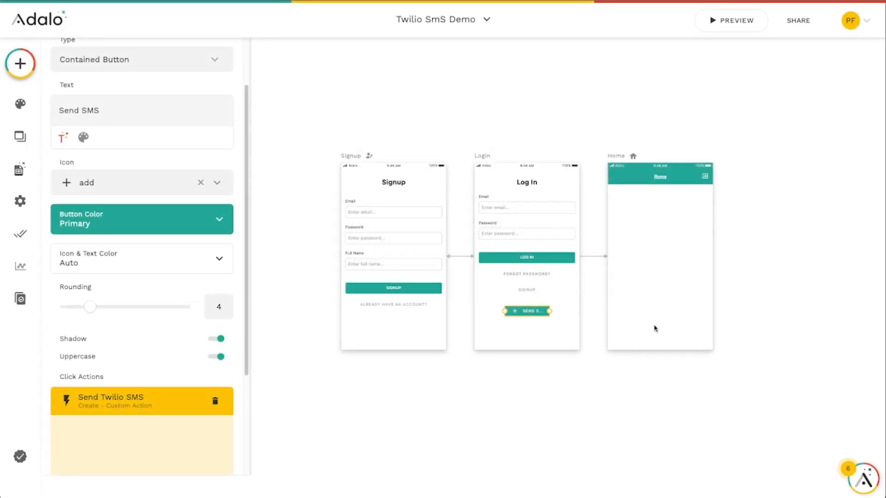
{"action": "left_click", "coordinate": [136, 402]}
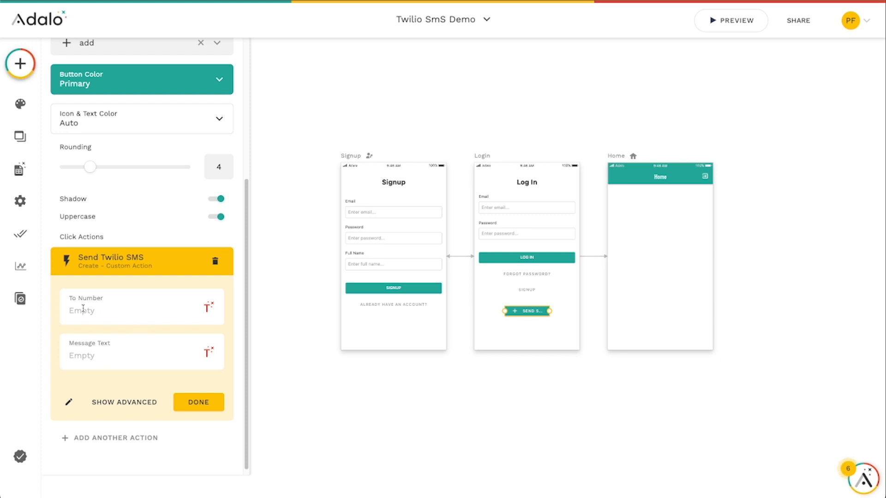
{"action": "mouse_move", "coordinate": [81, 357]}
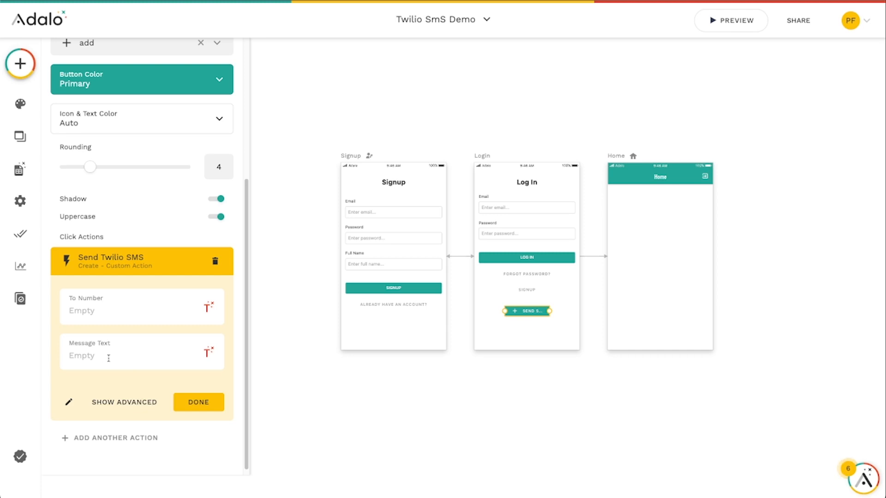
{"action": "mouse_move", "coordinate": [539, 298]}
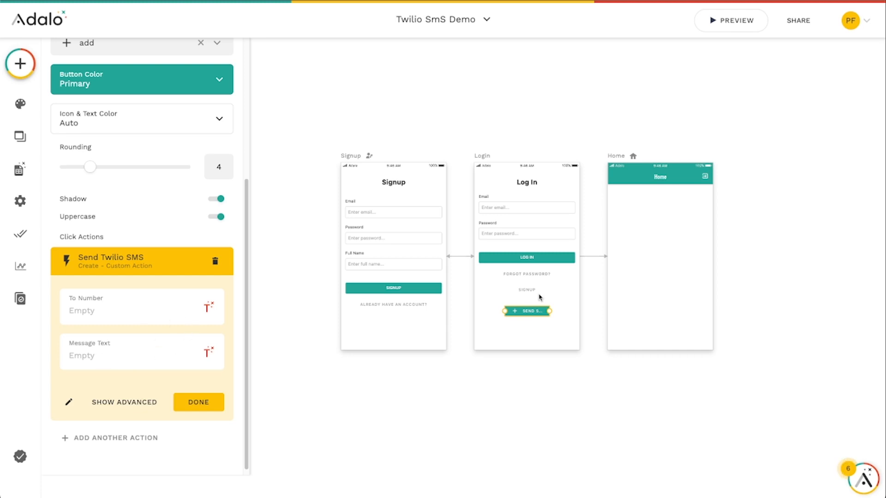
{"action": "mouse_move", "coordinate": [583, 255]}
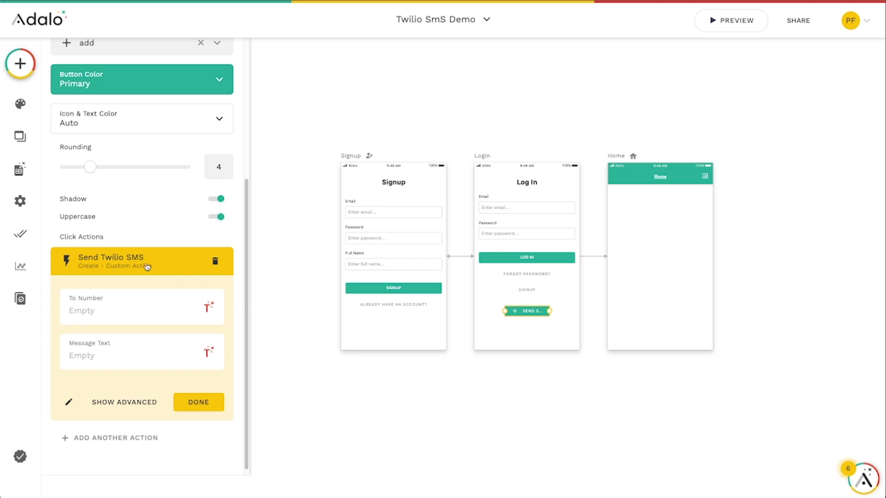
{"action": "mouse_move", "coordinate": [616, 196]}
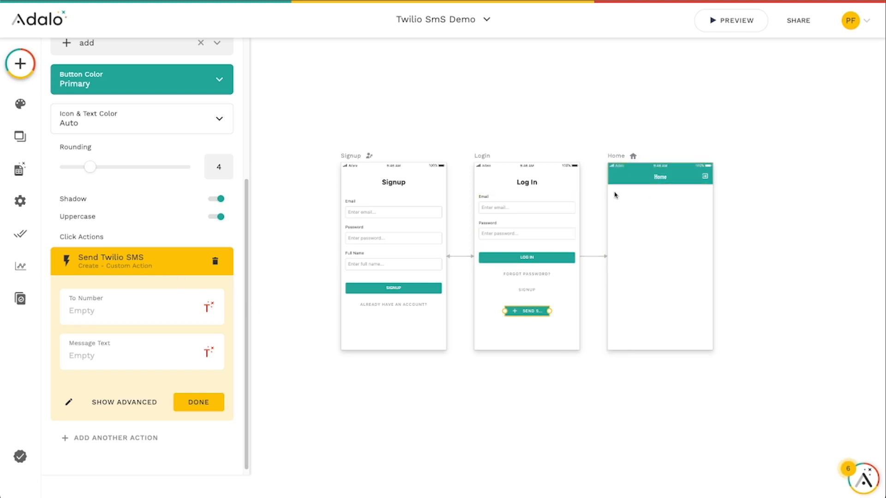